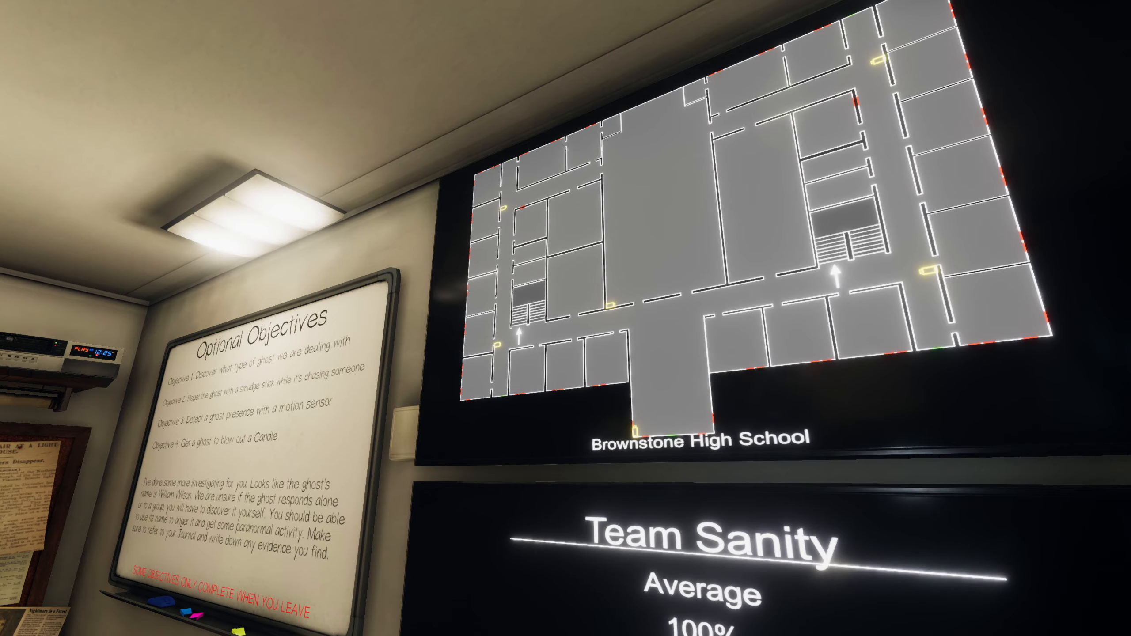
mouse_move(566, 318)
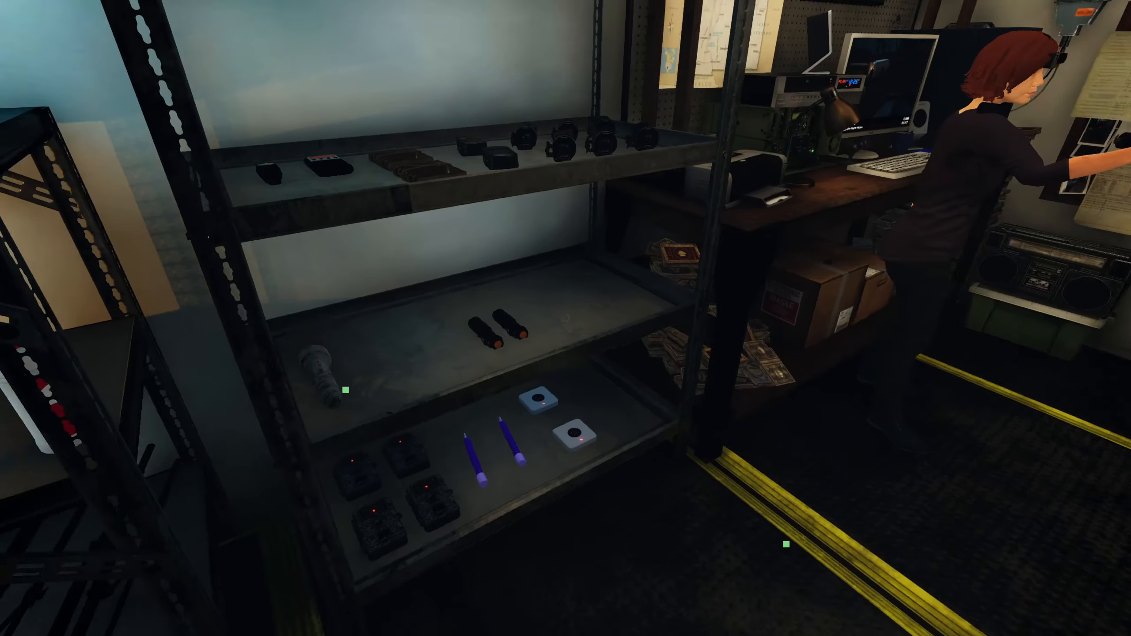
mouse_move(566, 318)
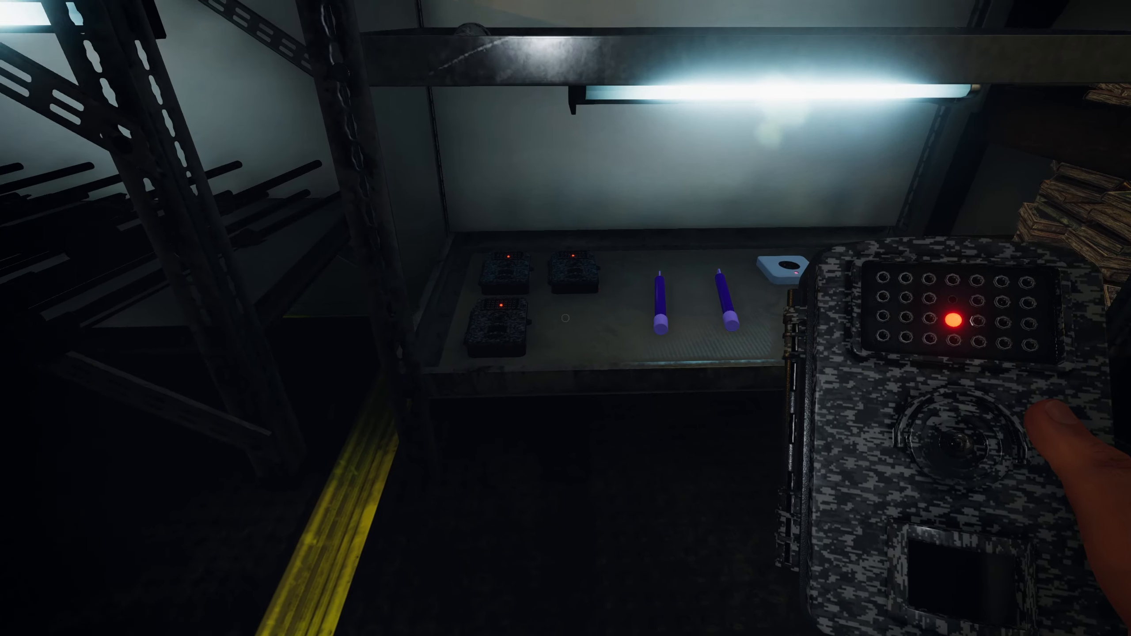
mouse_move(565, 318)
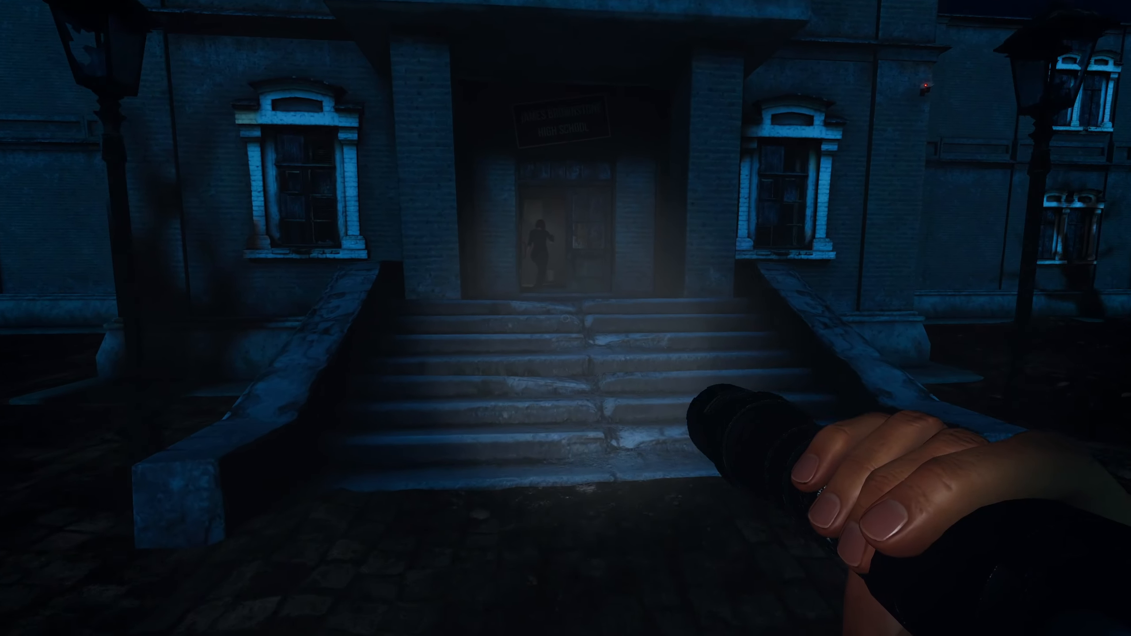
Walk into Brownstone High School with the flashlight on and search the dark corridors.
key("w")
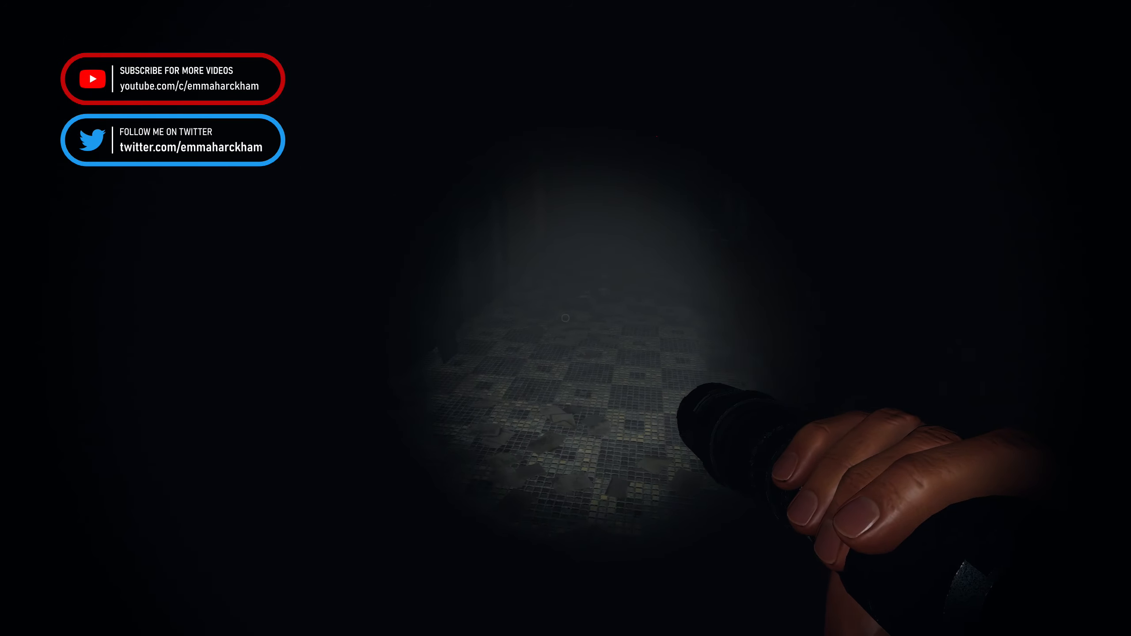
mouse_move(566, 318)
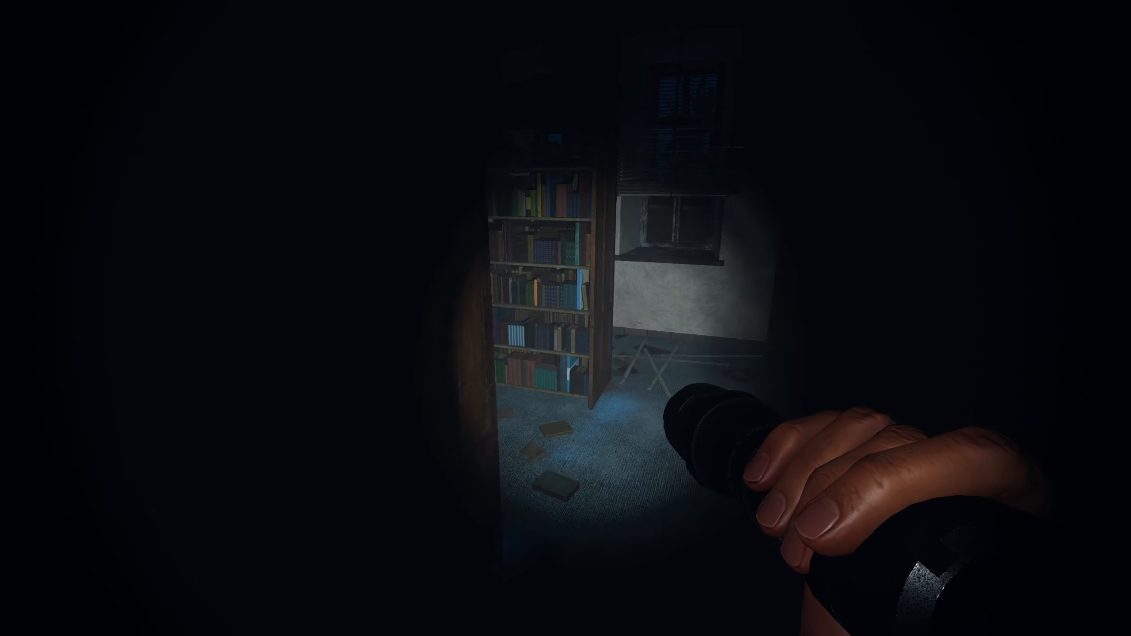
mouse_move(566, 318)
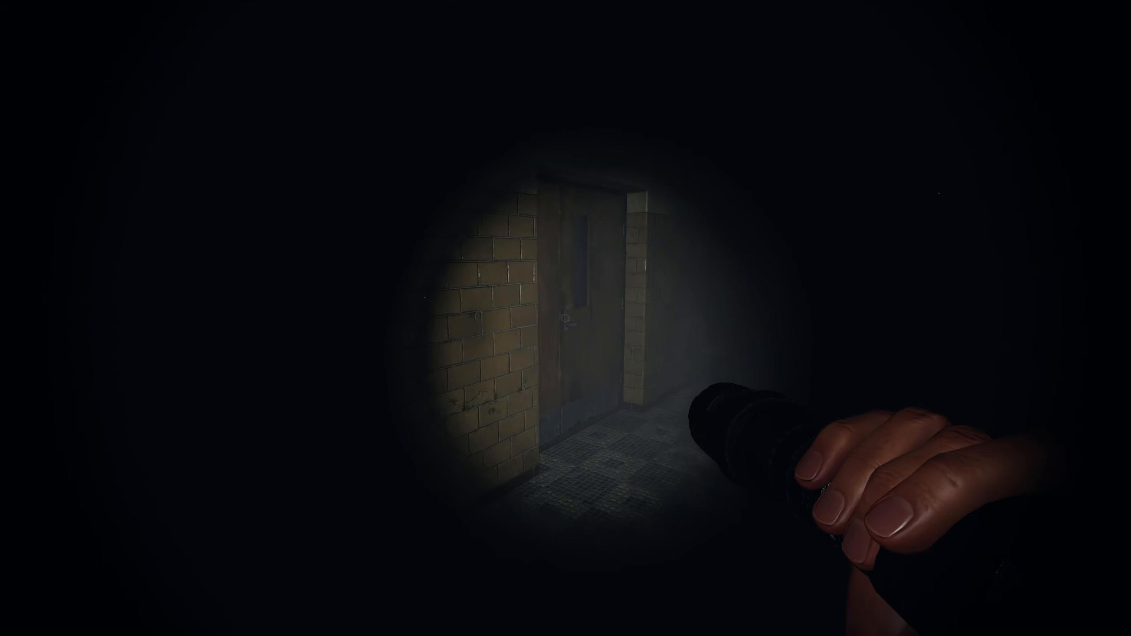
mouse_move(565, 318)
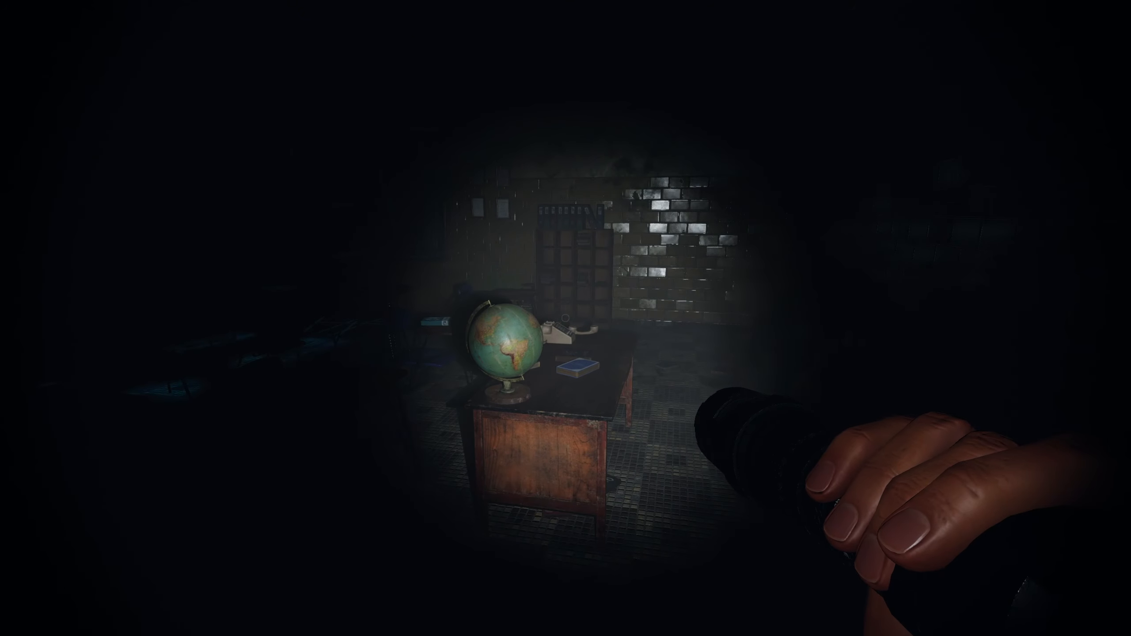
mouse_move(565, 318)
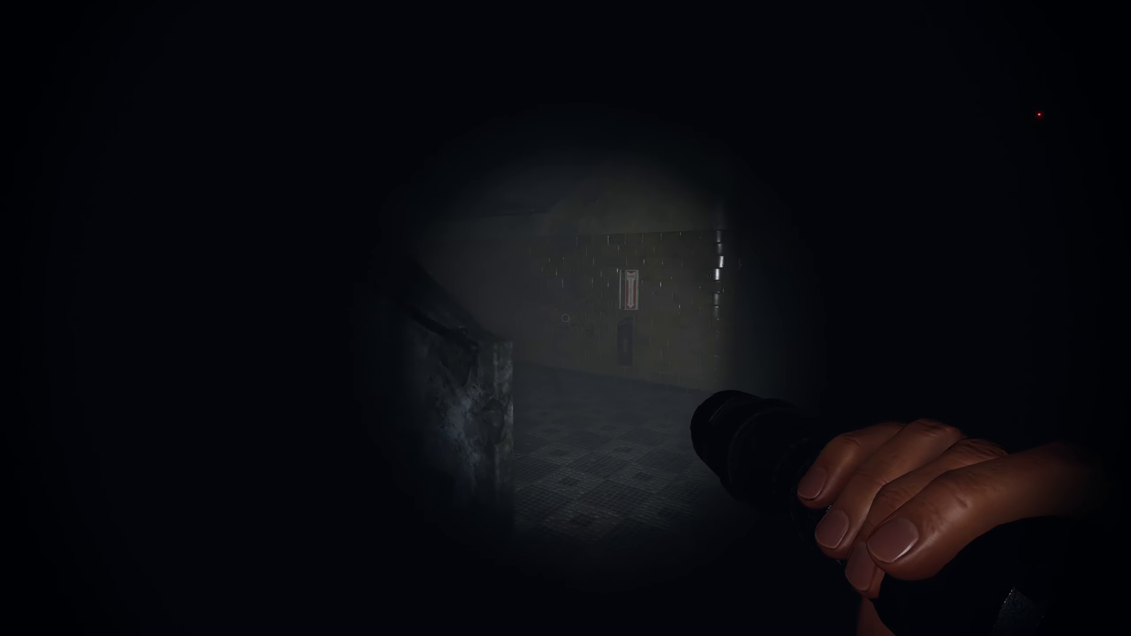
mouse_move(566, 318)
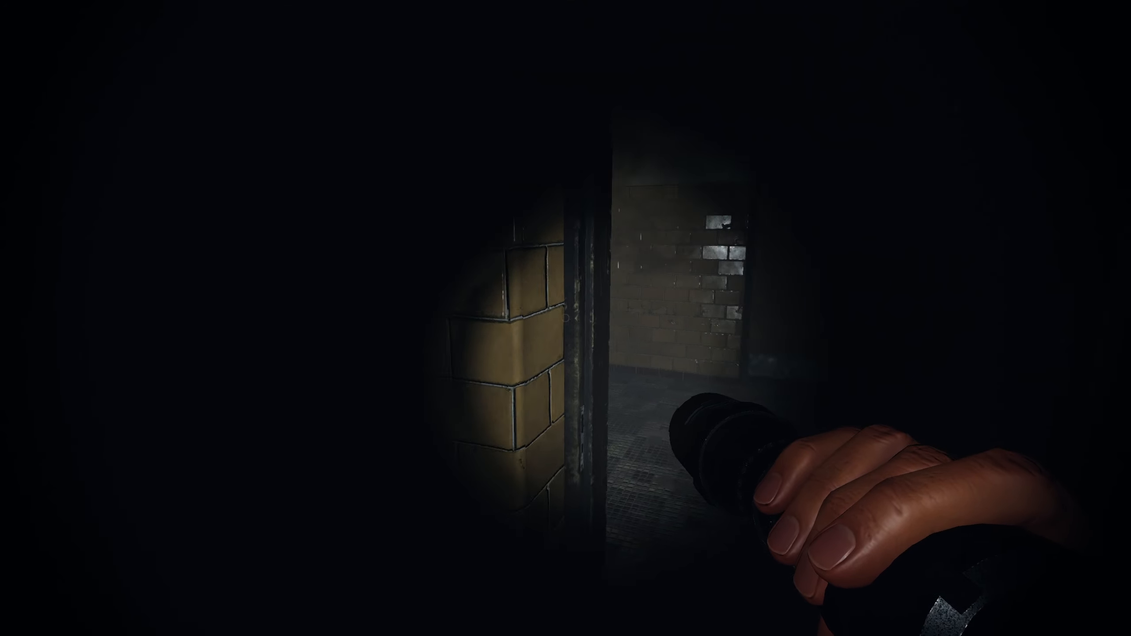
mouse_move(566, 318)
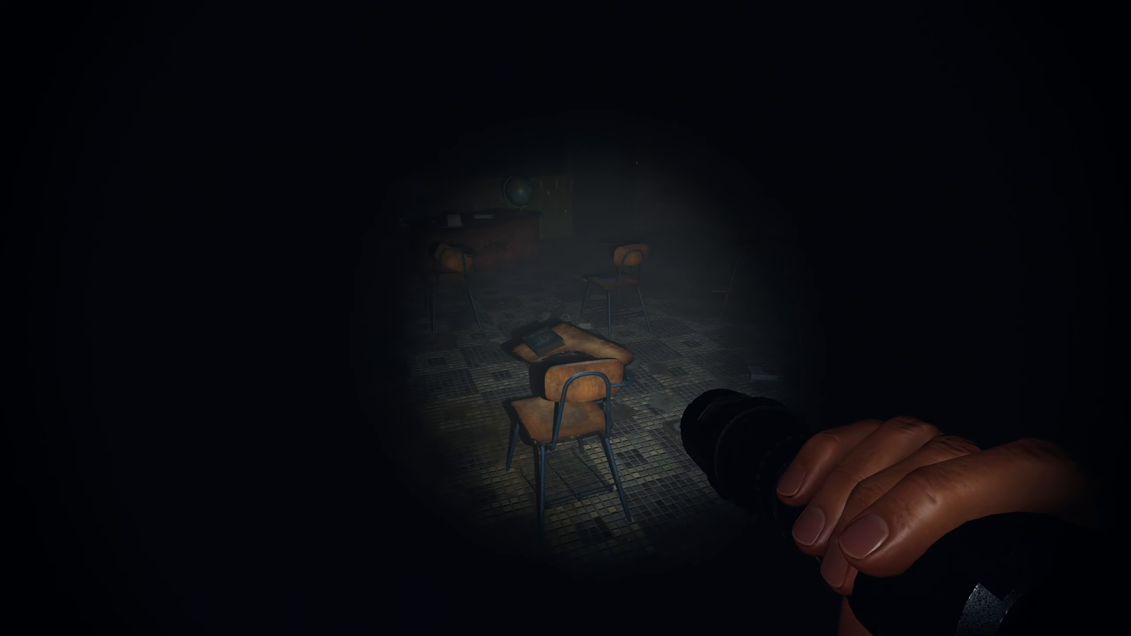
mouse_move(565, 318)
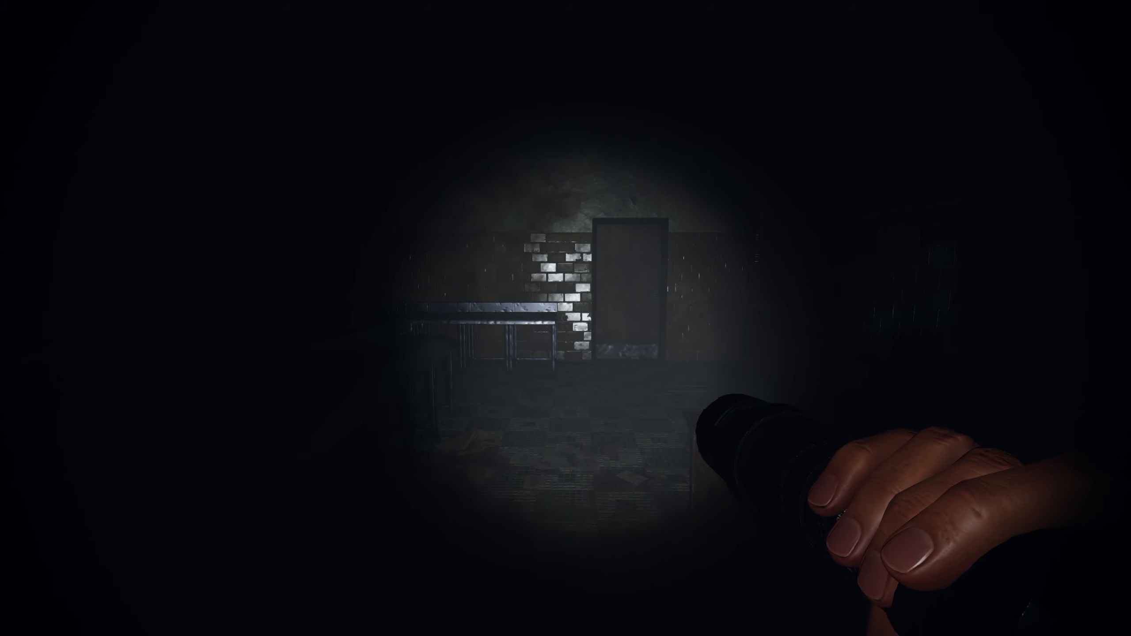
mouse_move(565, 318)
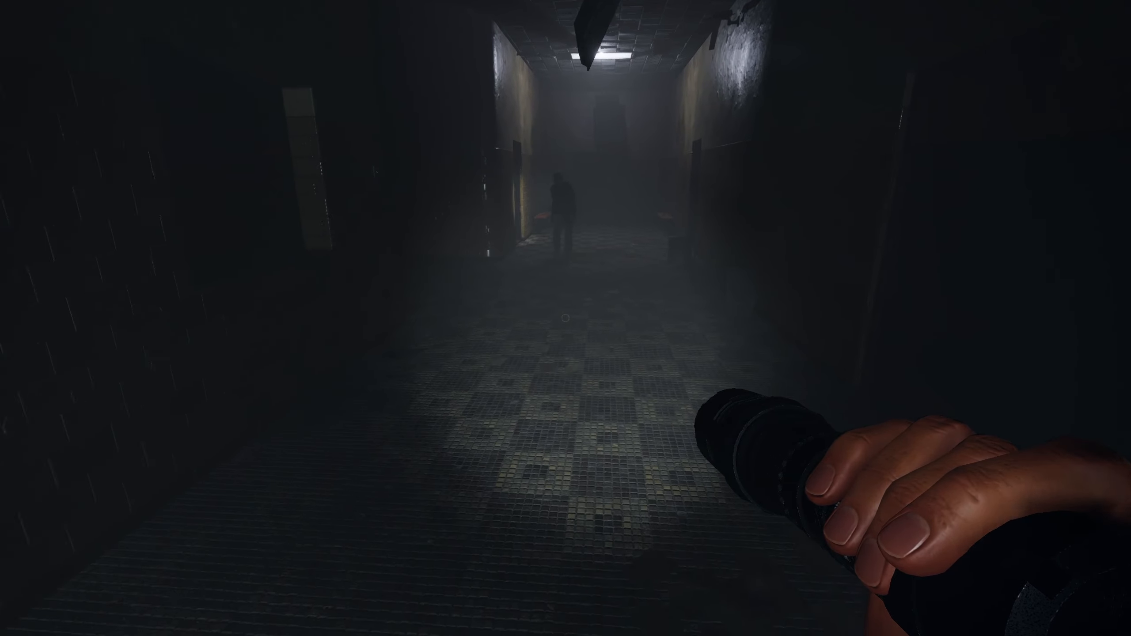
mouse_move(565, 318)
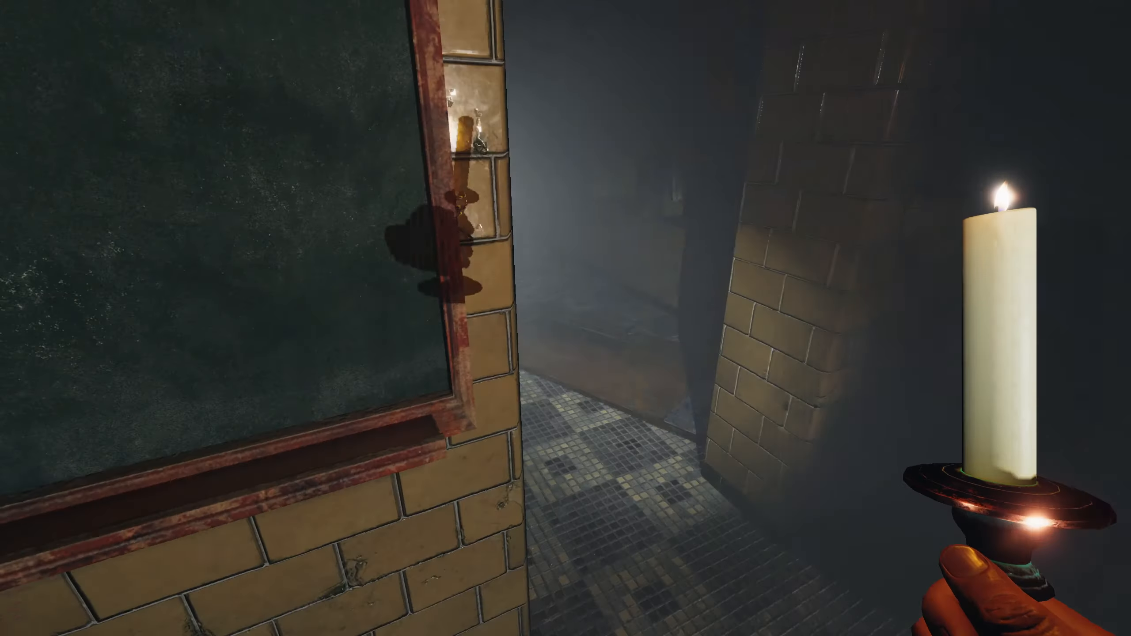
mouse_move(565, 318)
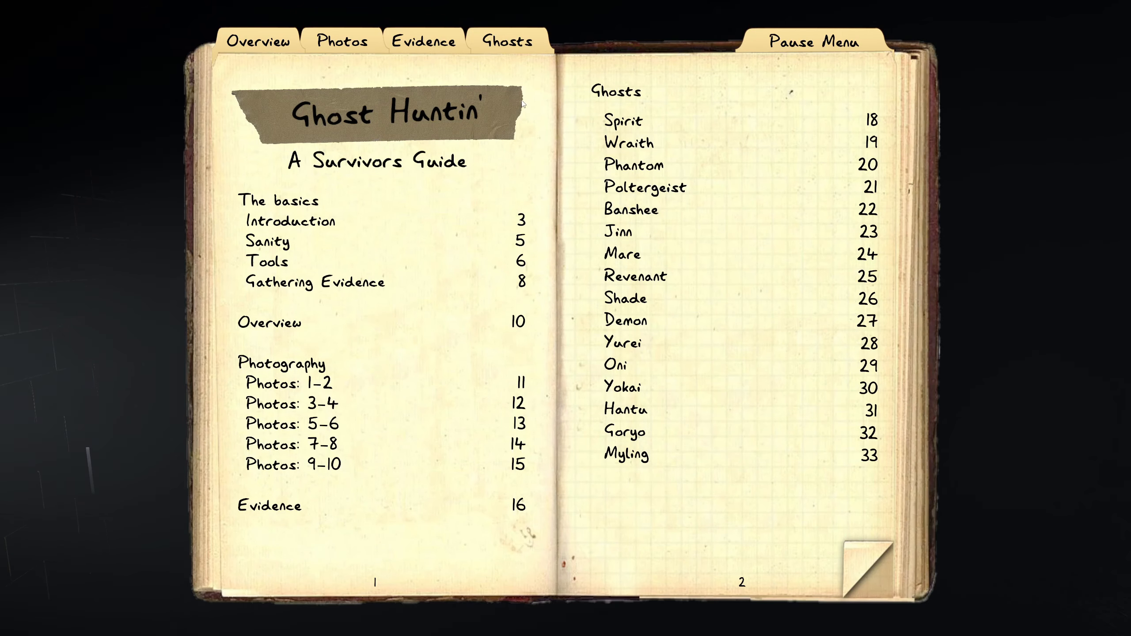
left_click(423, 40)
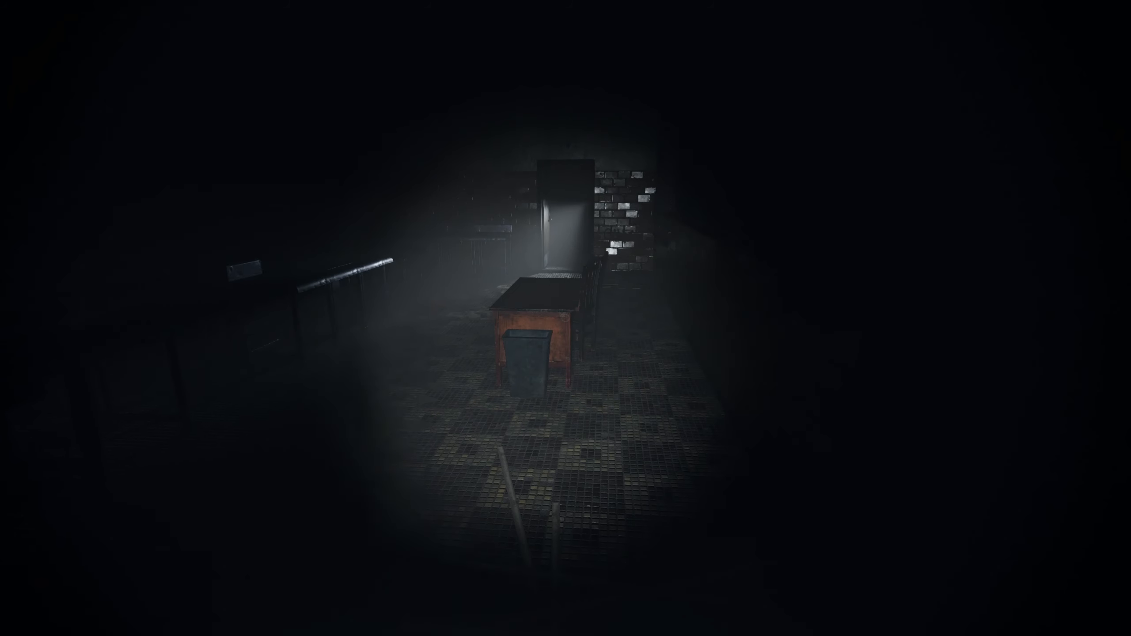
mouse_move(566, 318)
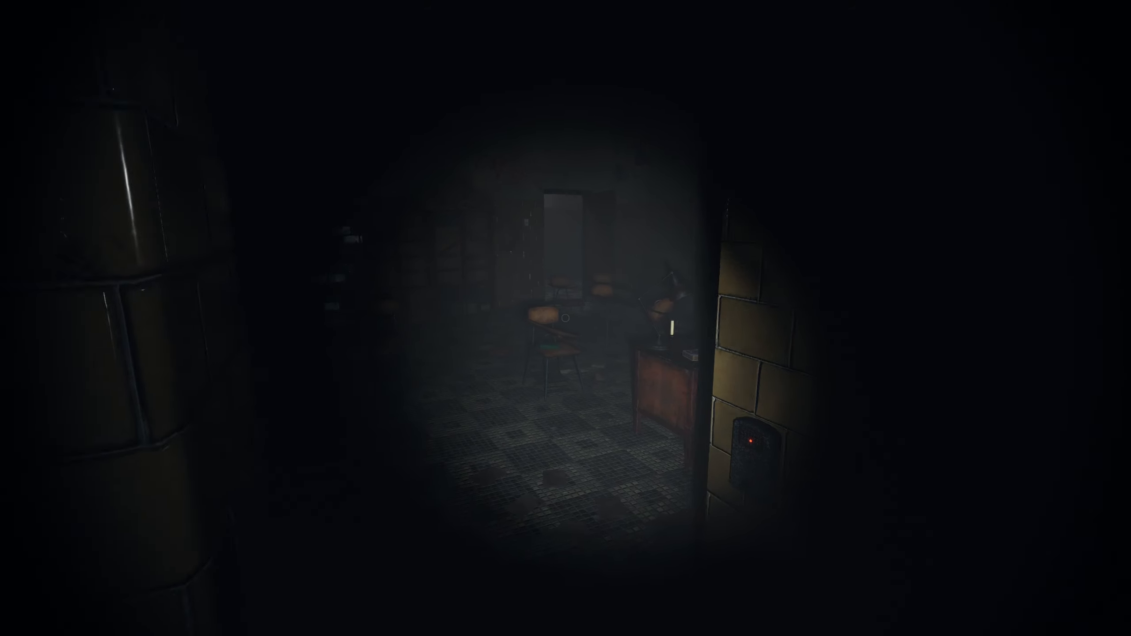
key("tab")
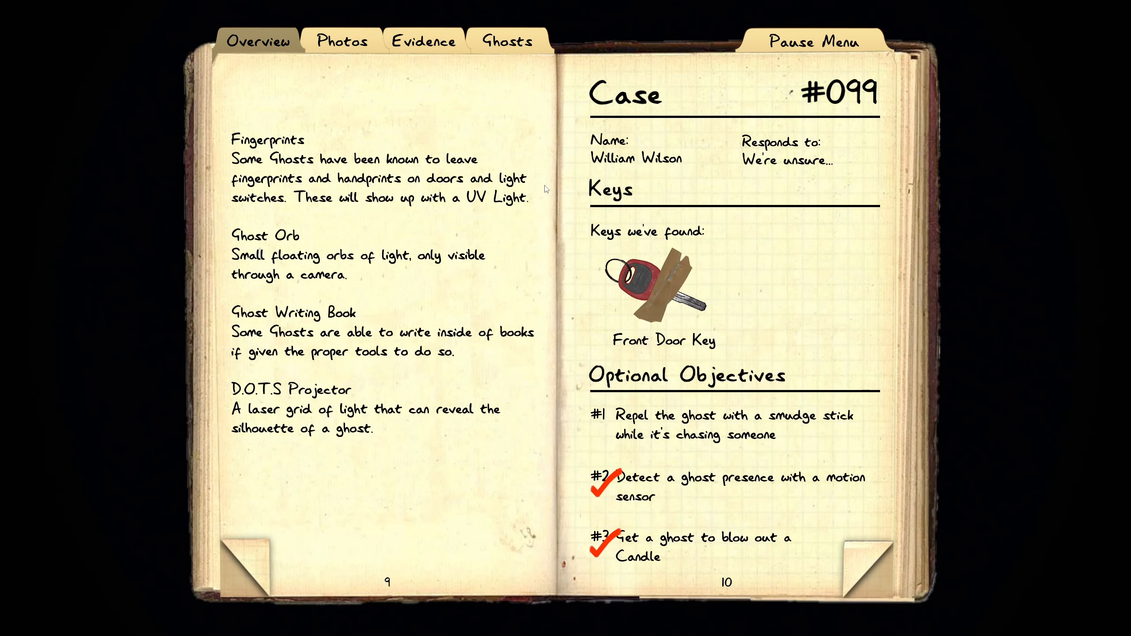
mouse_move(586, 247)
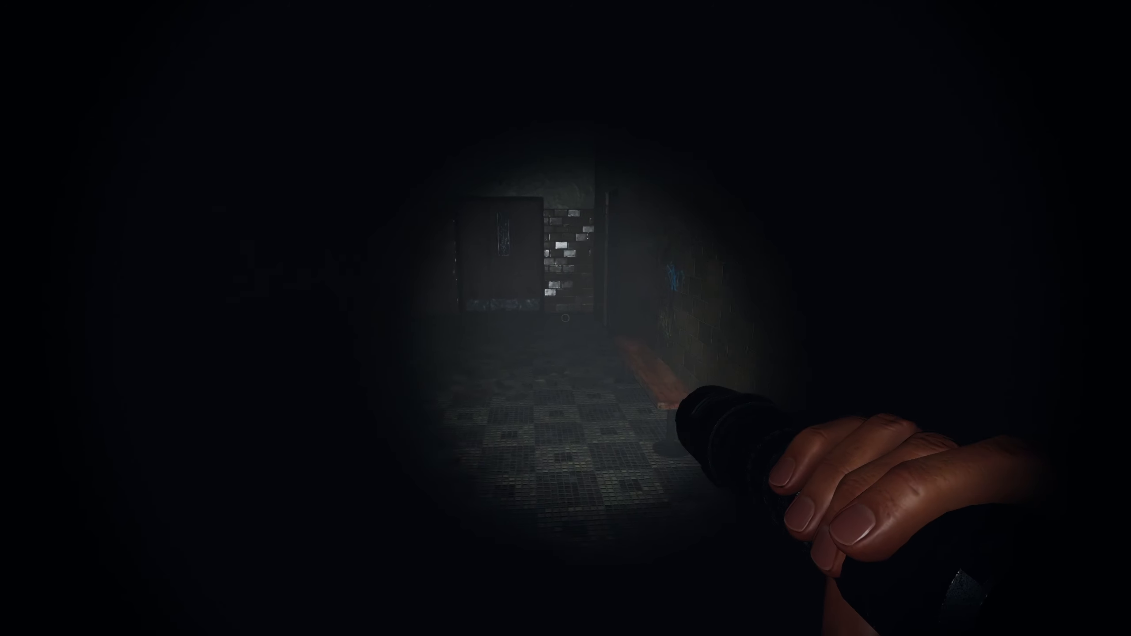
Walk out of the school past the graveyard gate toward the van.
key("w")
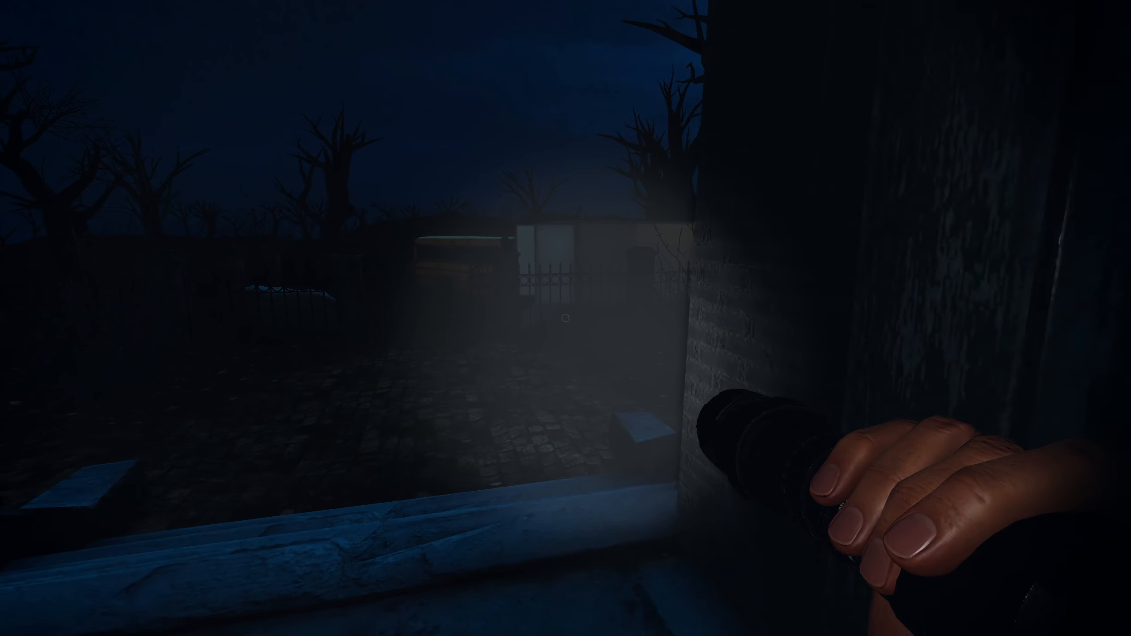
mouse_move(565, 318)
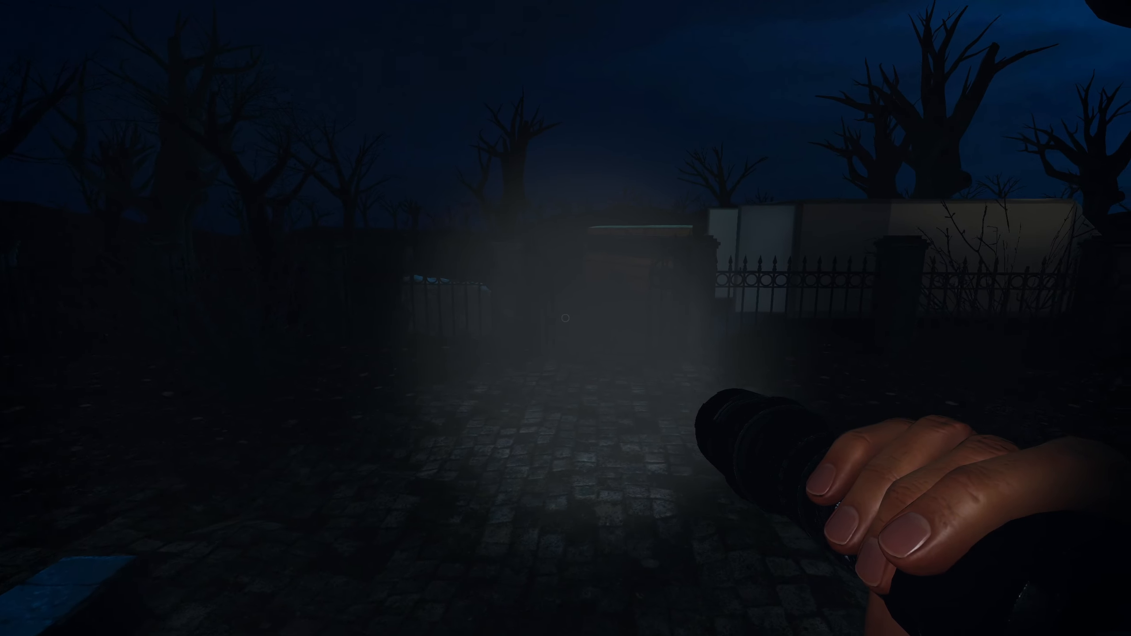
mouse_move(565, 318)
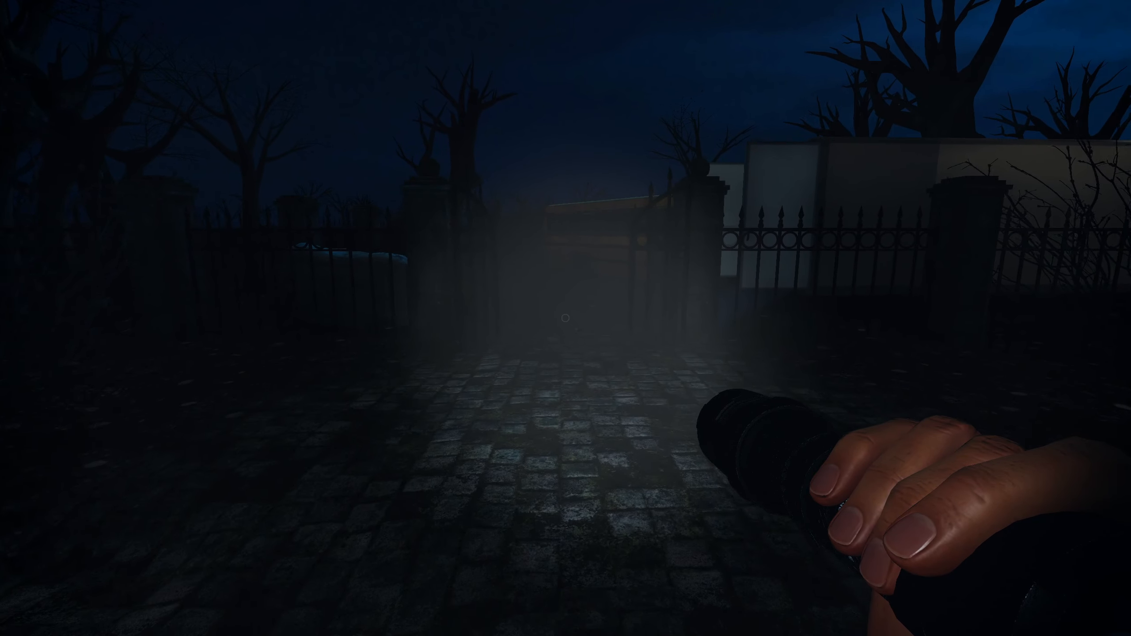
mouse_move(565, 318)
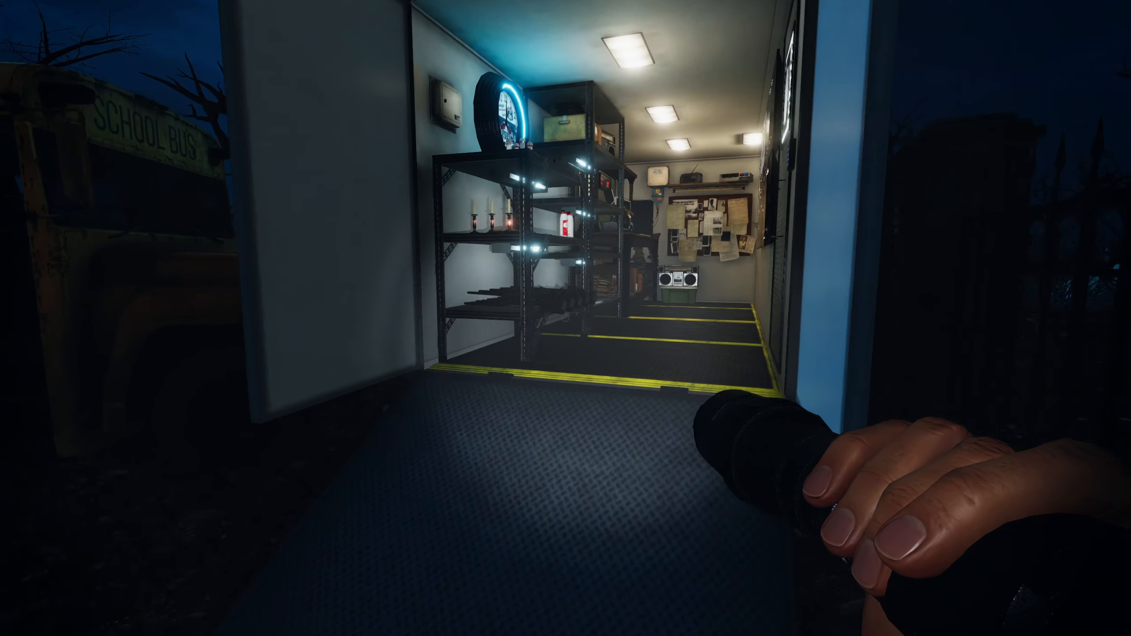
mouse_move(566, 318)
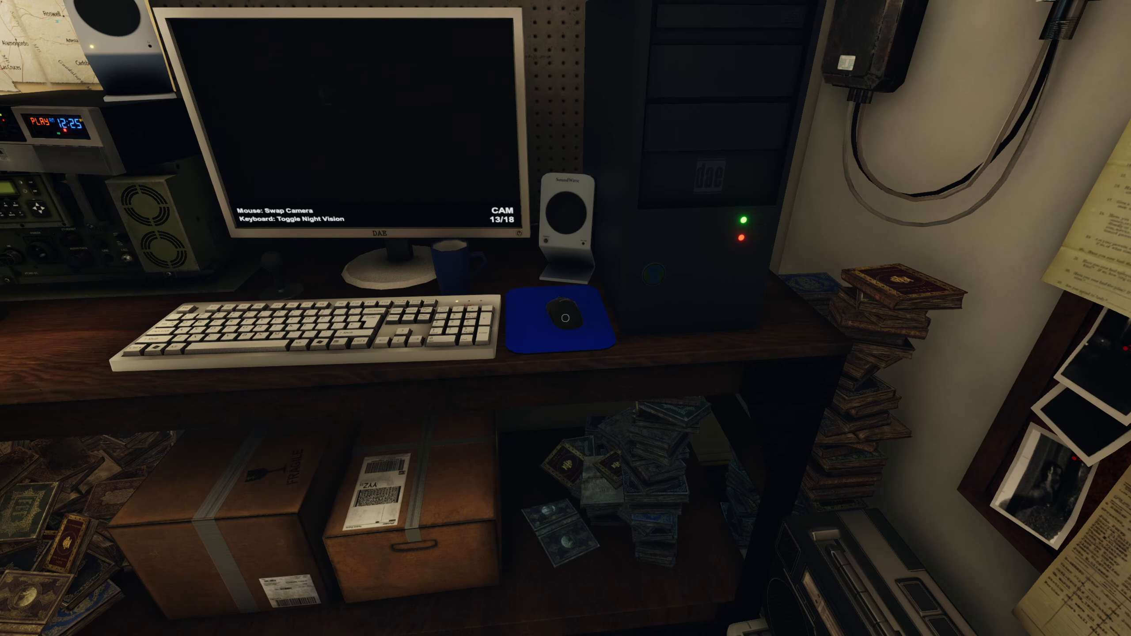
Switch the van CCTV monitor to another school camera feed.
left_click(562, 315)
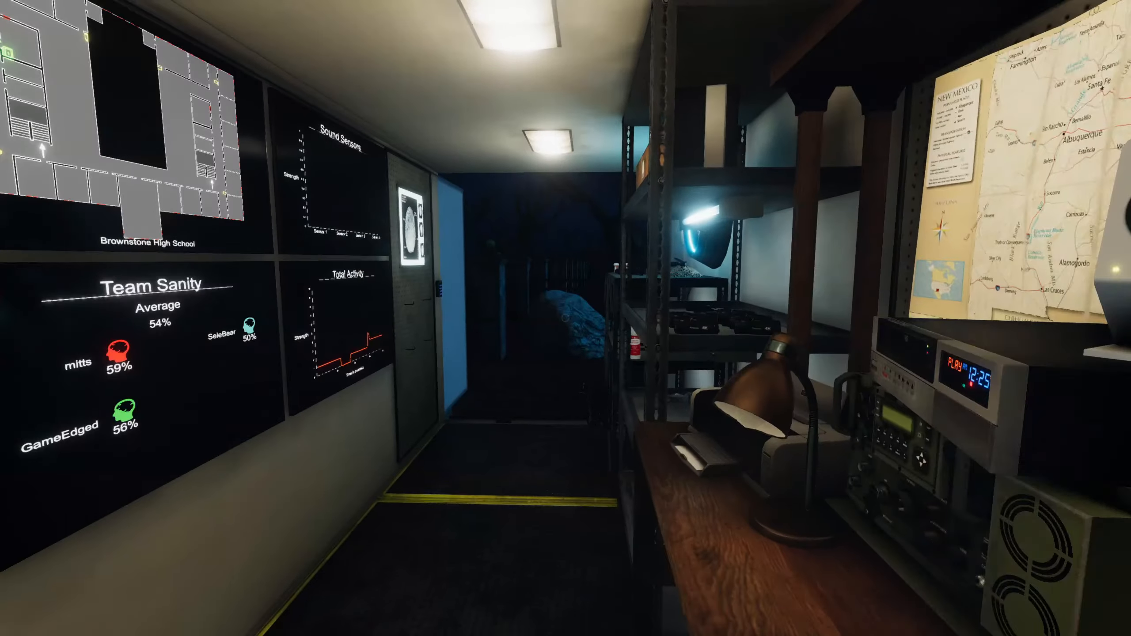
mouse_move(565, 318)
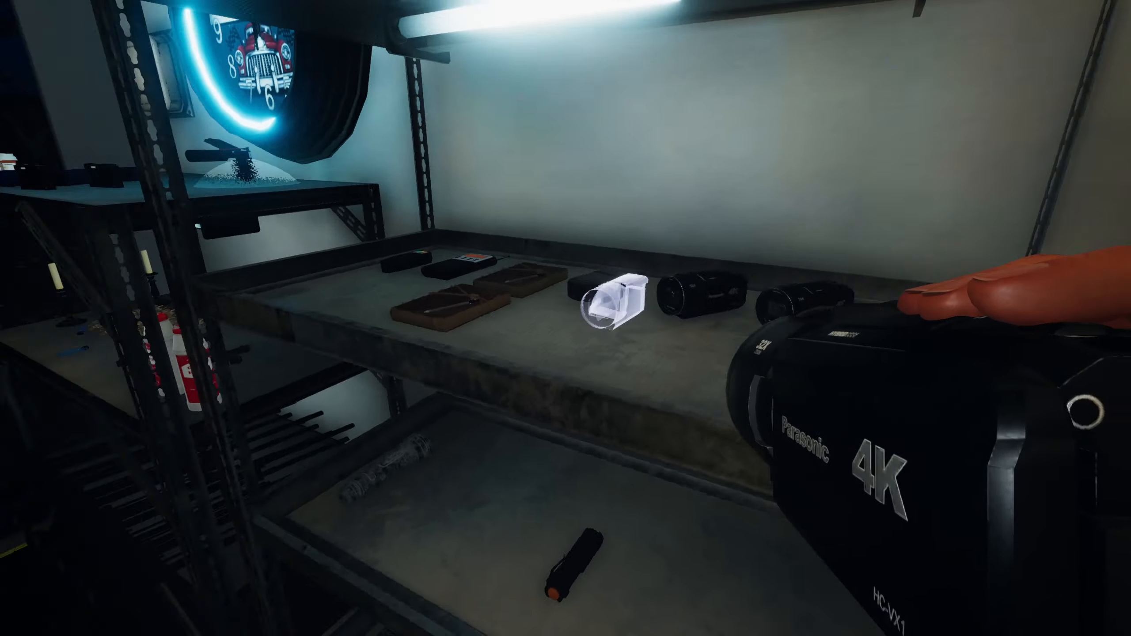
mouse_move(565, 318)
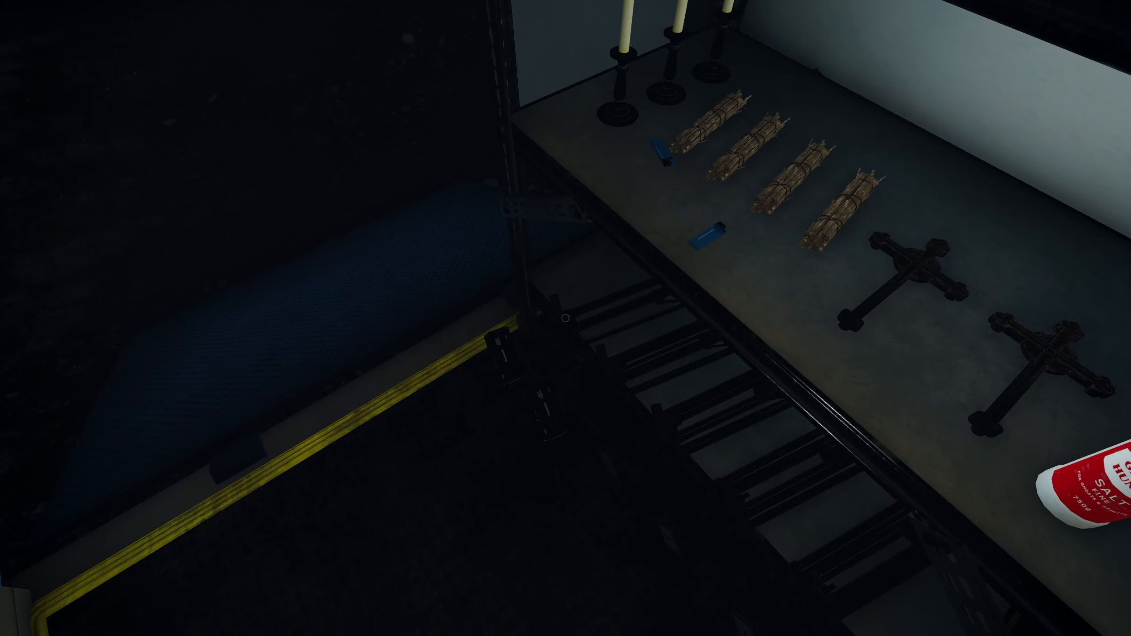
mouse_move(566, 318)
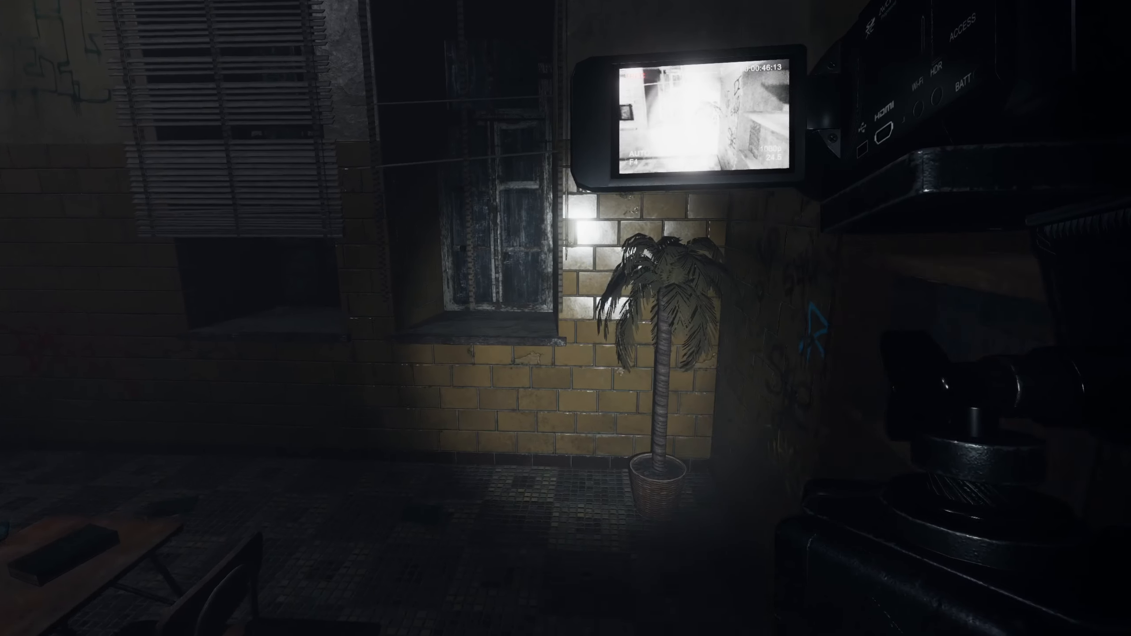
mouse_move(565, 318)
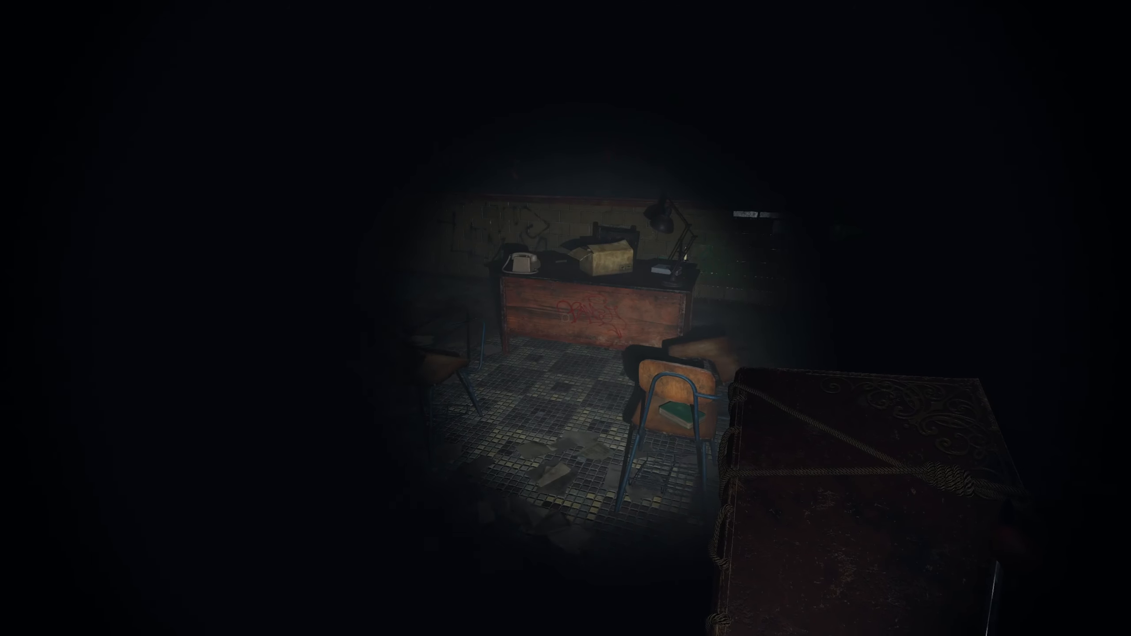
mouse_move(566, 318)
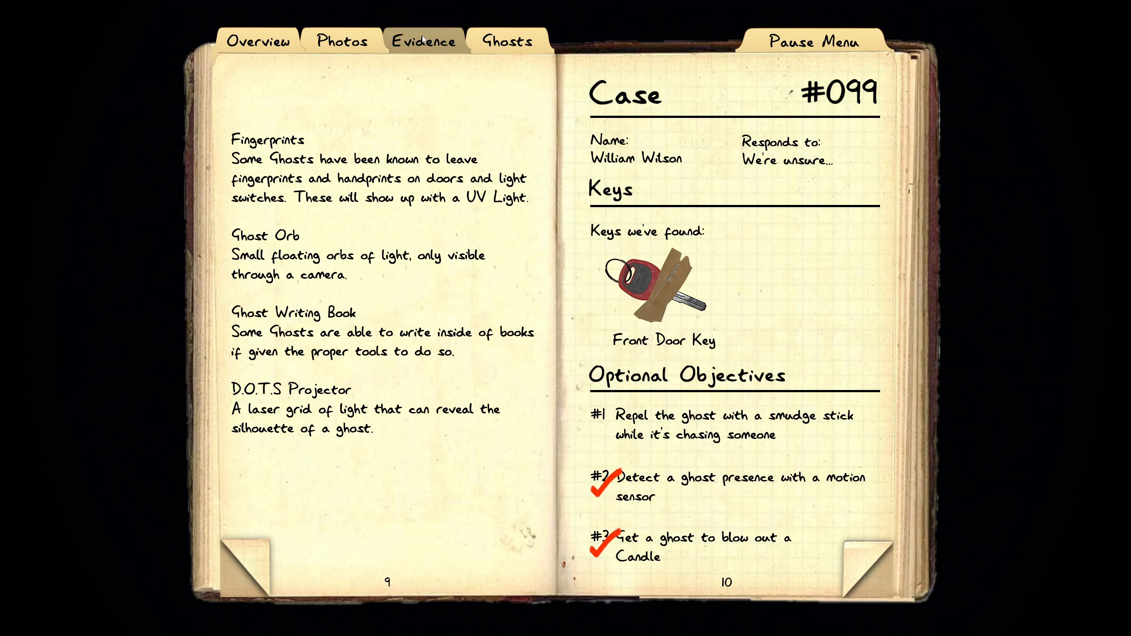
Open the journal Evidence page showing Freezing Temperatures and Ghost Orb marked.
left_click(424, 40)
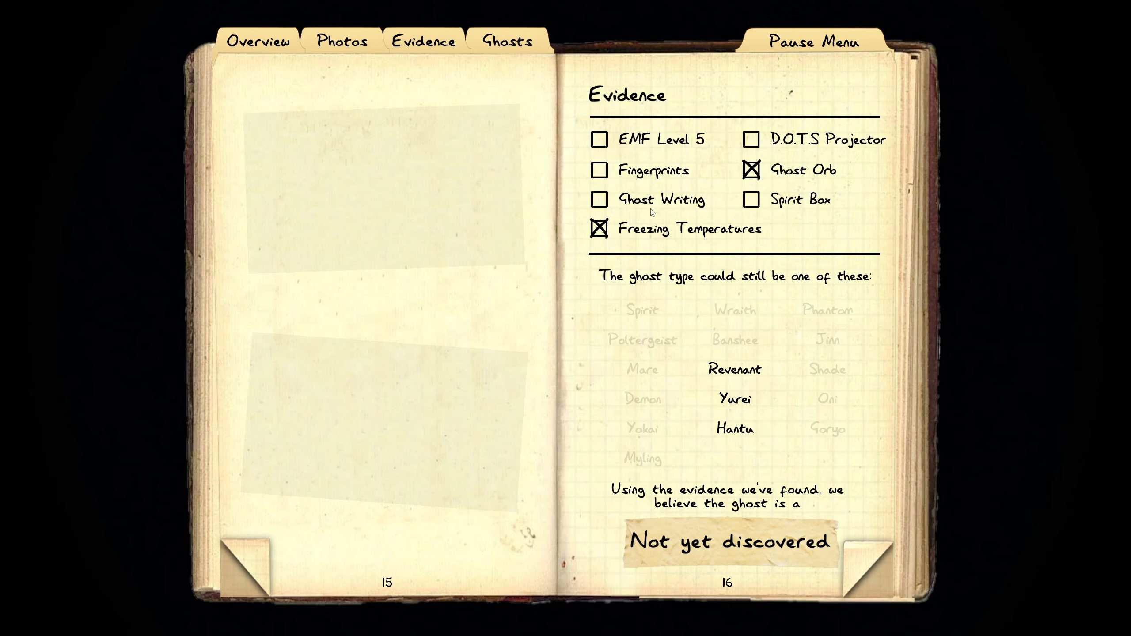
left_click(600, 200)
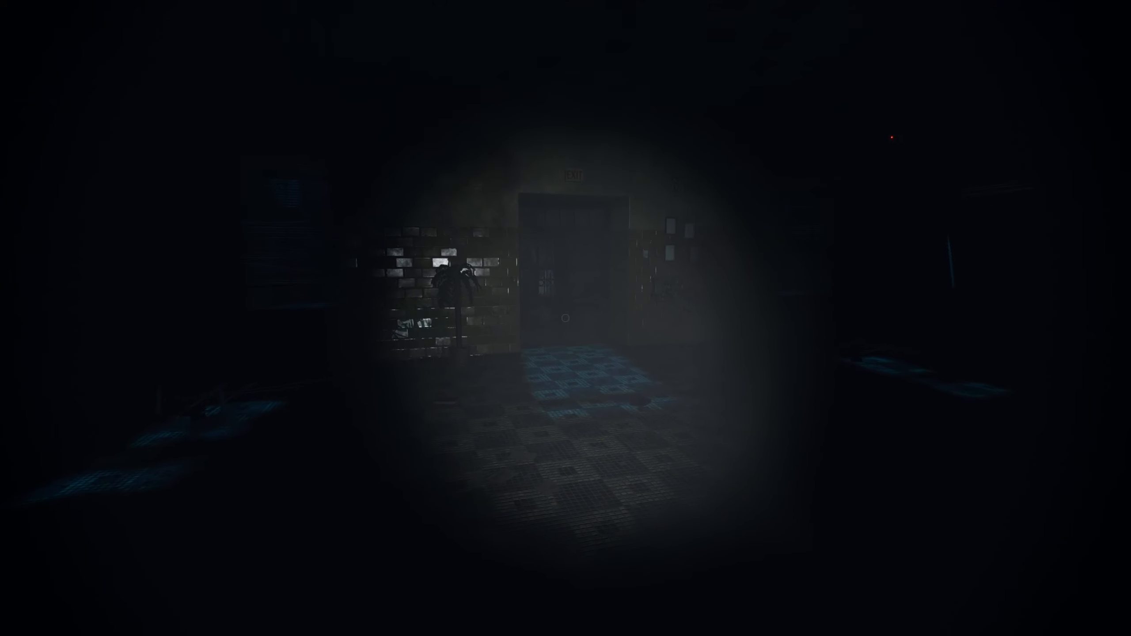
Walk down the dark tiled school corridor toward the exit and van.
key("w")
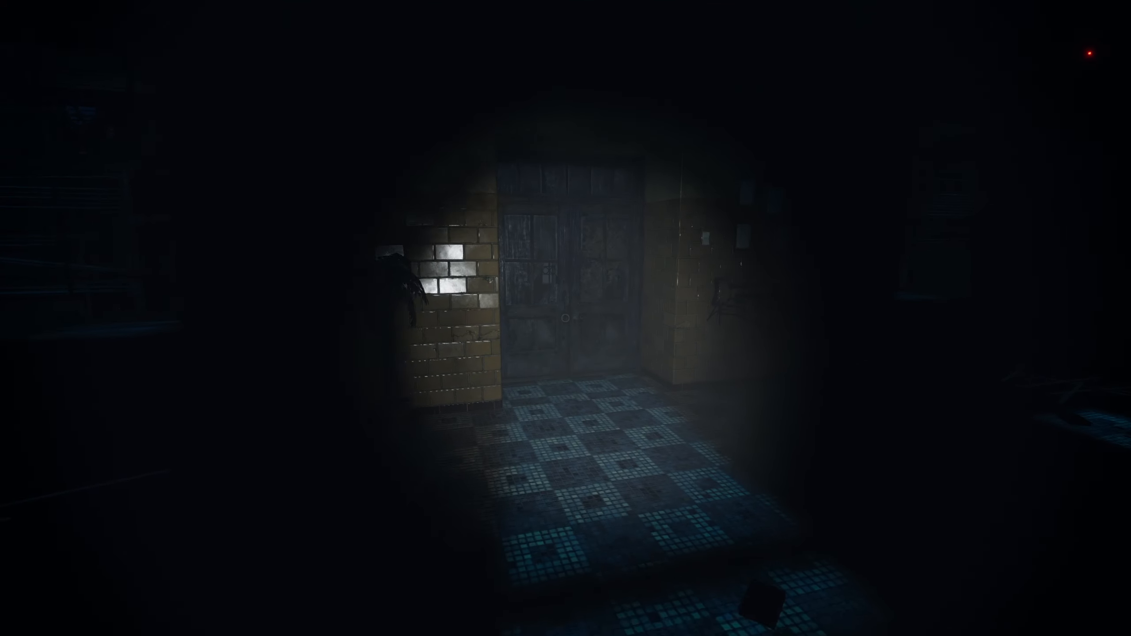
mouse_move(565, 318)
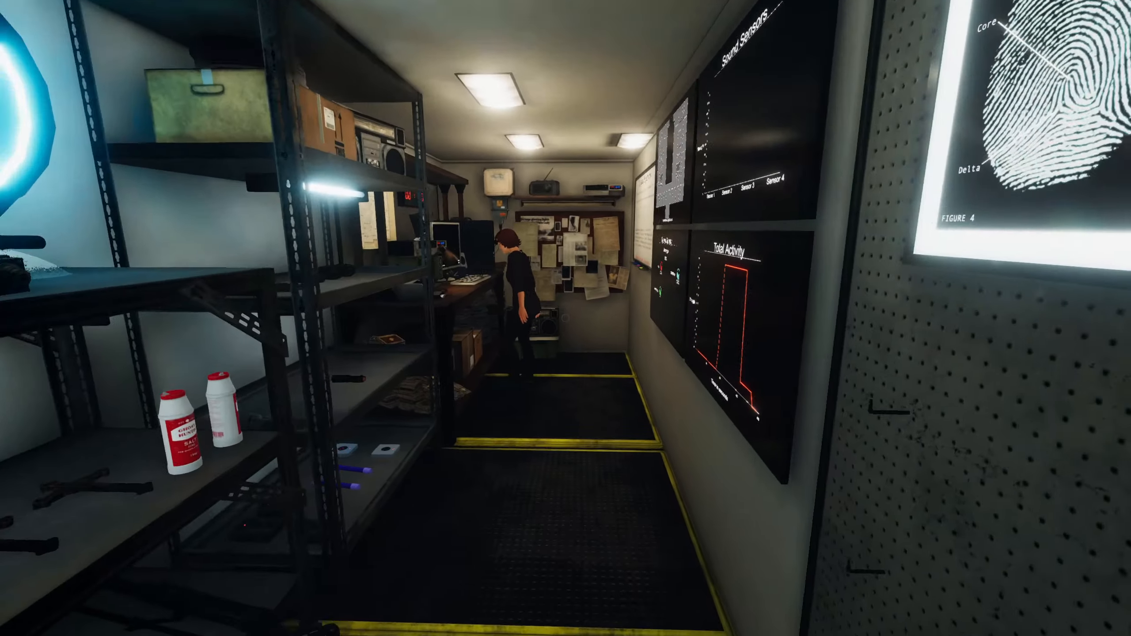
mouse_move(565, 318)
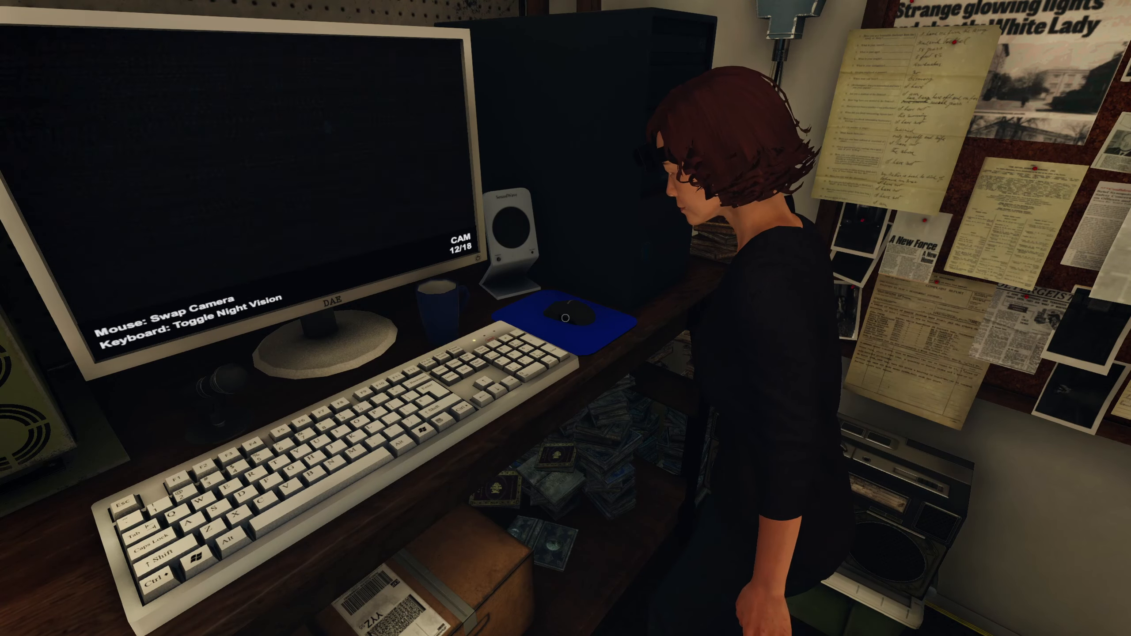
Flip the van monitor through cameras 12, 16 and 18.
left_click(566, 313)
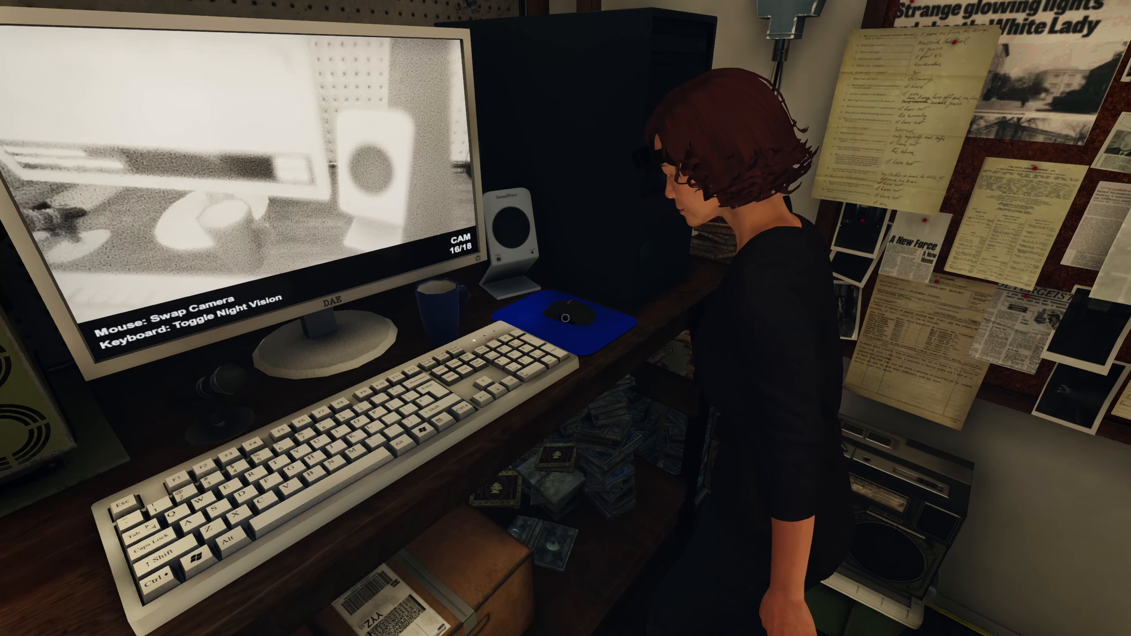
left_click(566, 318)
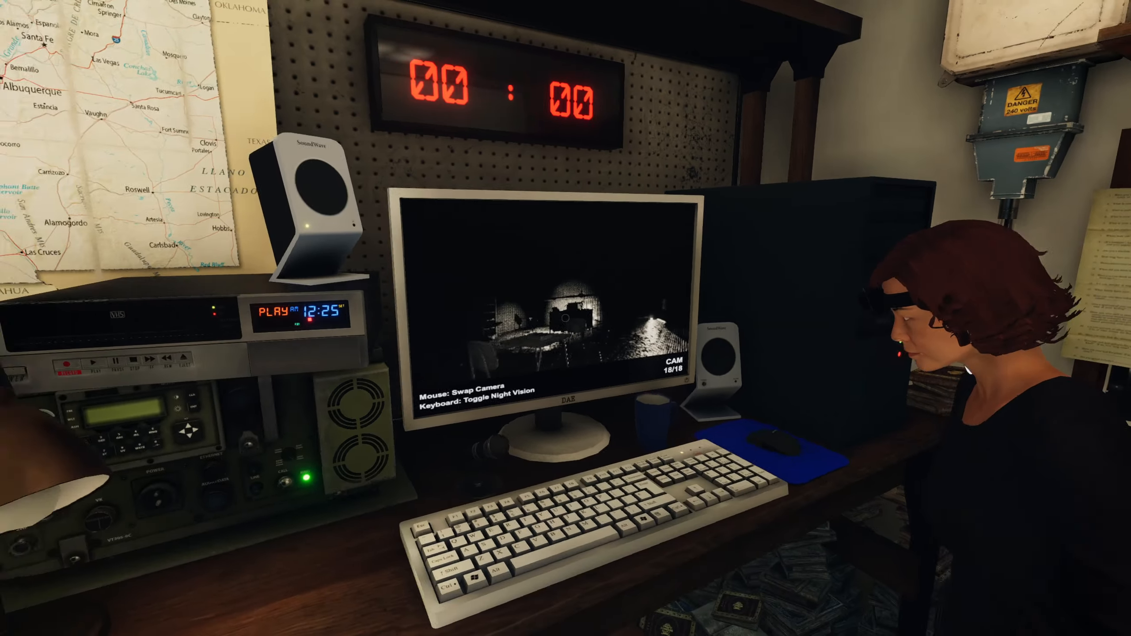
mouse_move(565, 318)
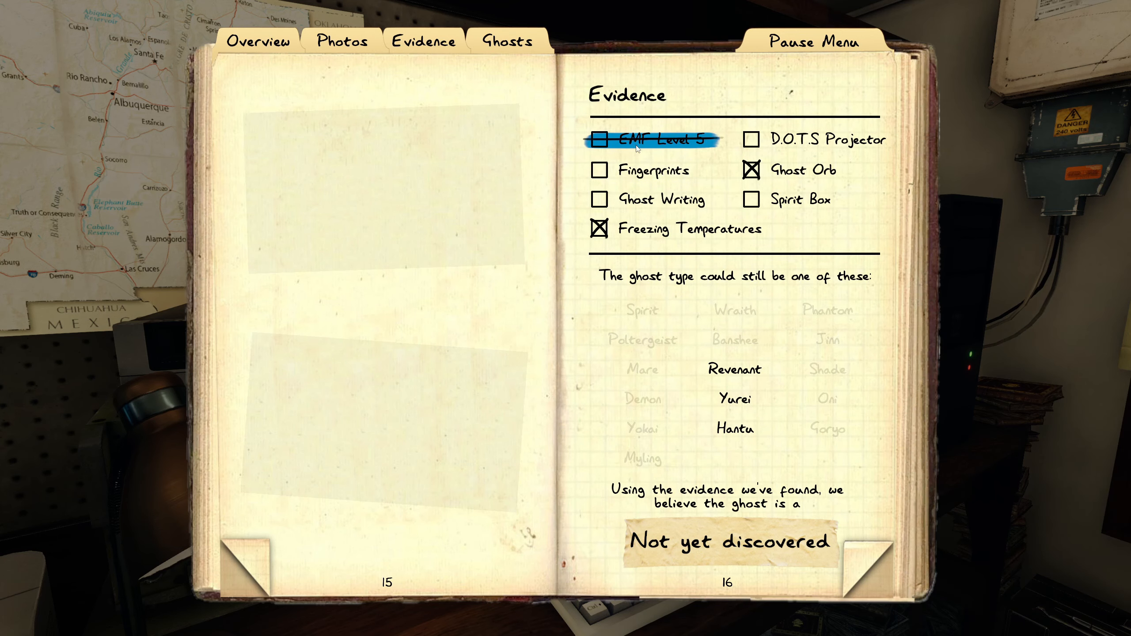
Strike out Fingerprints and EMF Level 5 in the journal evidence.
left_click(654, 170)
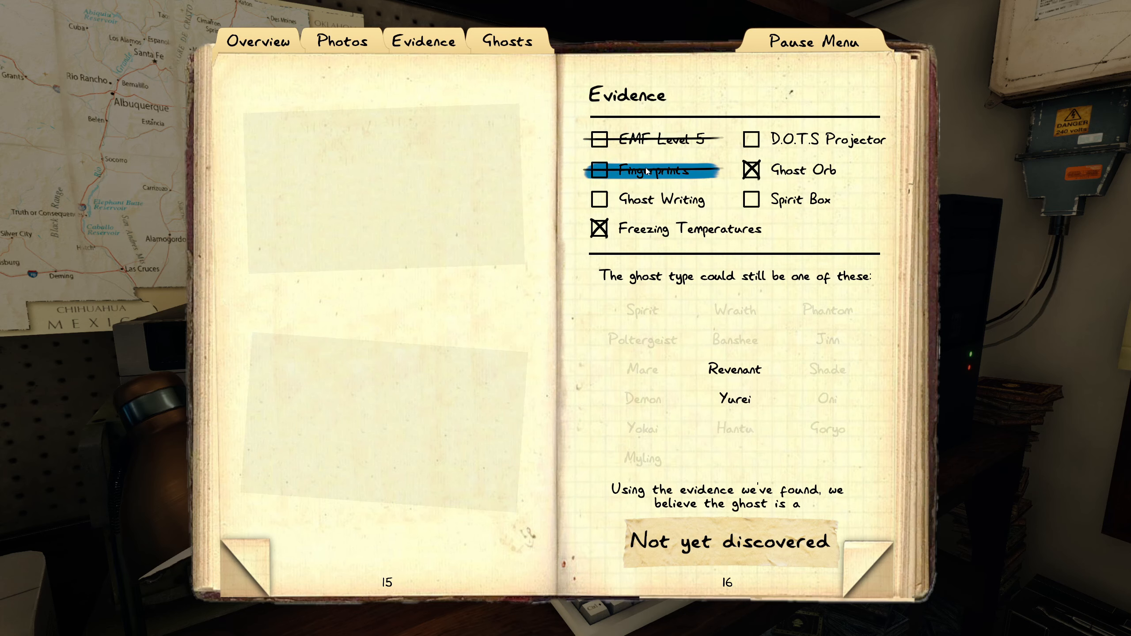
left_click(599, 170)
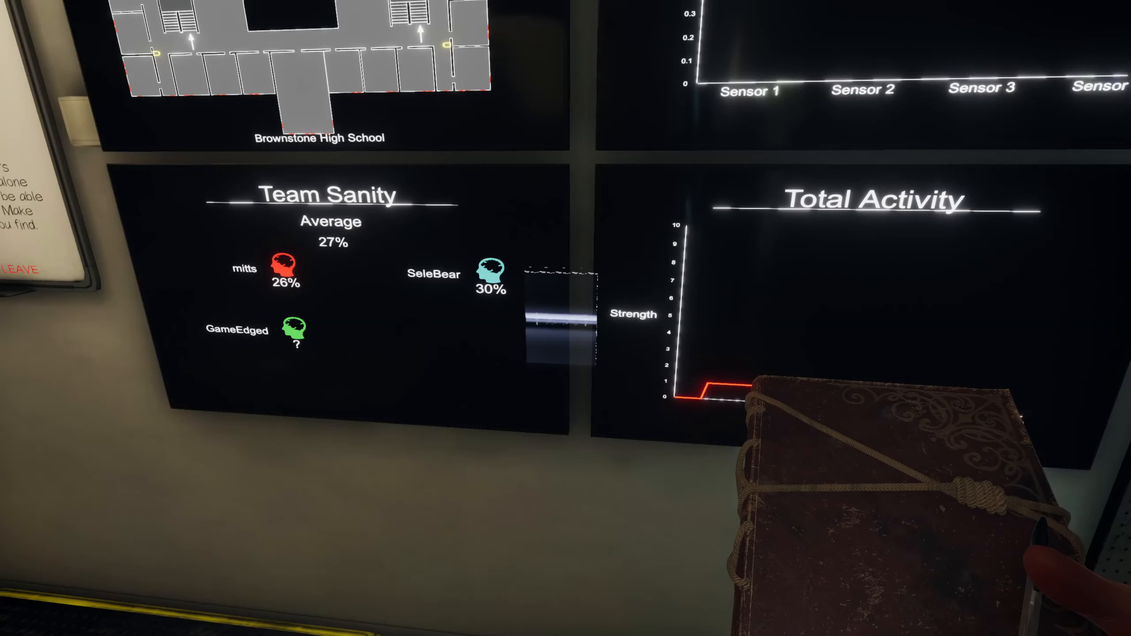
mouse_move(566, 318)
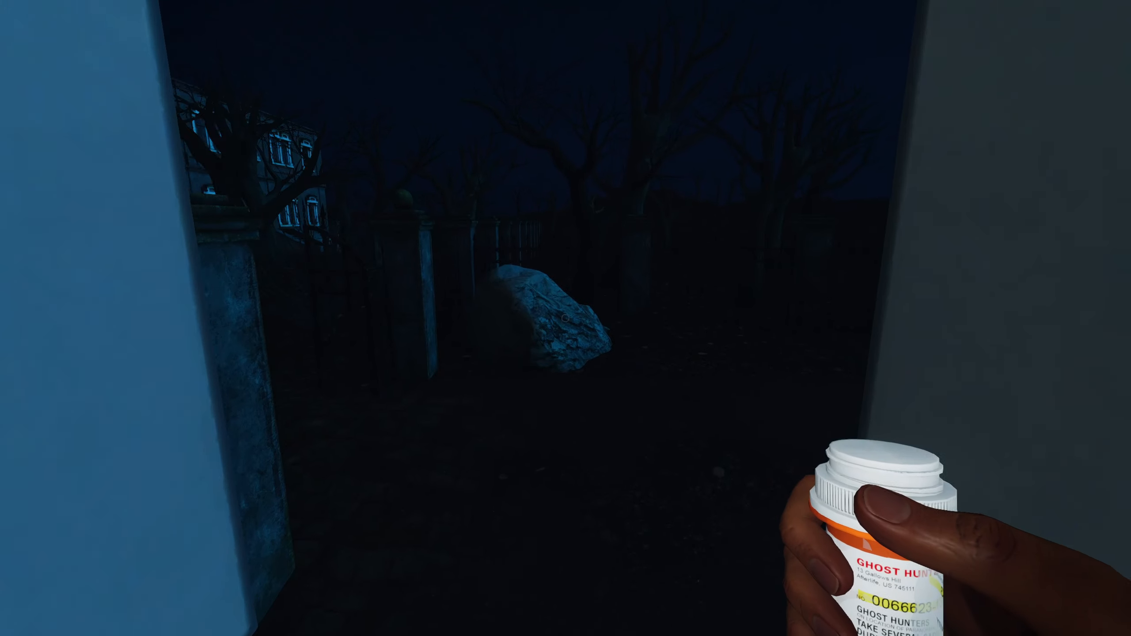
mouse_move(565, 318)
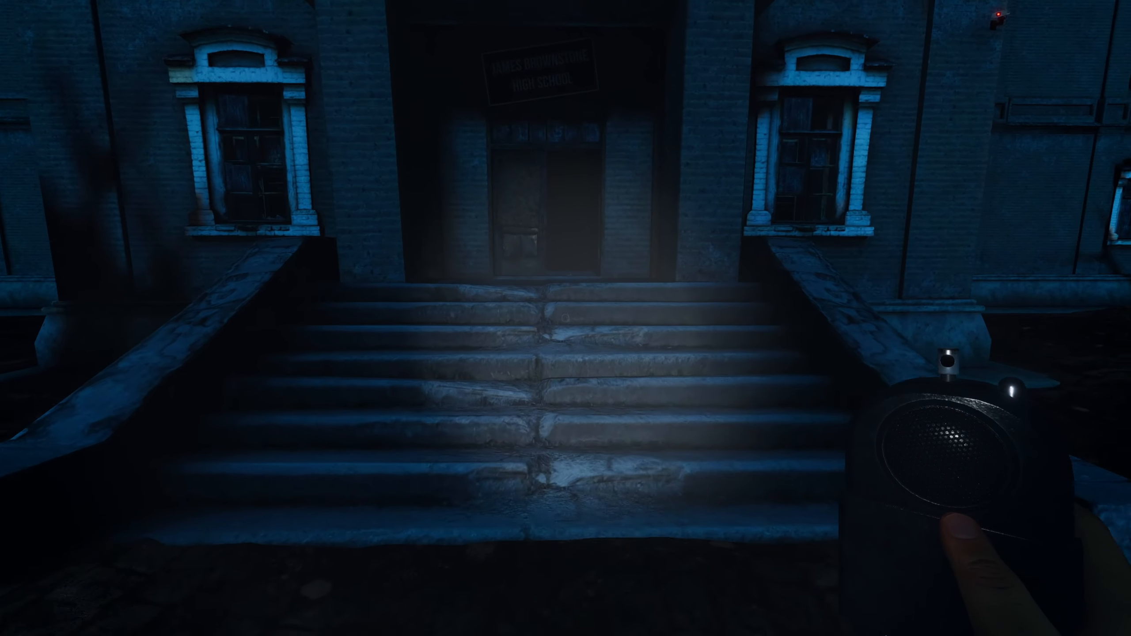
Walk through the tiled bathrooms toward the green-lit washroom with the flashlight.
key("w")
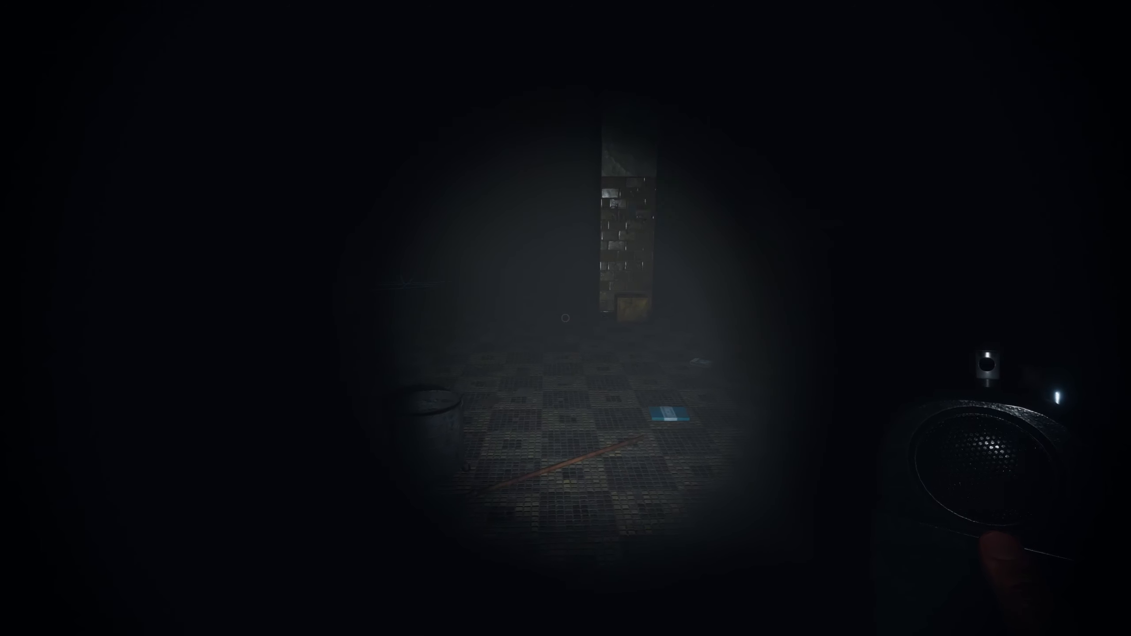
mouse_move(565, 318)
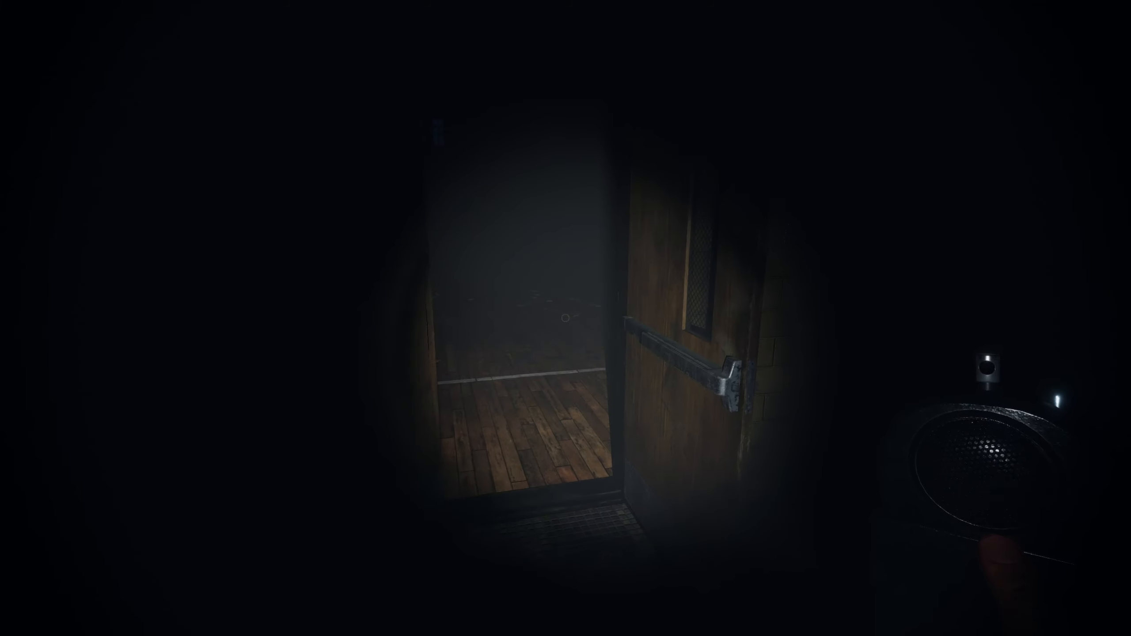
mouse_move(565, 318)
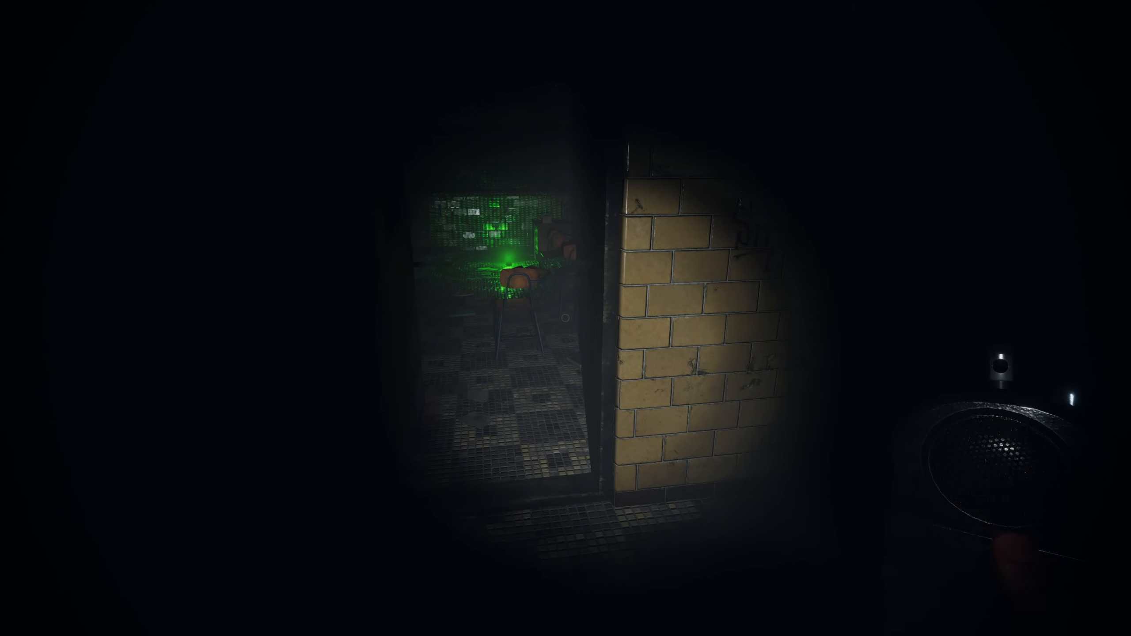
key("w")
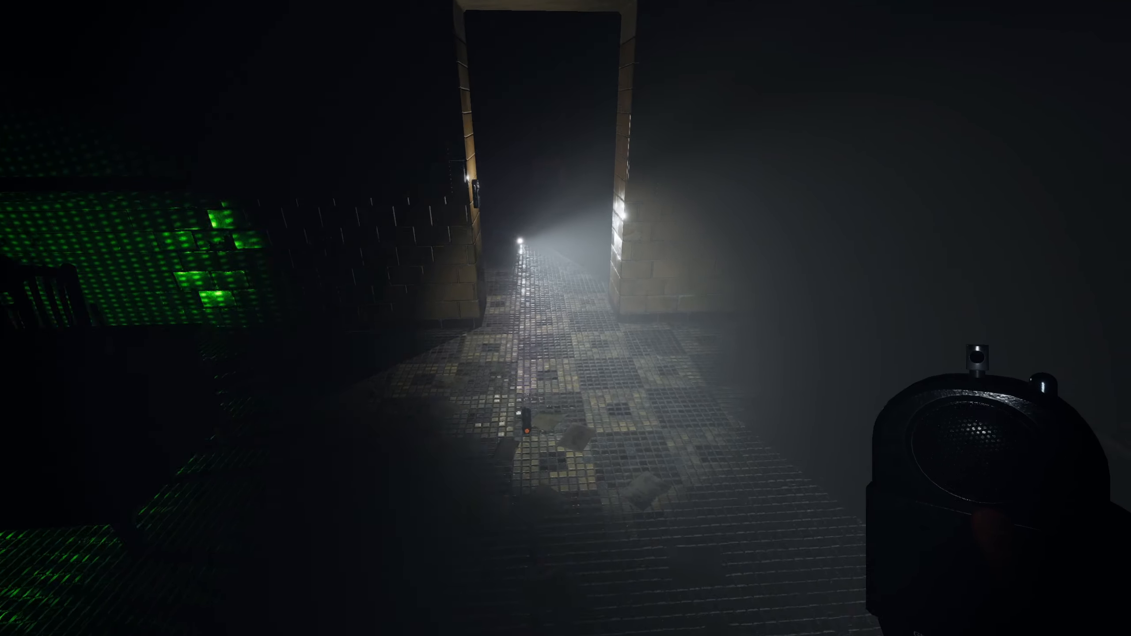
mouse_move(565, 318)
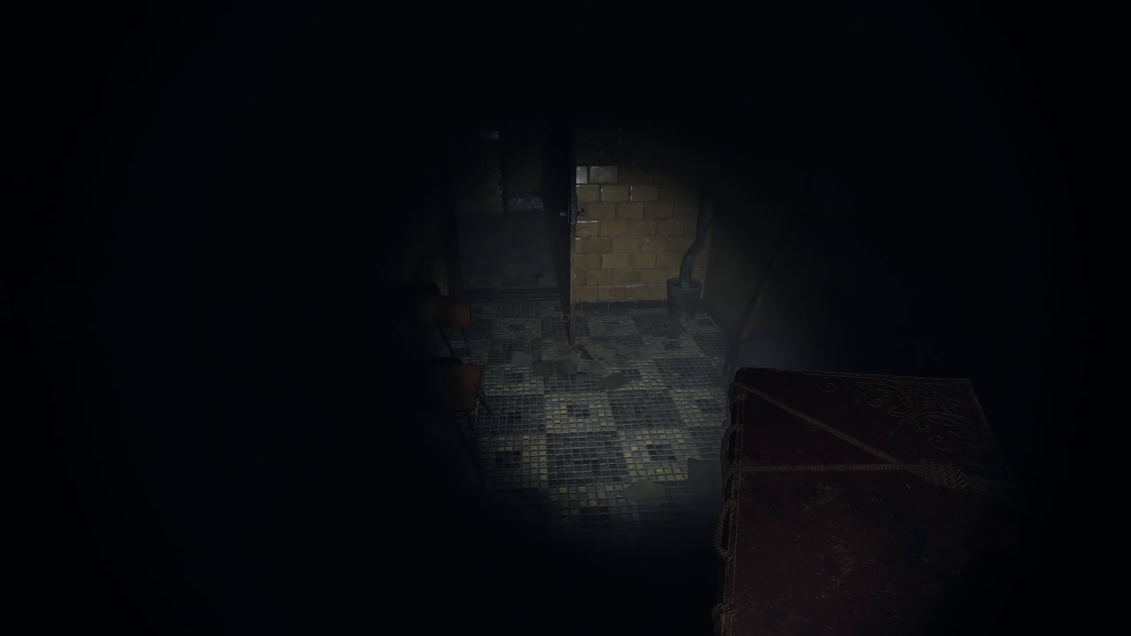
mouse_move(565, 318)
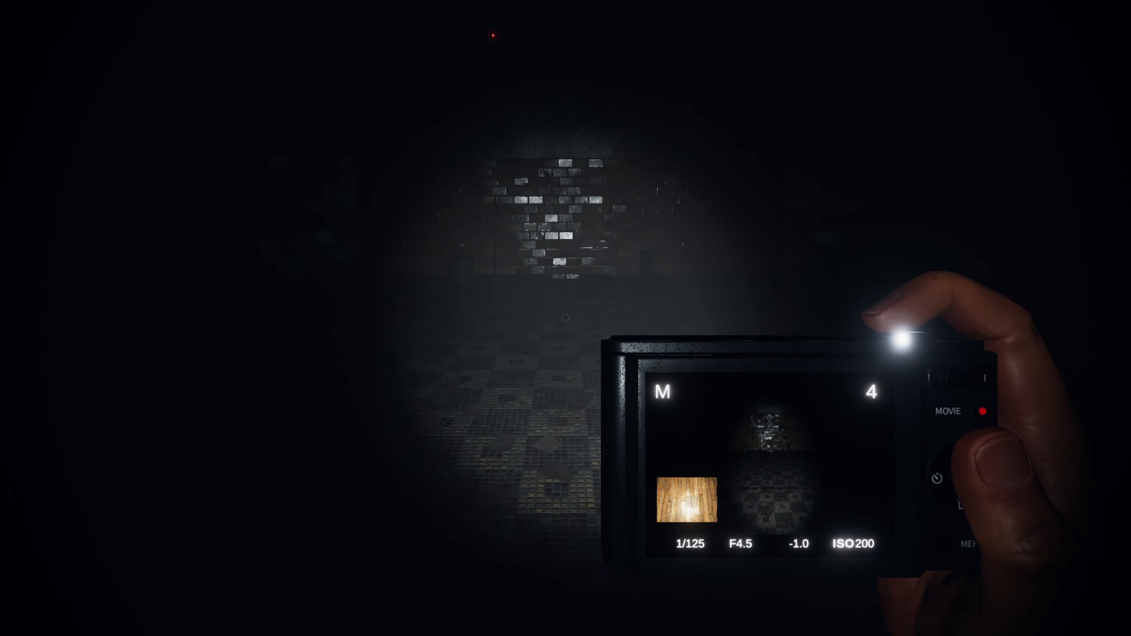
mouse_move(566, 318)
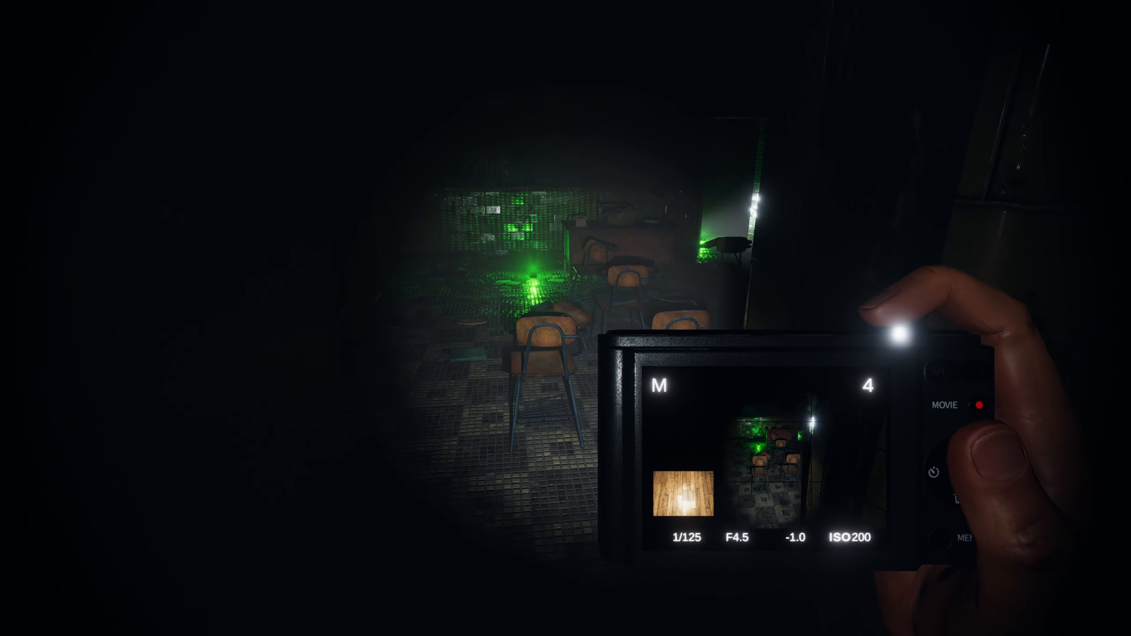
mouse_move(566, 318)
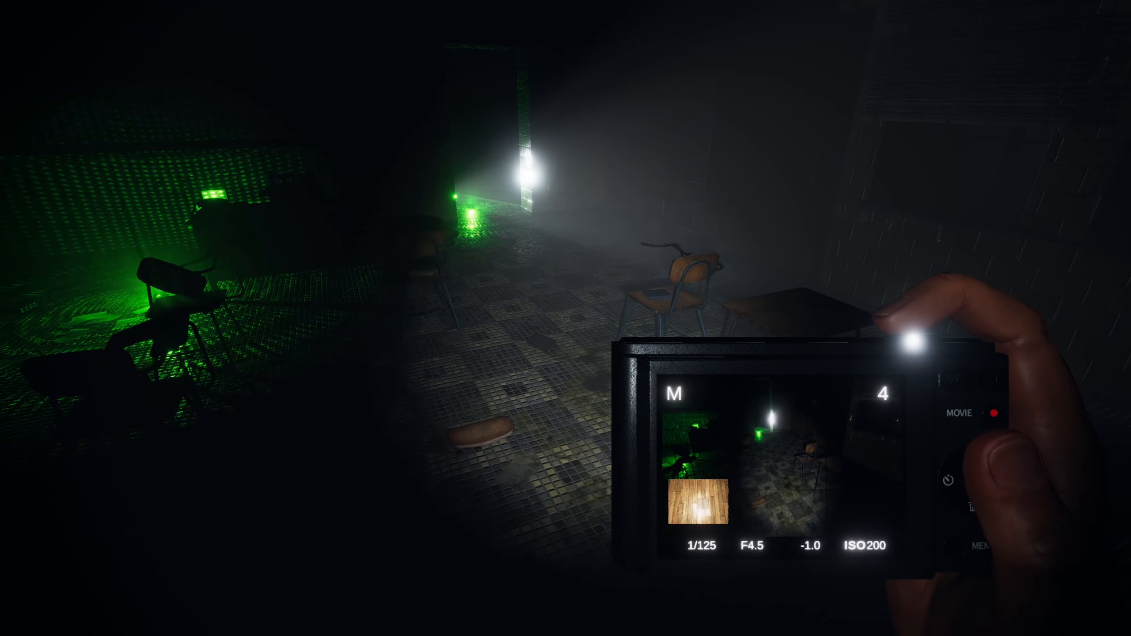
mouse_move(566, 318)
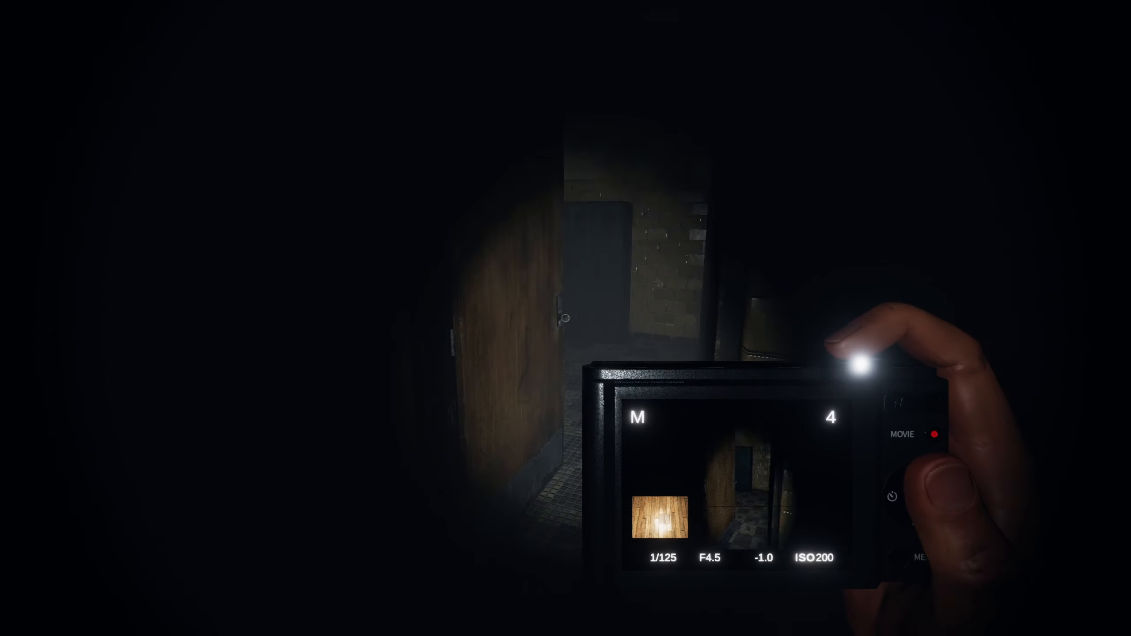
mouse_move(565, 318)
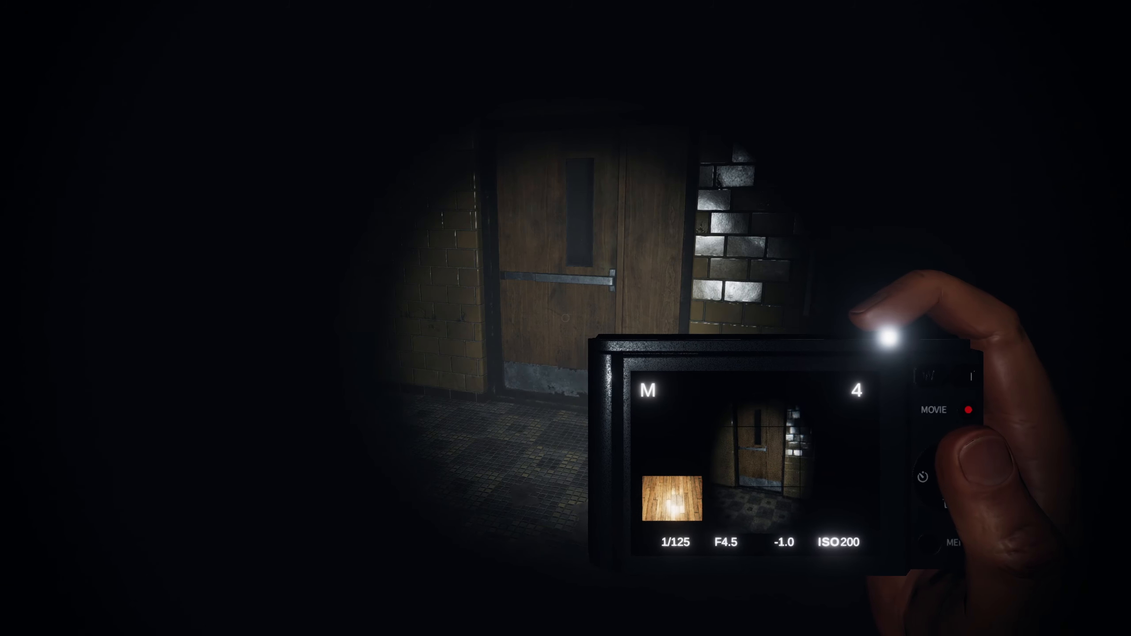
mouse_move(565, 318)
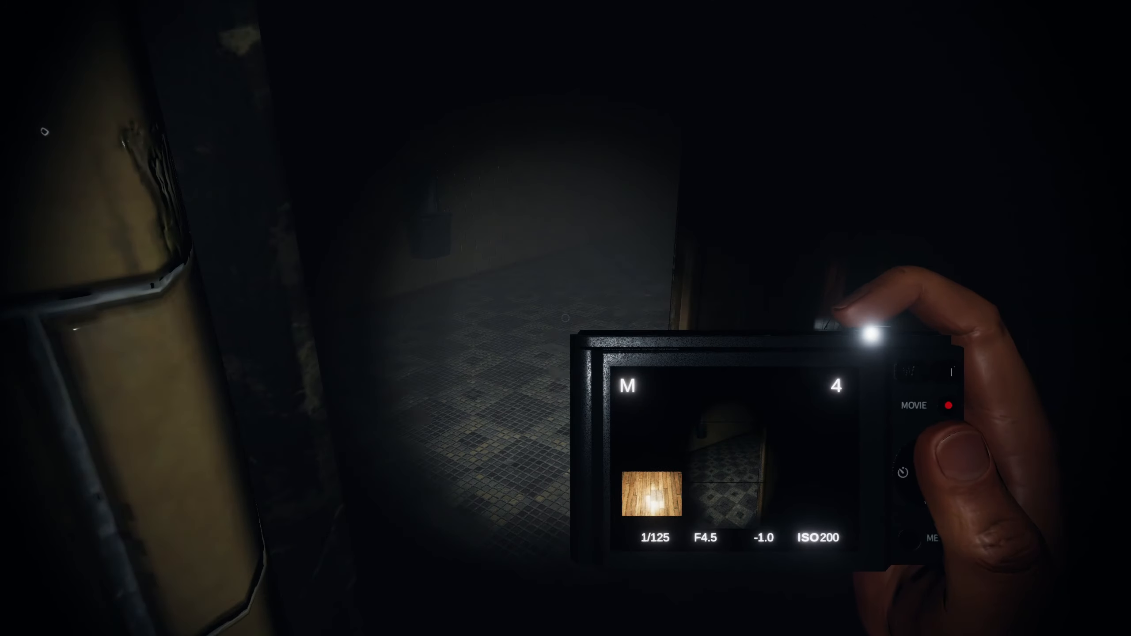
mouse_move(565, 318)
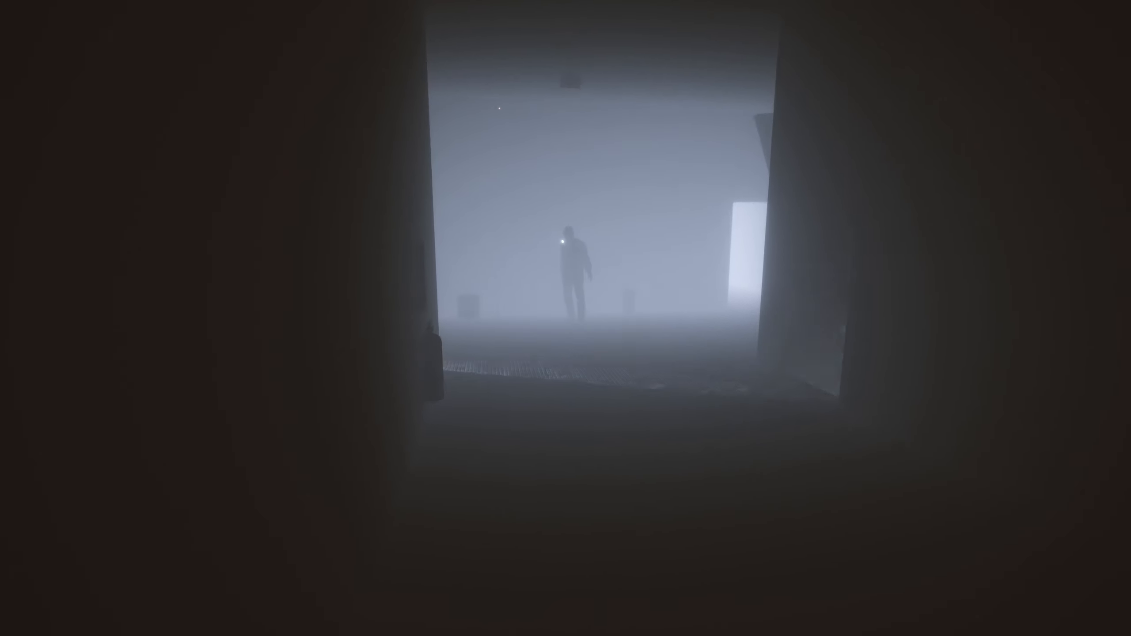
mouse_move(566, 318)
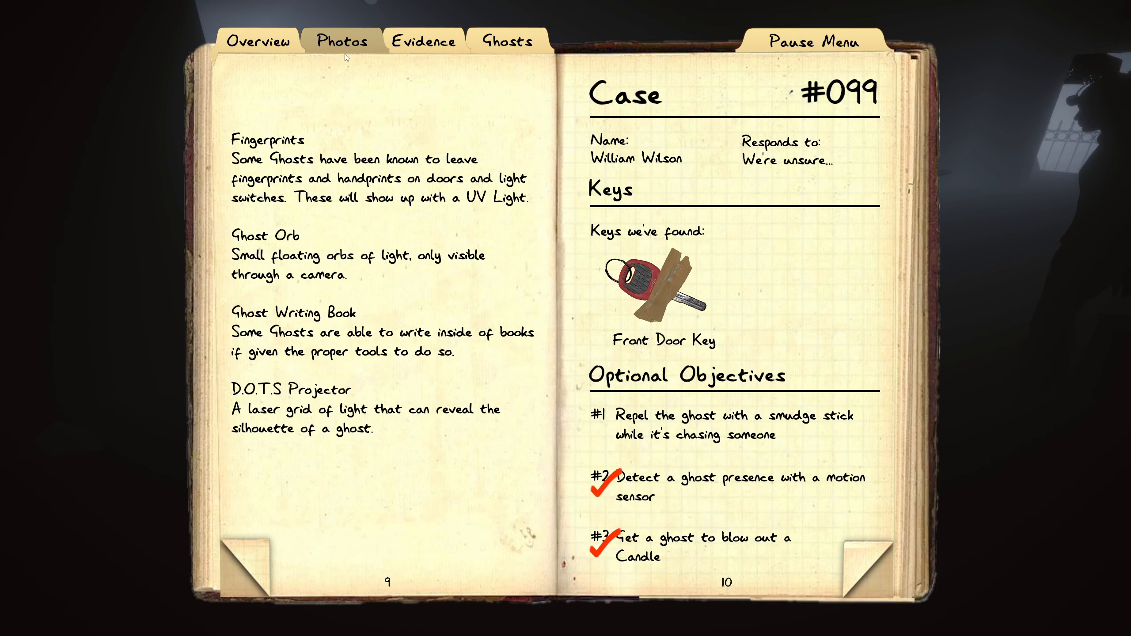
Switch the journal to the Photos tab before closing it.
left_click(341, 40)
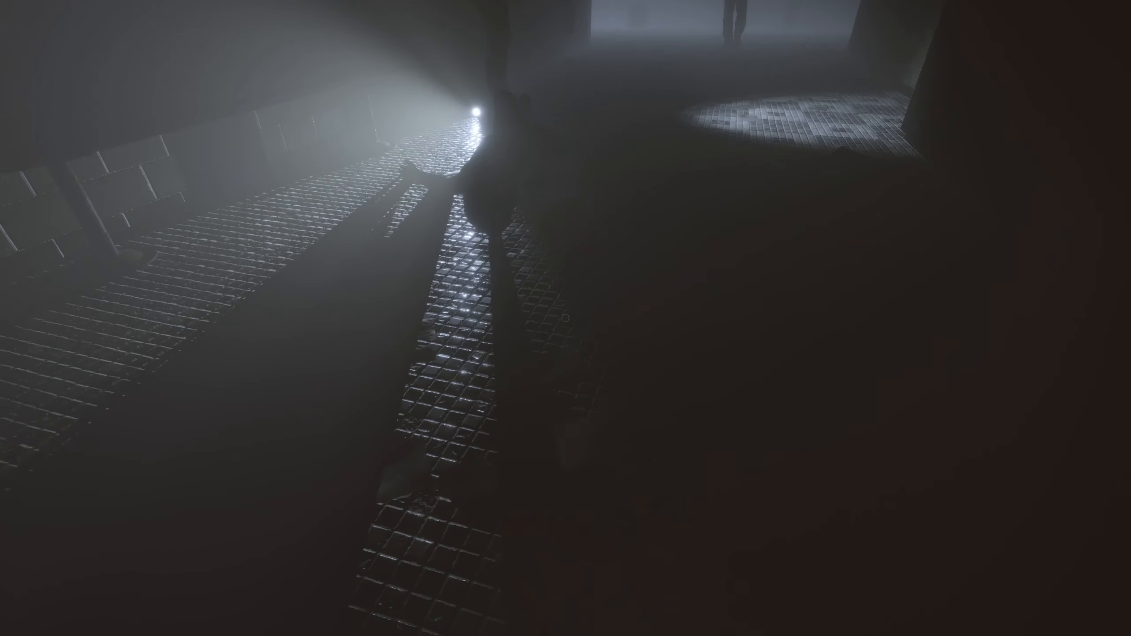
mouse_move(565, 318)
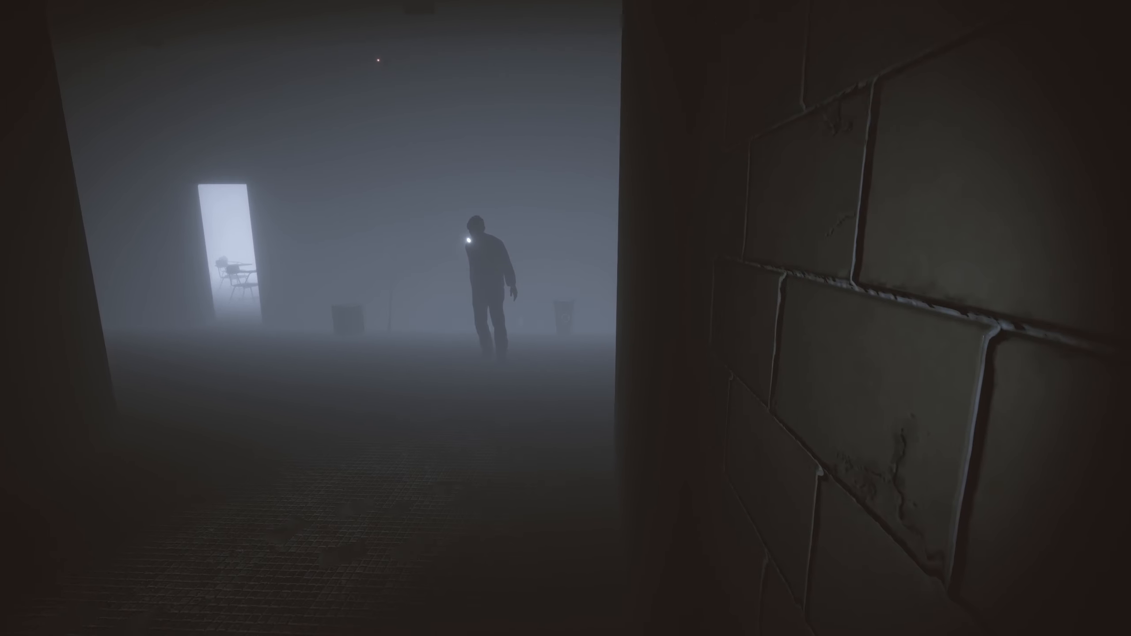
mouse_move(566, 318)
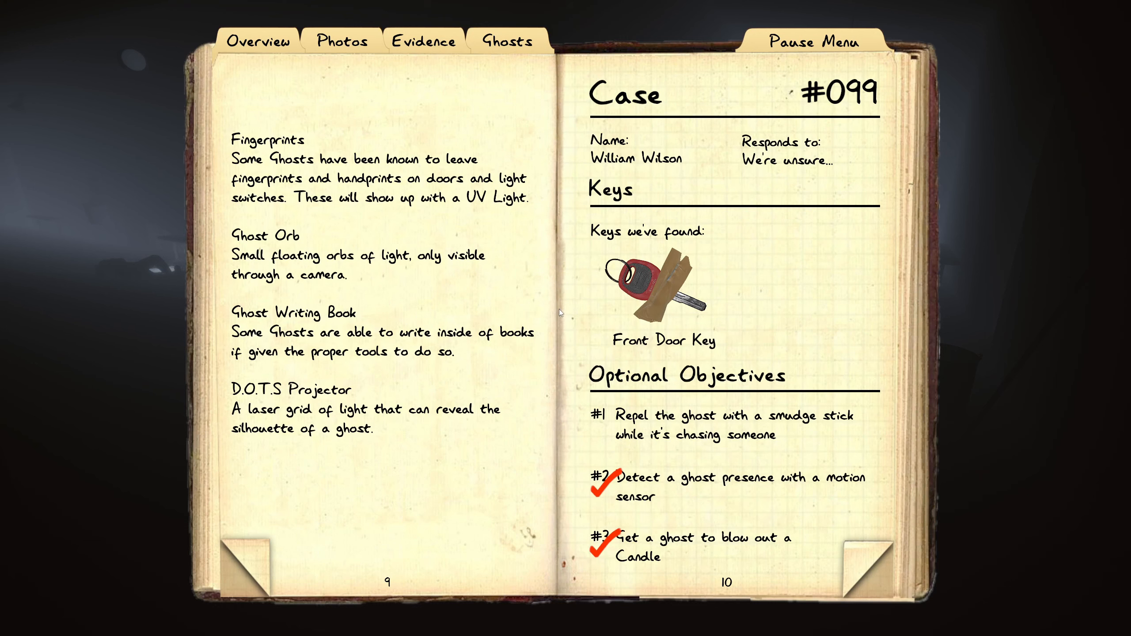
mouse_move(572, 321)
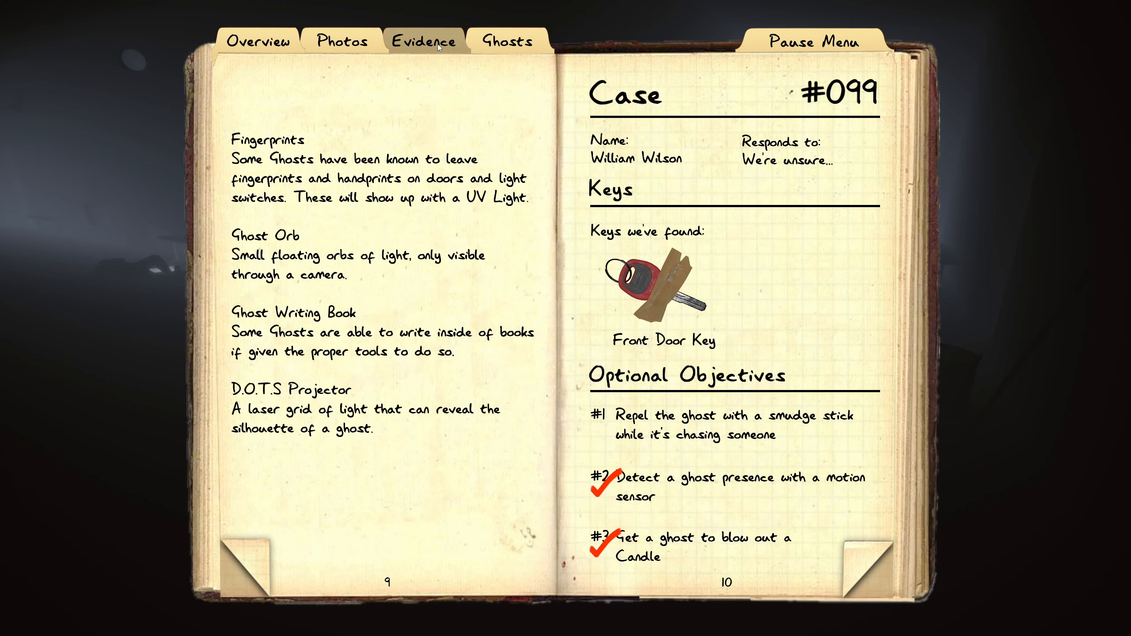
Mark Ghost Writing as found on the journal's Evidence page, leaving only Revenant, then close the journal.
left_click(424, 41)
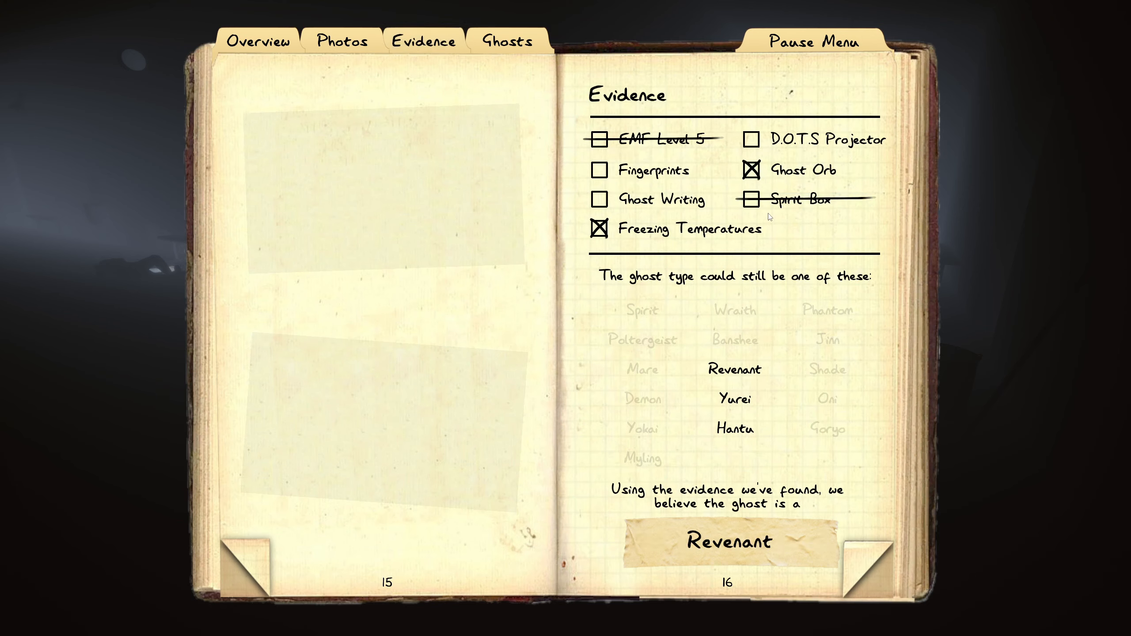
mouse_move(651, 200)
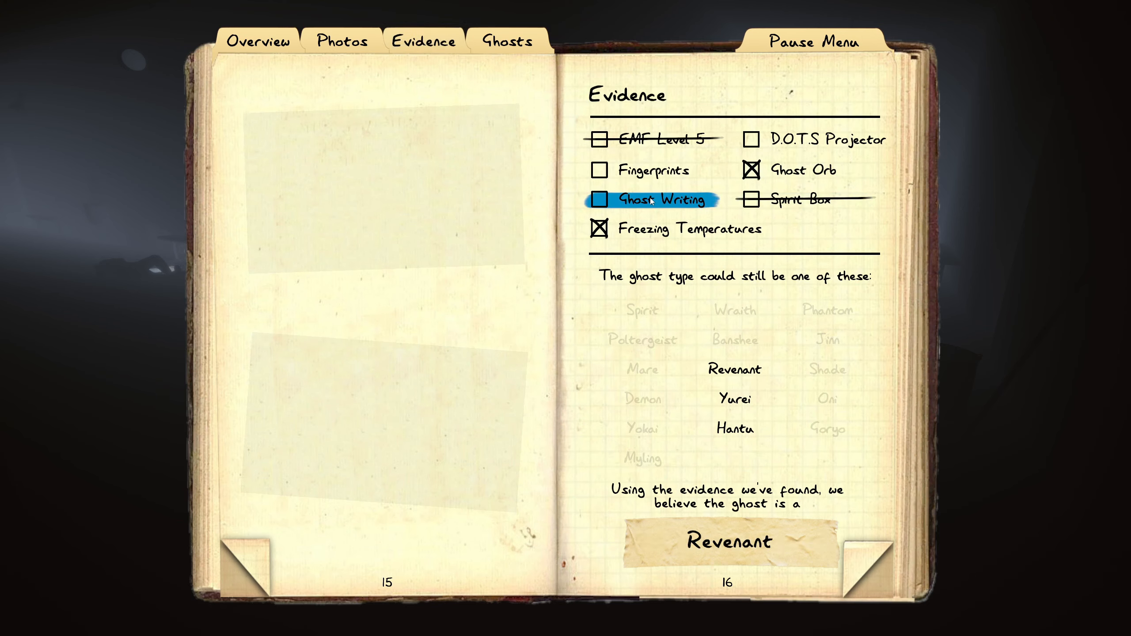
left_click(597, 199)
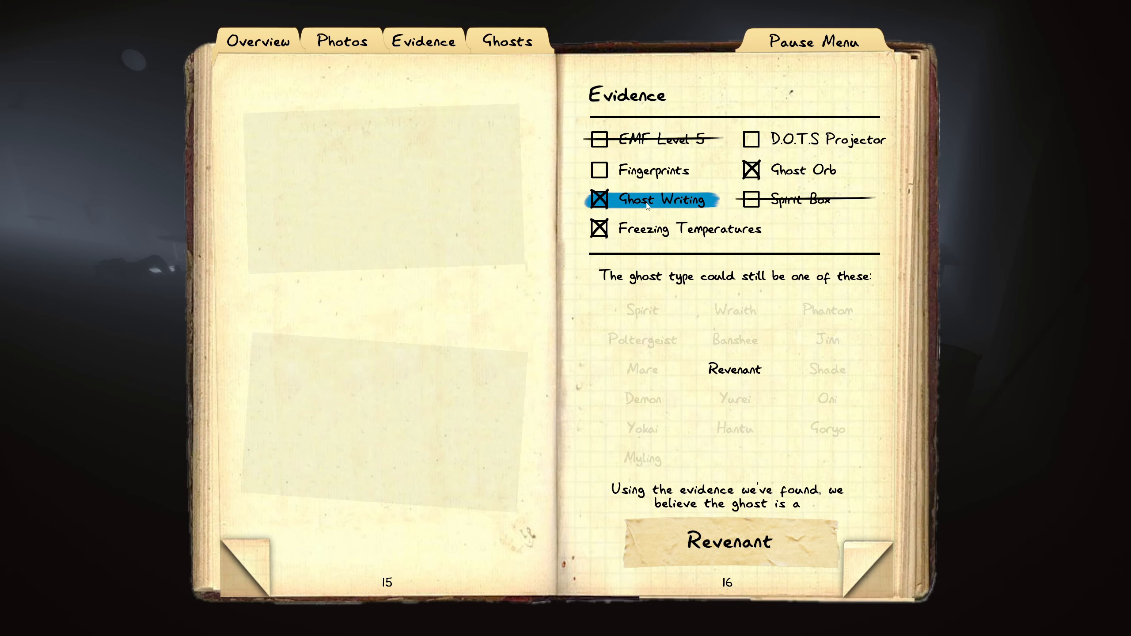
left_click(258, 41)
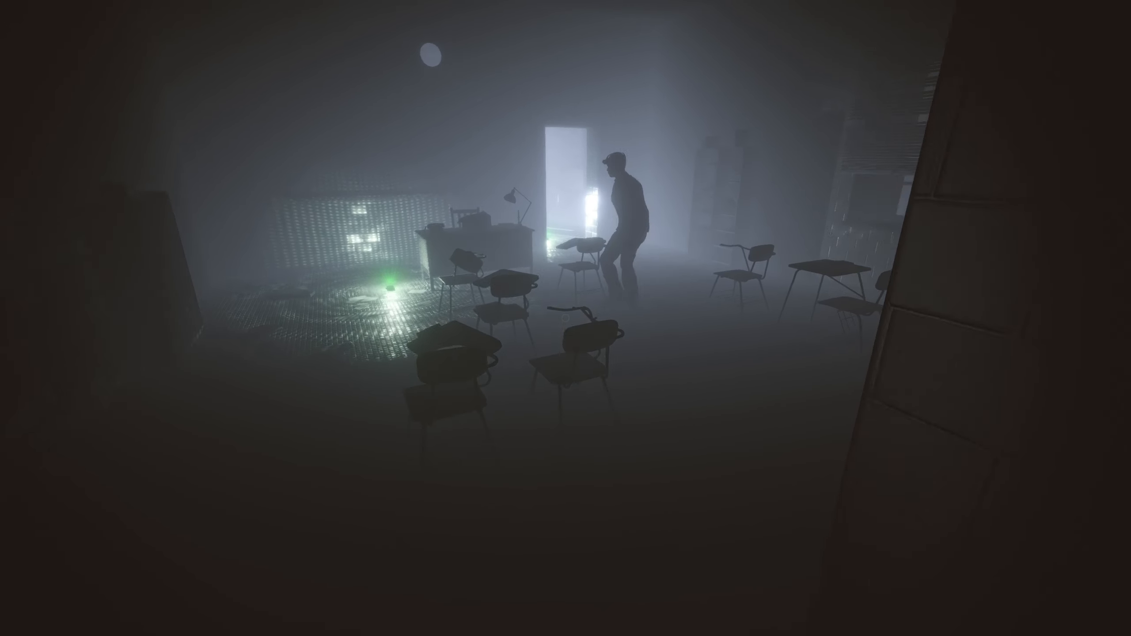
Spectate survivors crossing the foggy classrooms as the hunched Revenant lurks among the desks.
key("w")
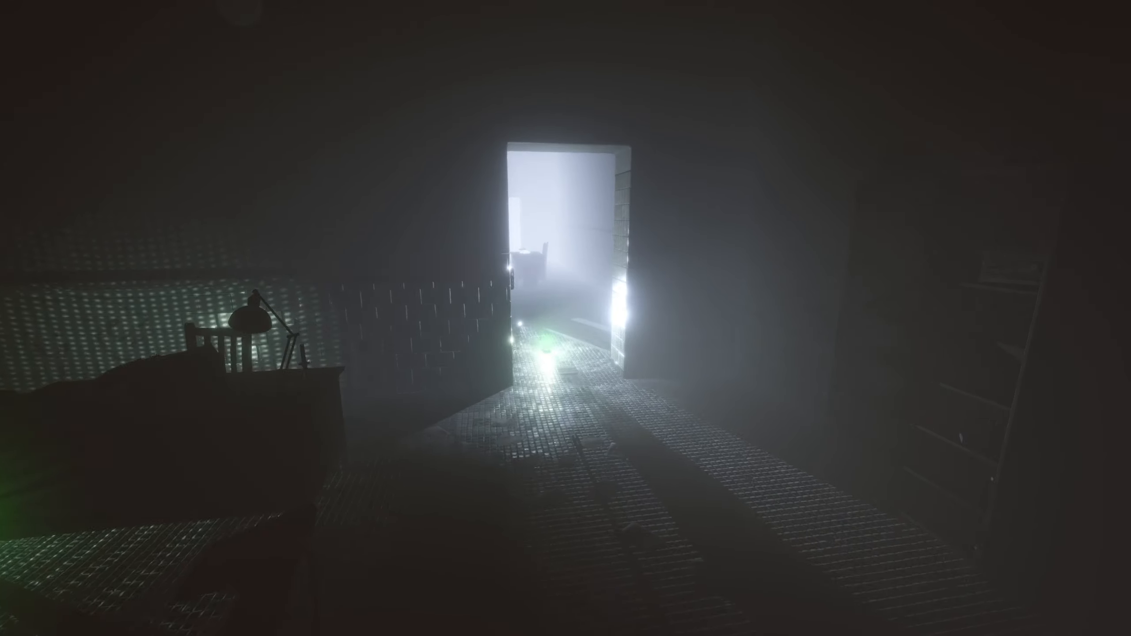
mouse_move(566, 318)
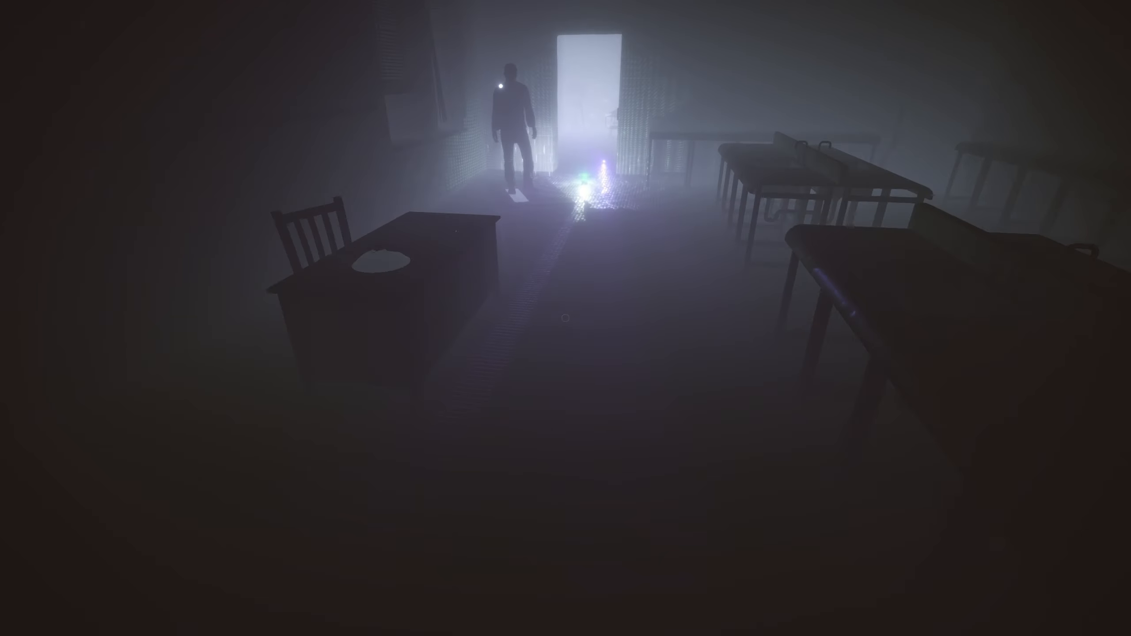
key("w")
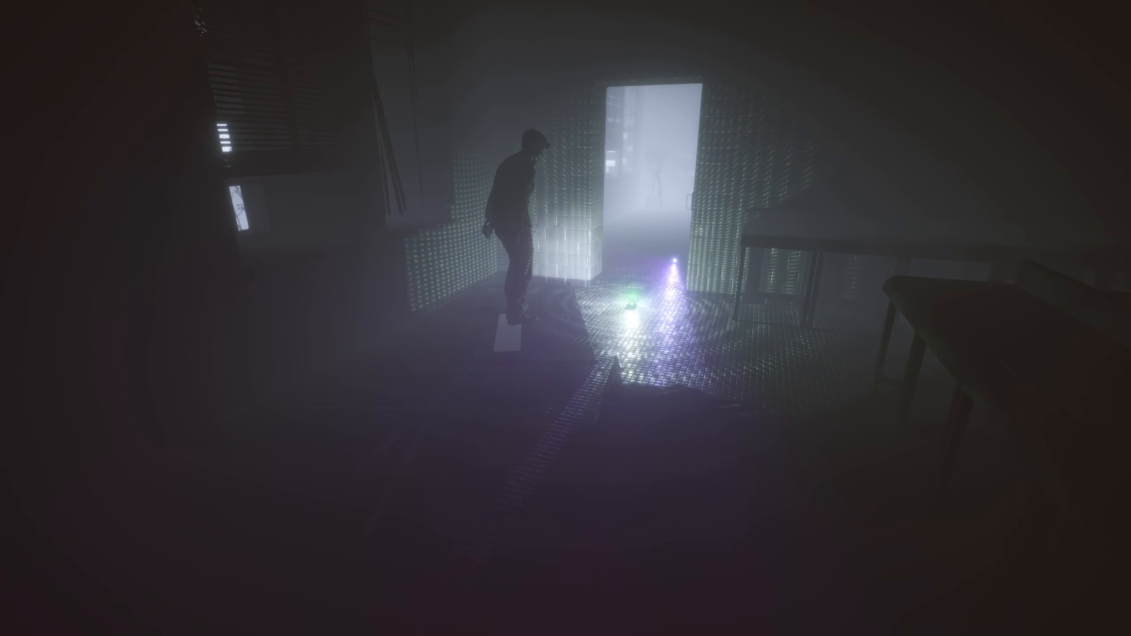
mouse_move(565, 318)
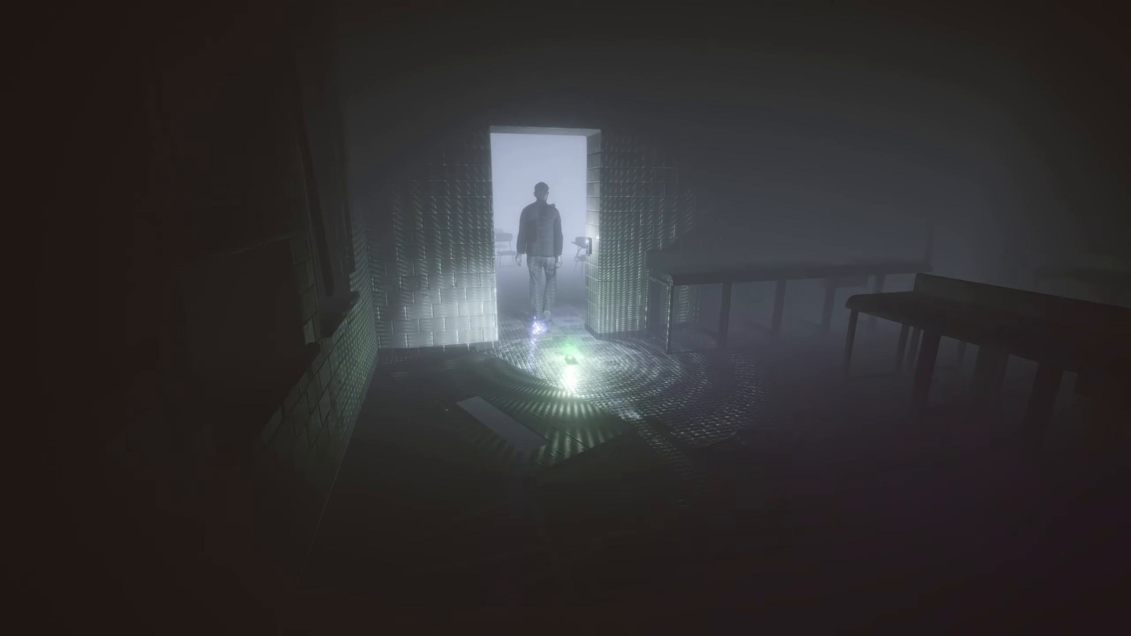
mouse_move(566, 318)
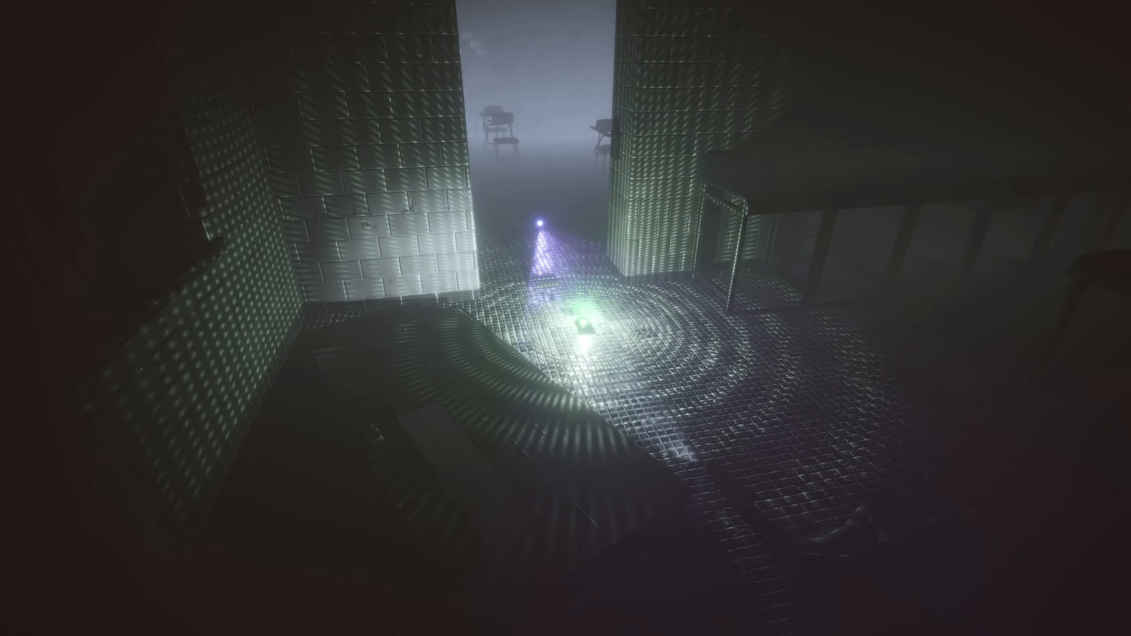
mouse_move(566, 318)
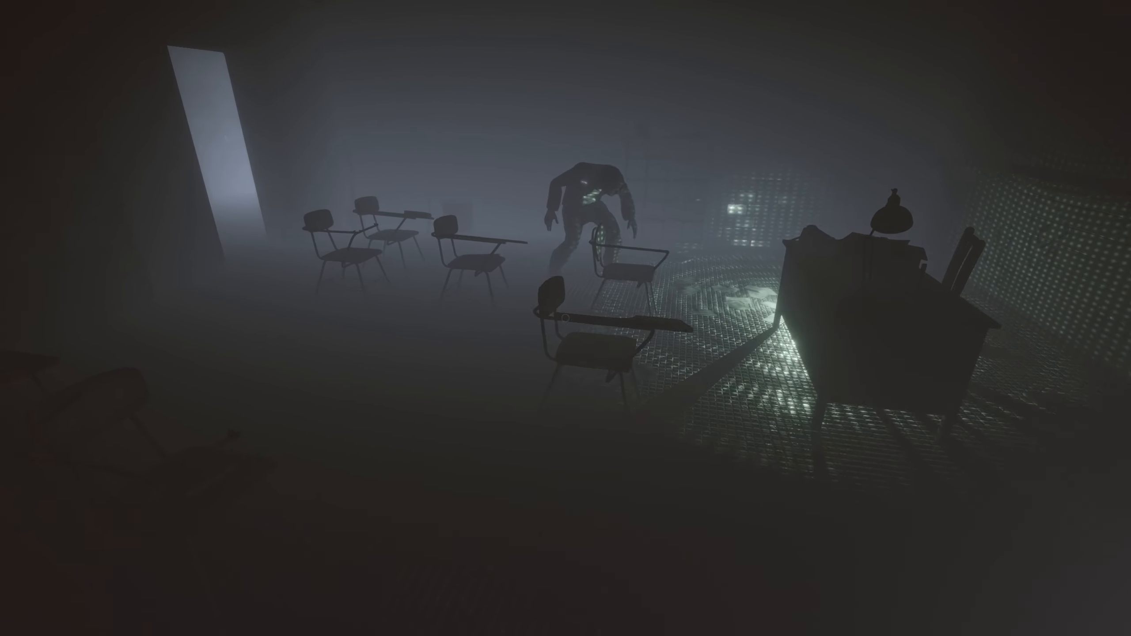
mouse_move(566, 318)
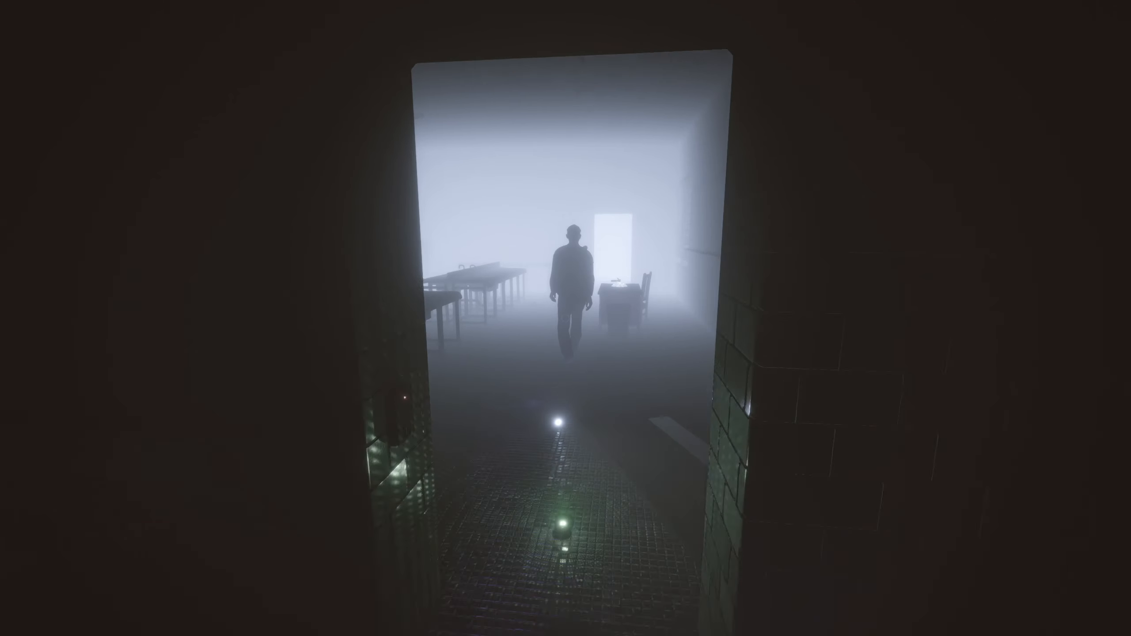
key("w")
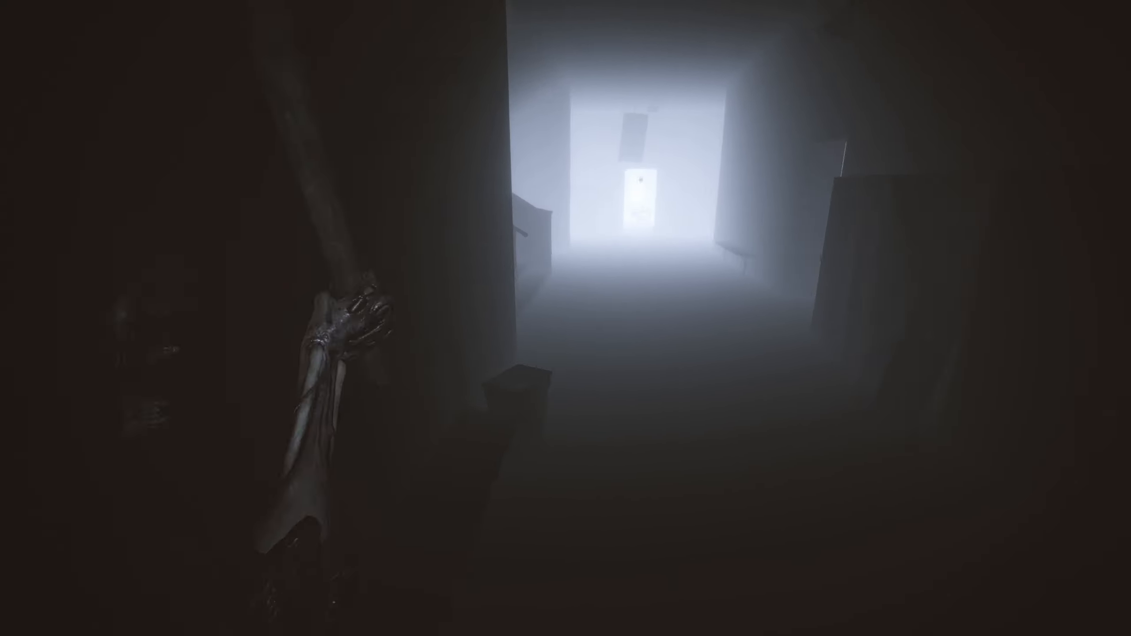
mouse_move(565, 318)
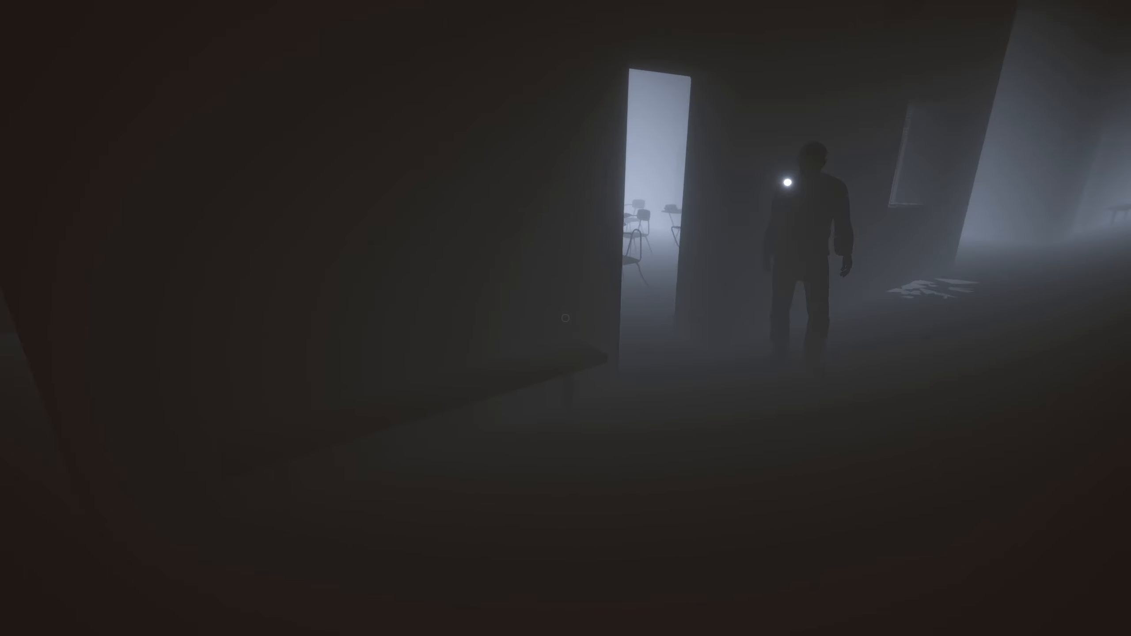
Follow the object-carrying survivor through the classroom toward the green-lit tiled hallway.
key("w")
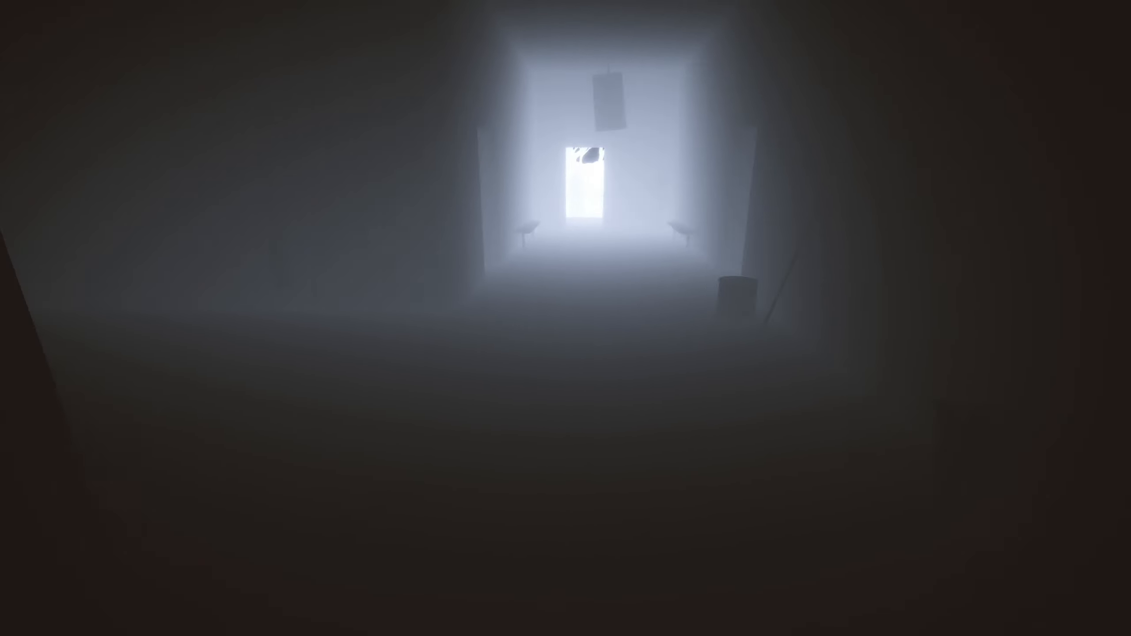
key("w")
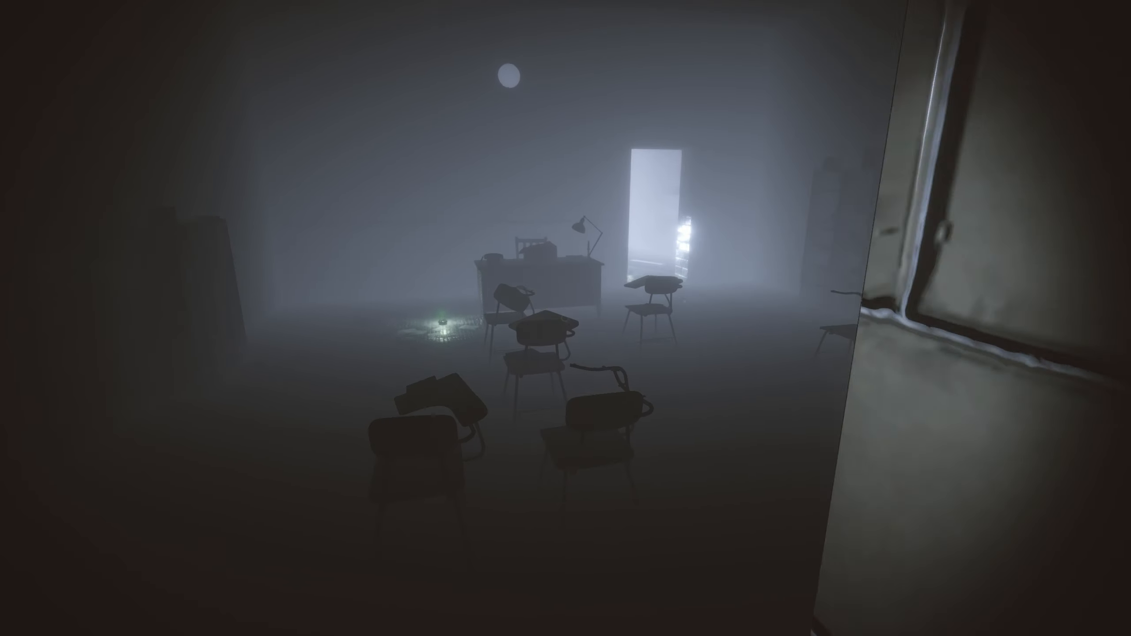
mouse_move(565, 318)
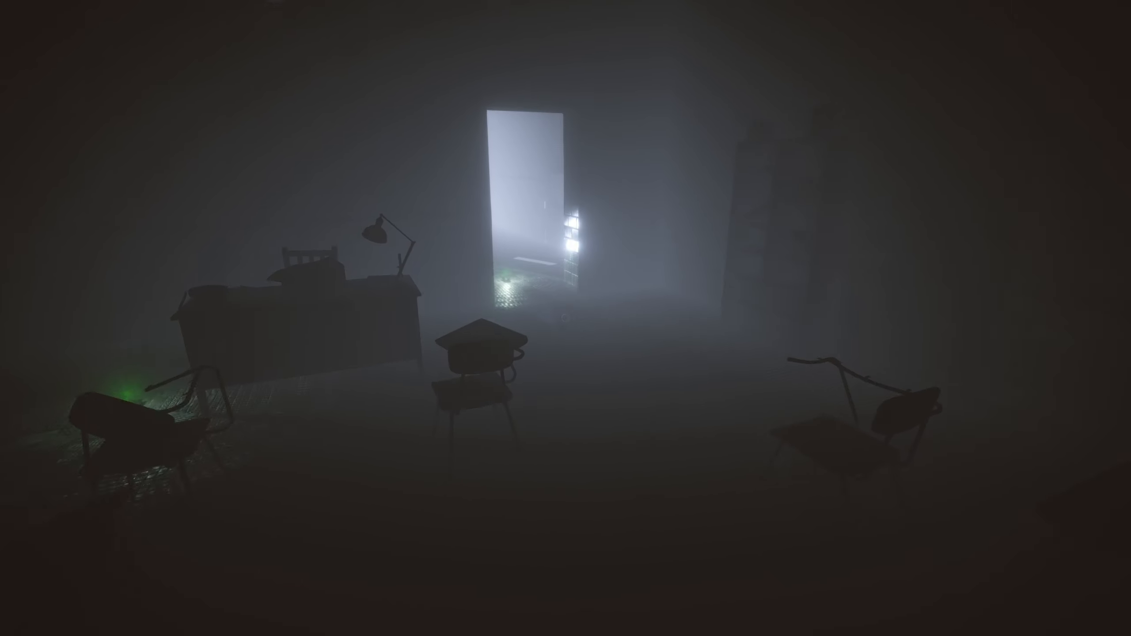
mouse_move(565, 318)
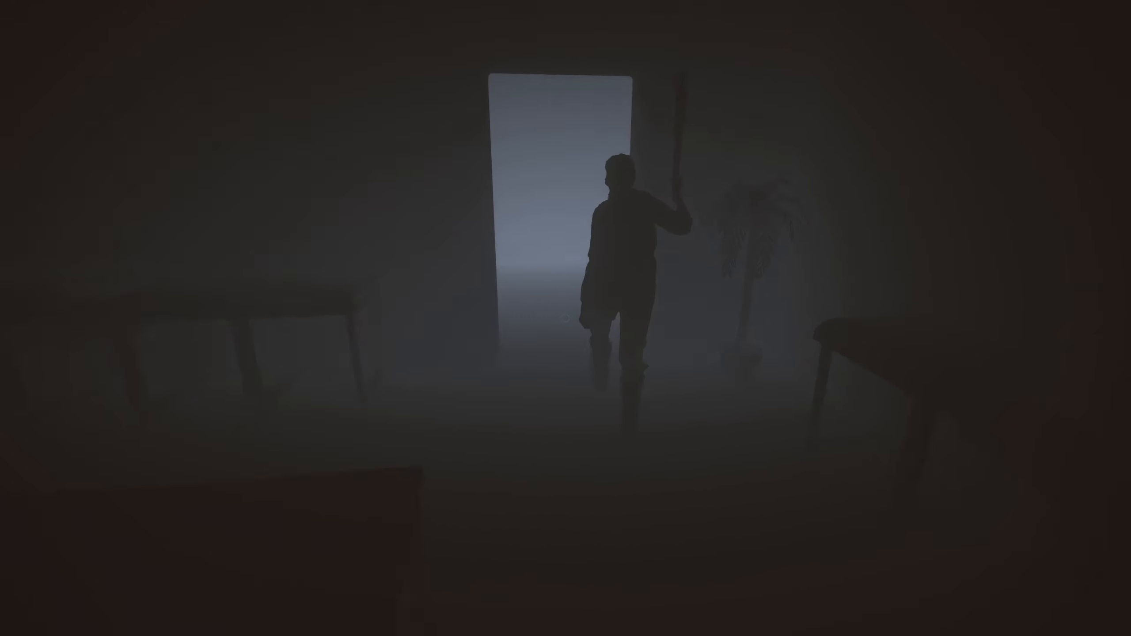
mouse_move(566, 318)
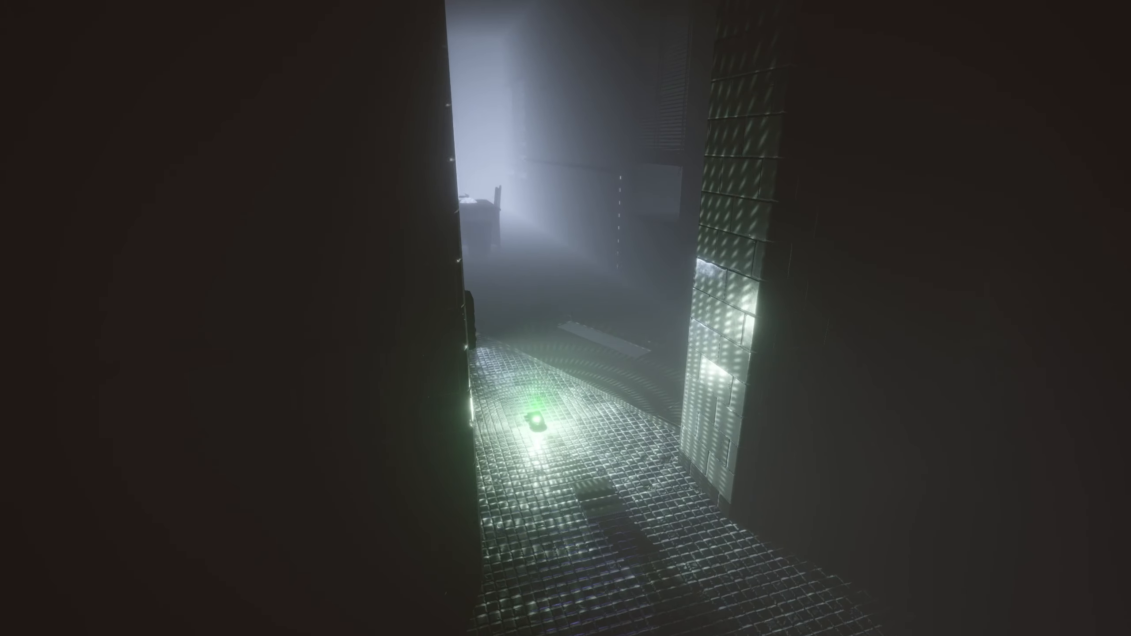
mouse_move(565, 318)
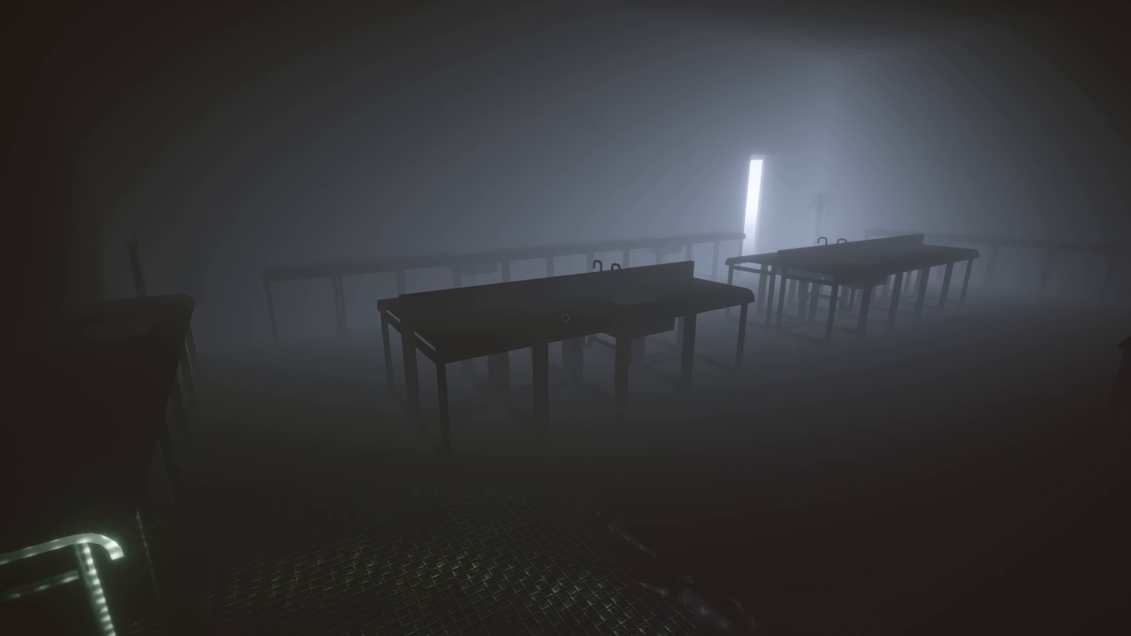
mouse_move(566, 318)
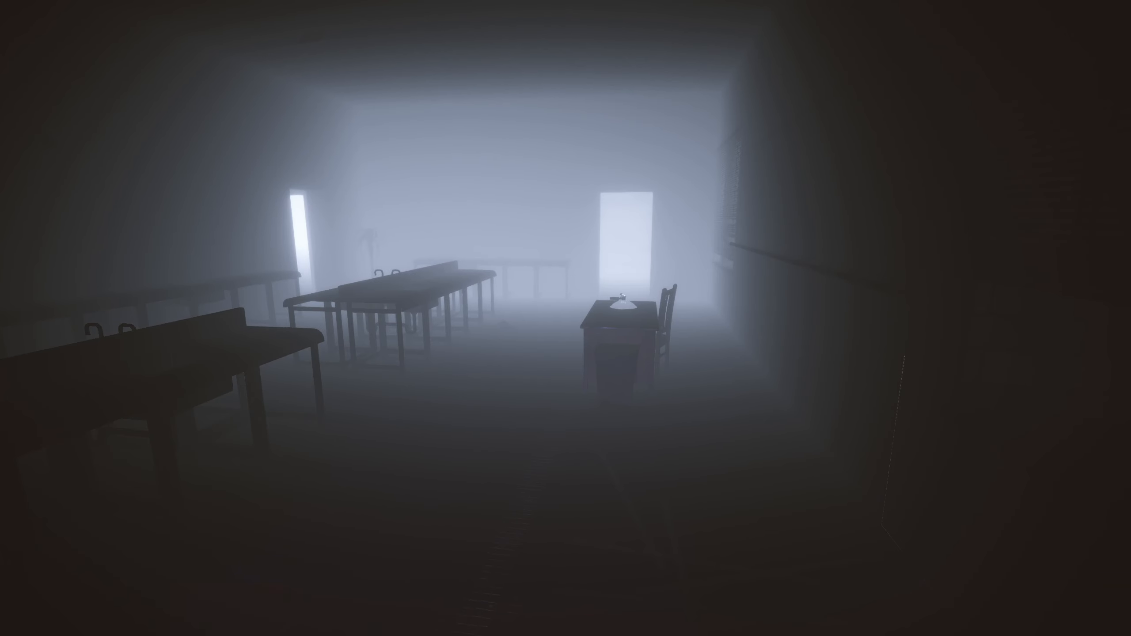
mouse_move(565, 318)
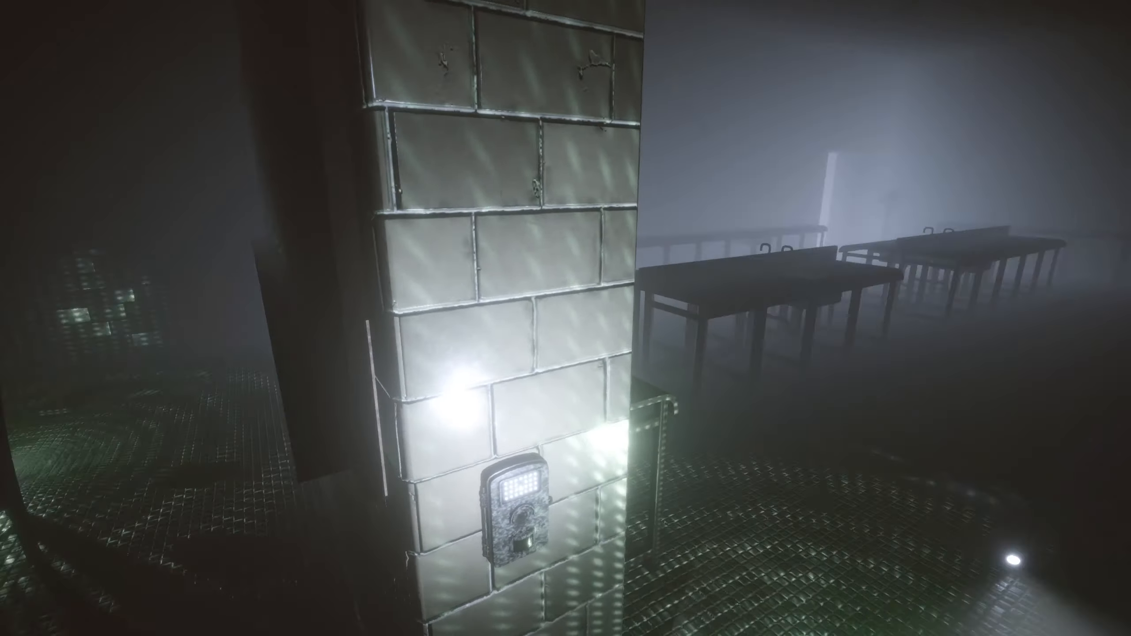
mouse_move(565, 318)
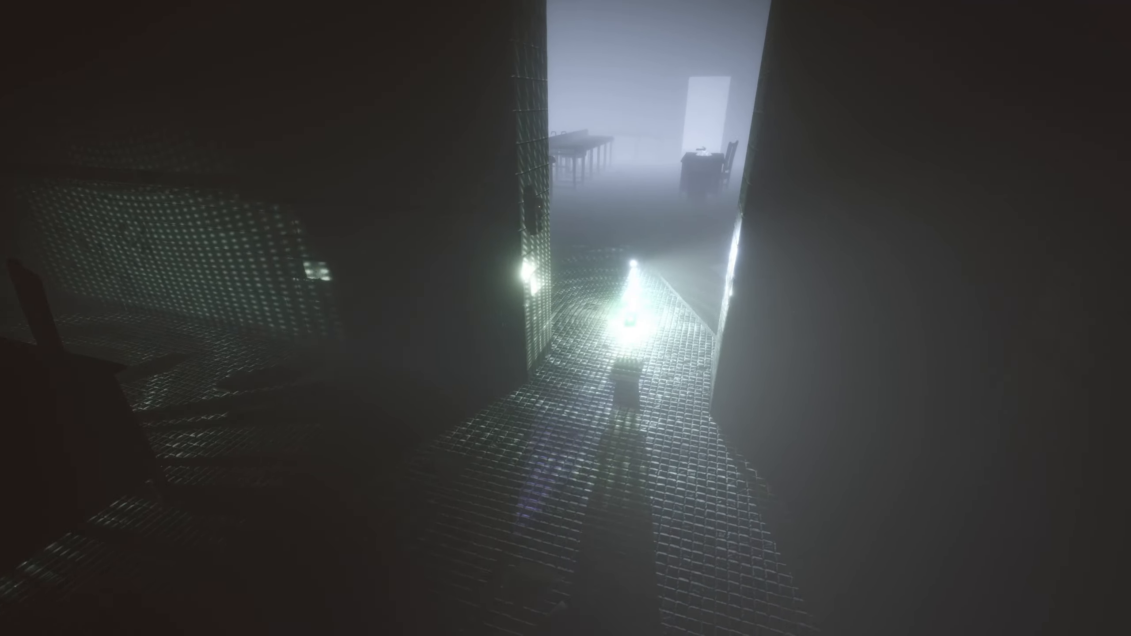
mouse_move(566, 318)
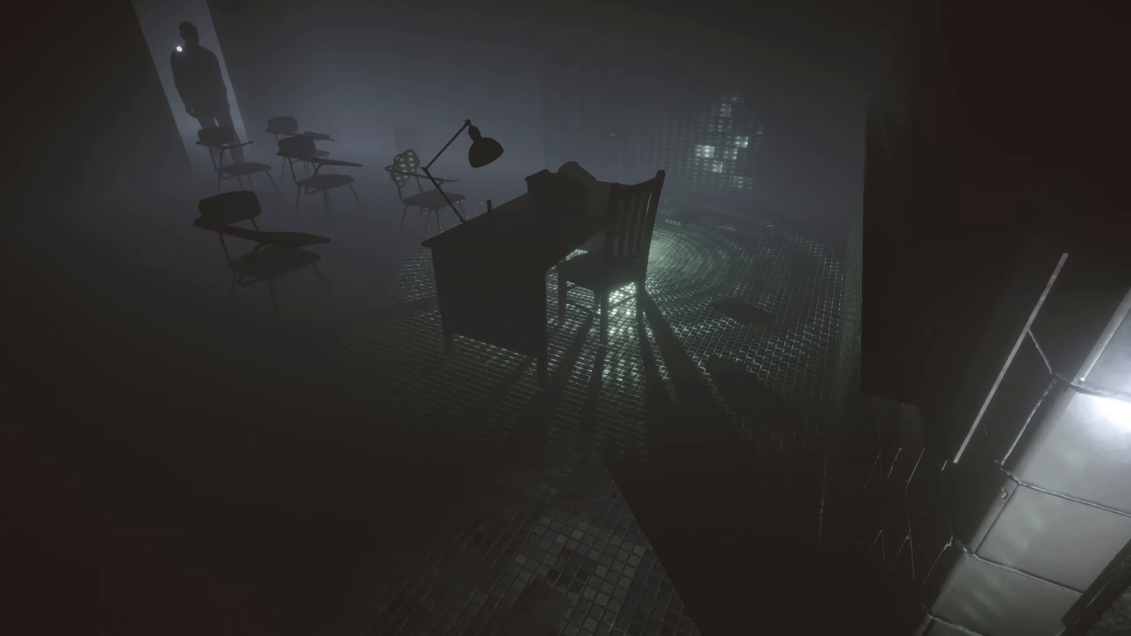
mouse_move(566, 318)
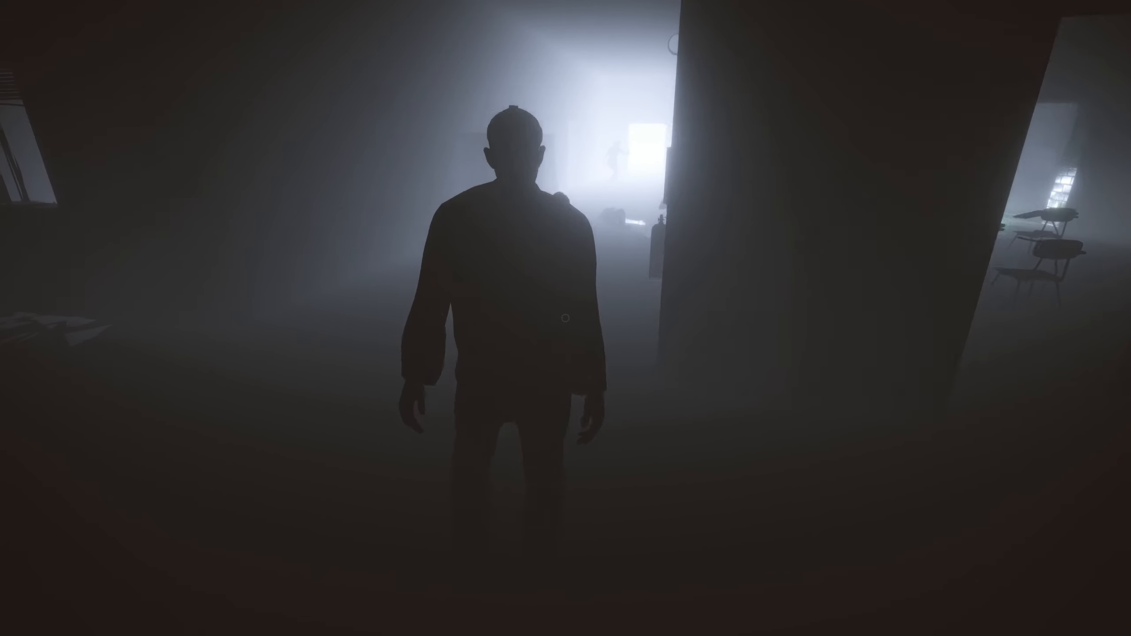
Walk through the desk-lined classroom as two flashlight-carrying teammates enter the far doorway.
key("w")
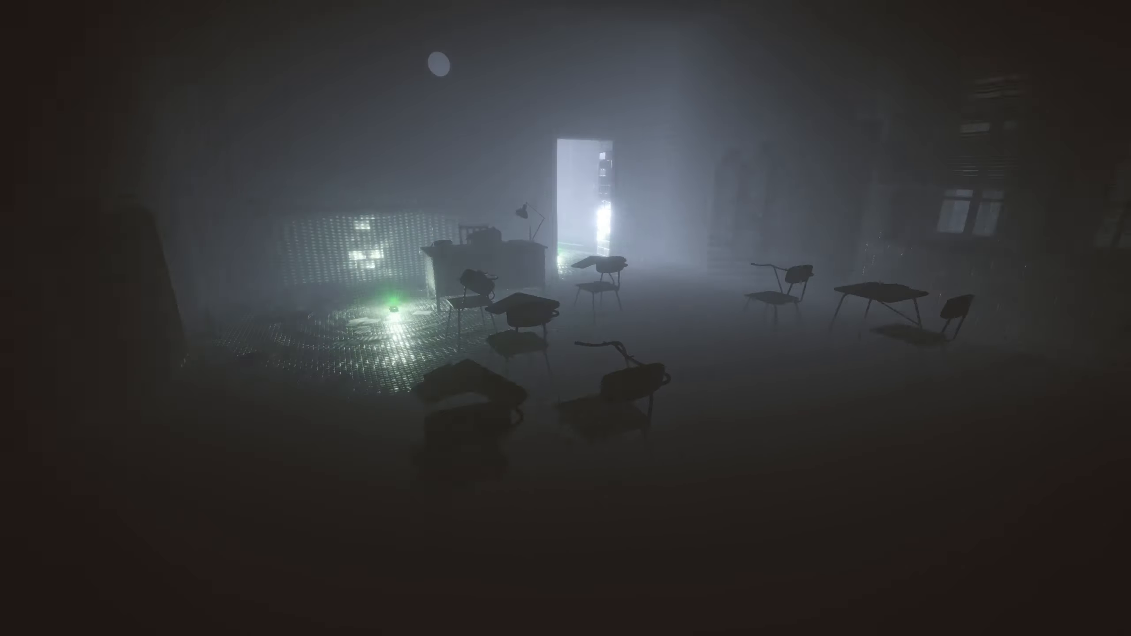
mouse_move(566, 318)
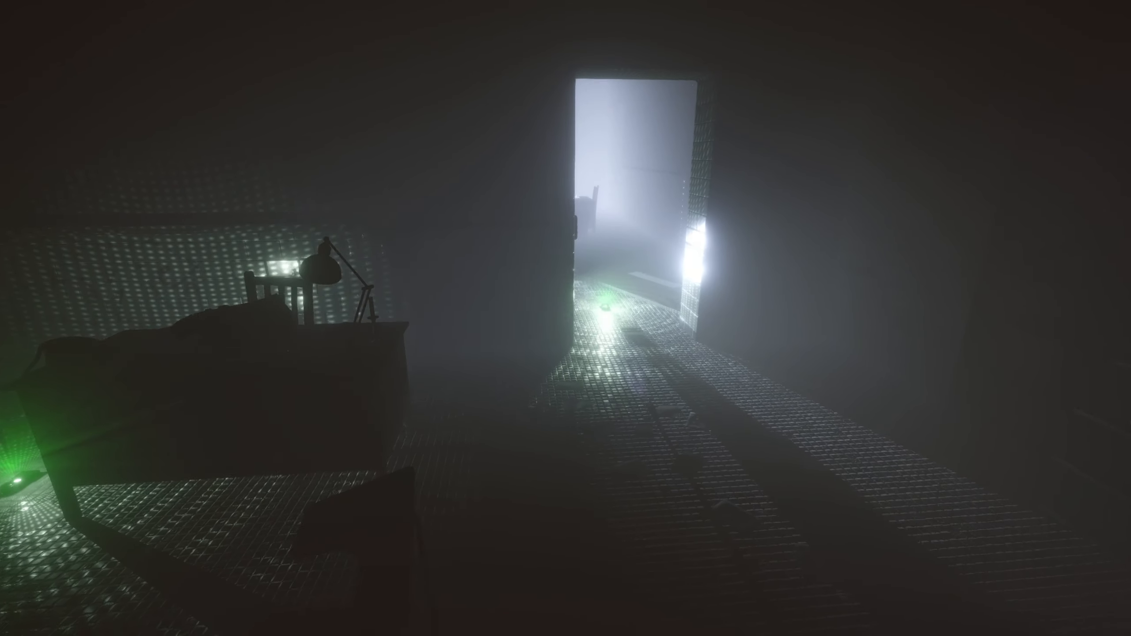
key("w")
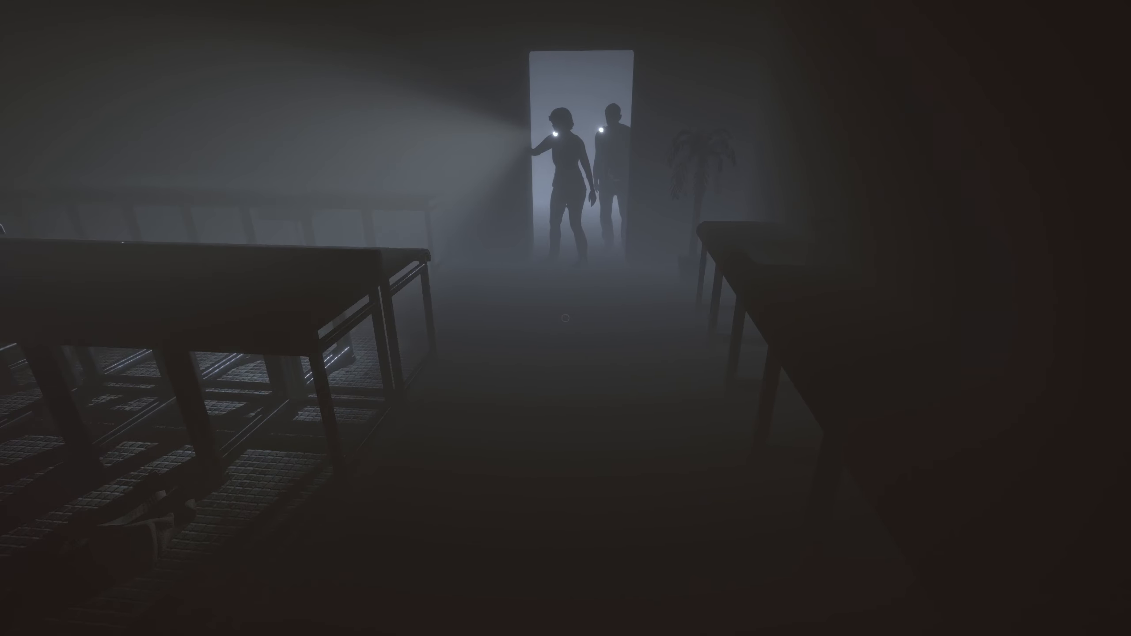
mouse_move(565, 317)
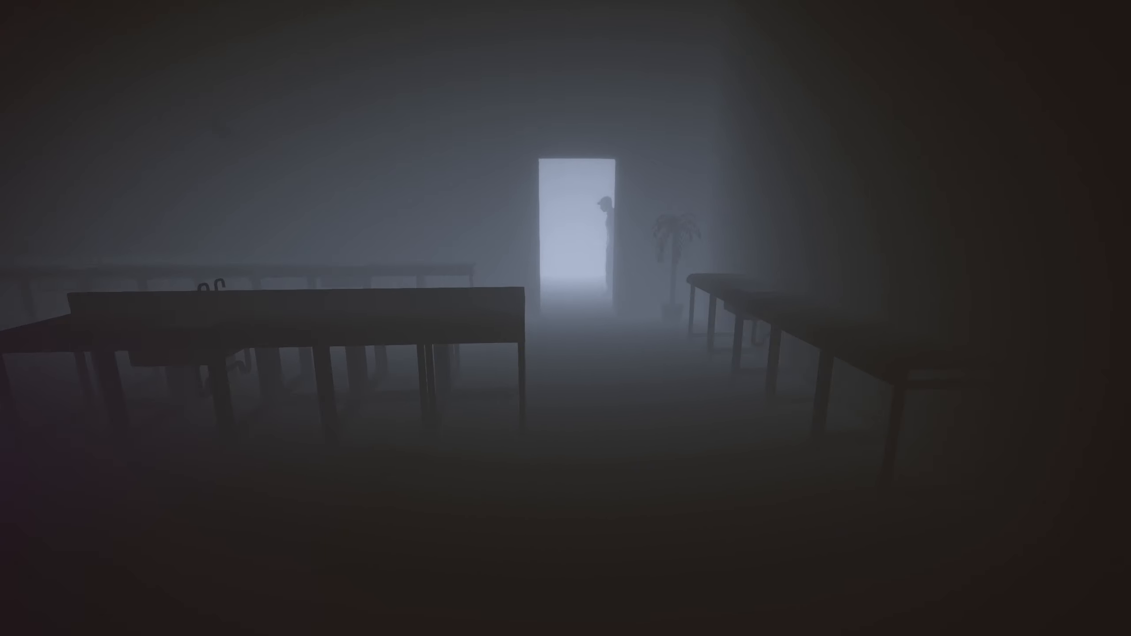
Advance past the crouching Revenant to the doorway and look into the adjoining room.
key("w")
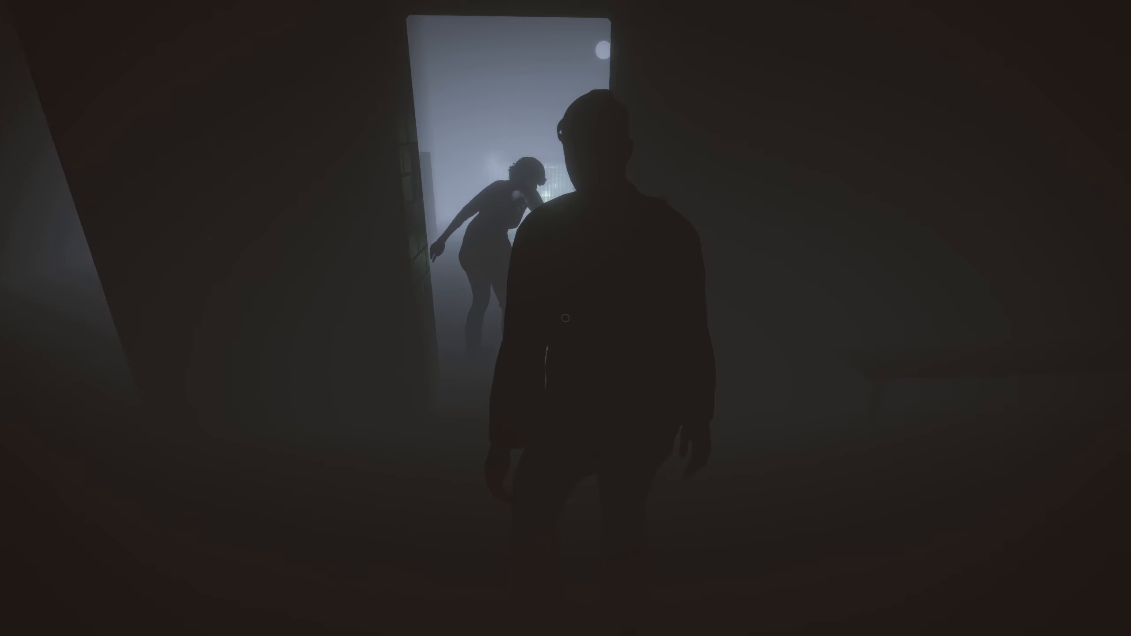
mouse_move(565, 318)
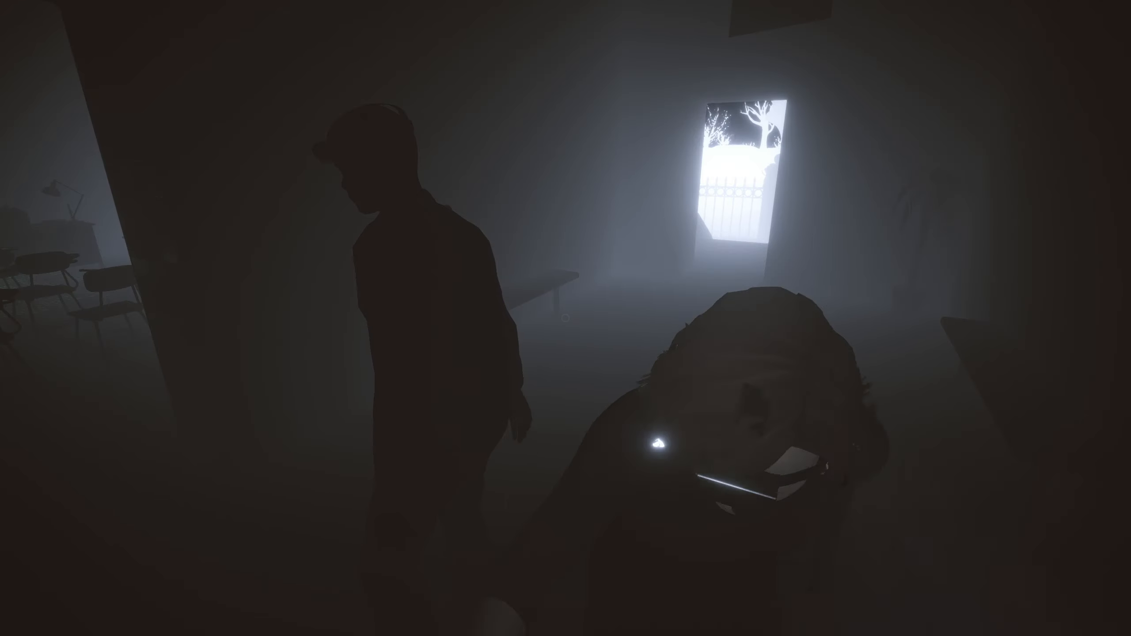
mouse_move(565, 318)
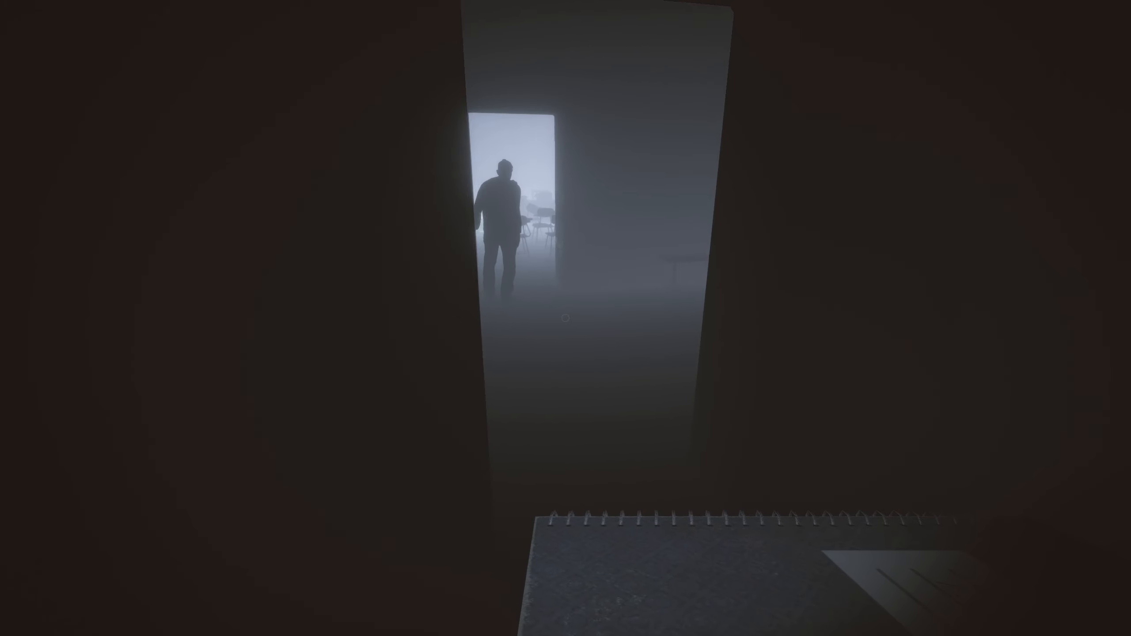
mouse_move(566, 318)
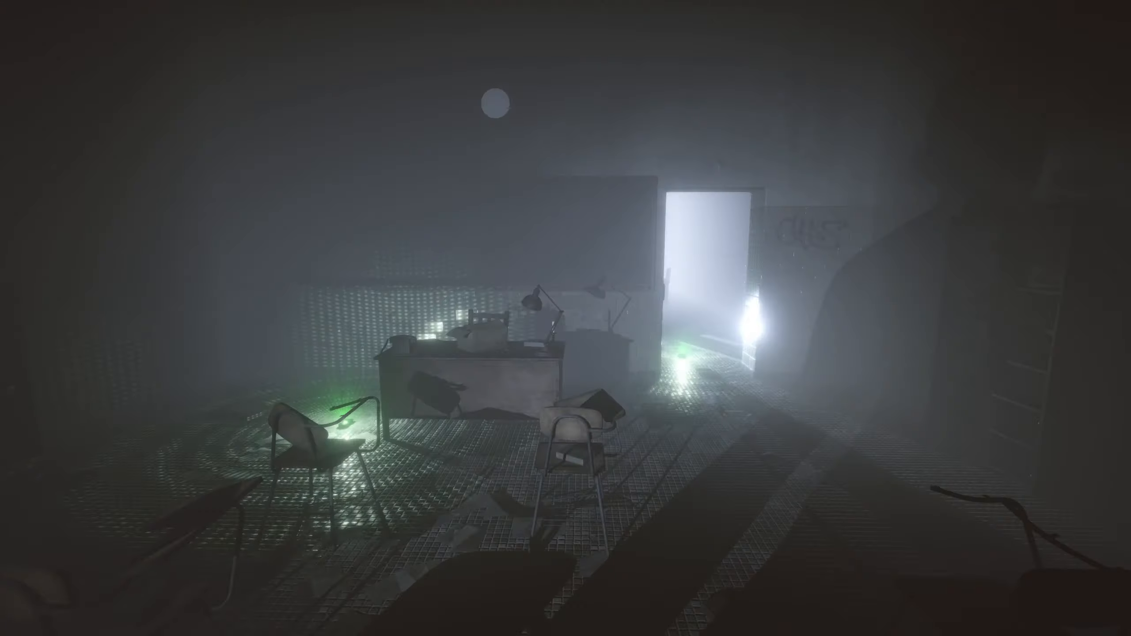
mouse_move(566, 318)
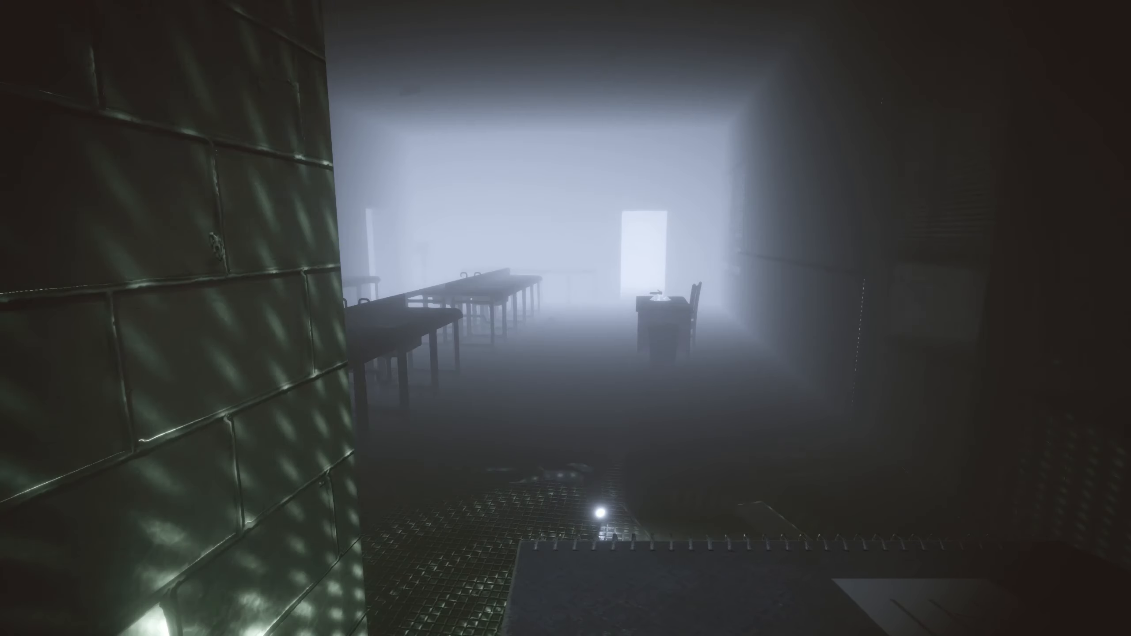
mouse_move(565, 318)
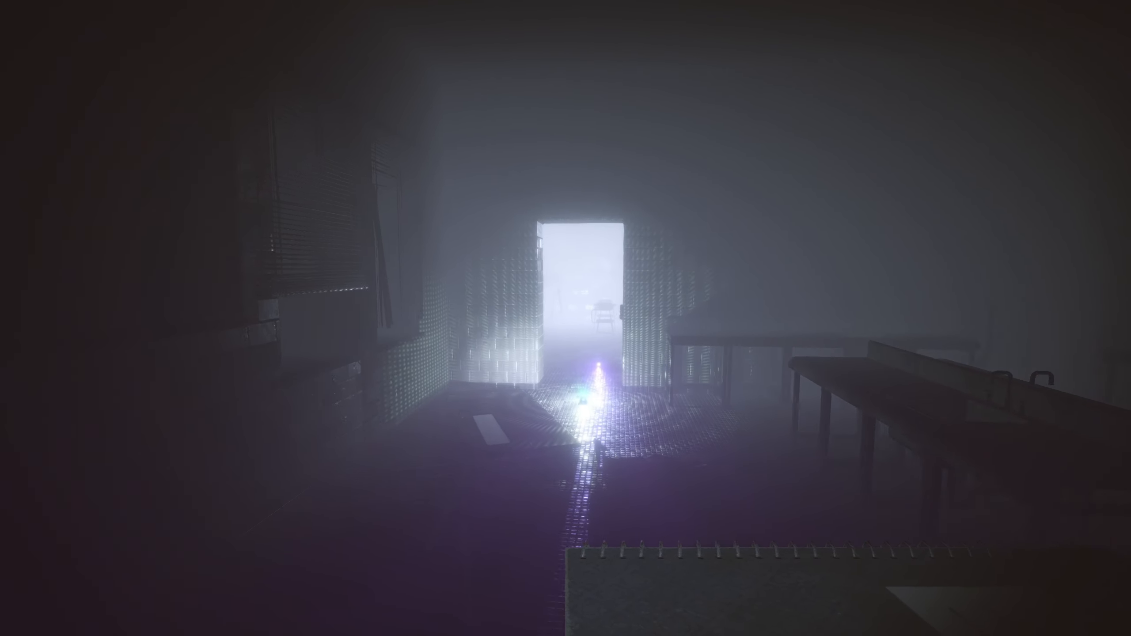
Pass through the narrow doorway to watch remaining teammates search the dark rooms.
key("w")
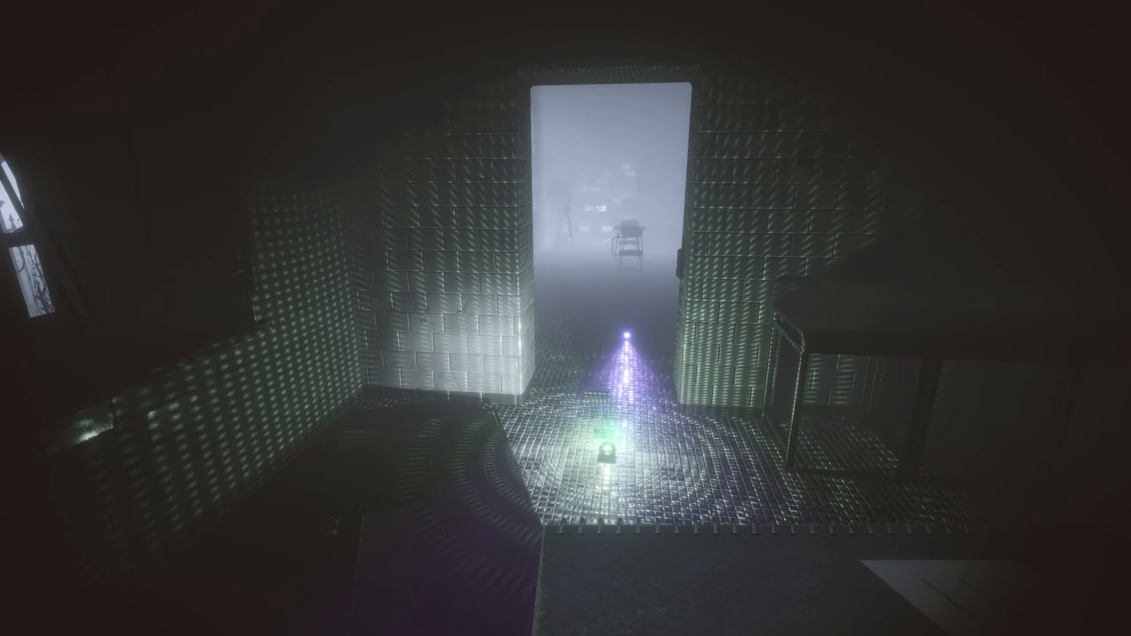
mouse_move(565, 318)
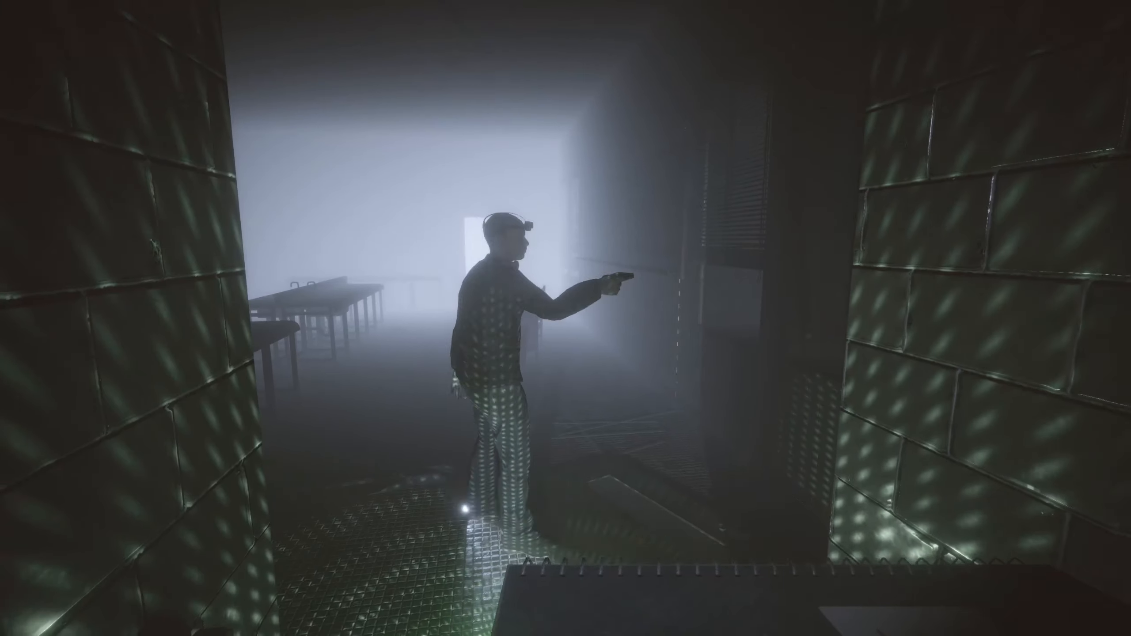
mouse_move(565, 318)
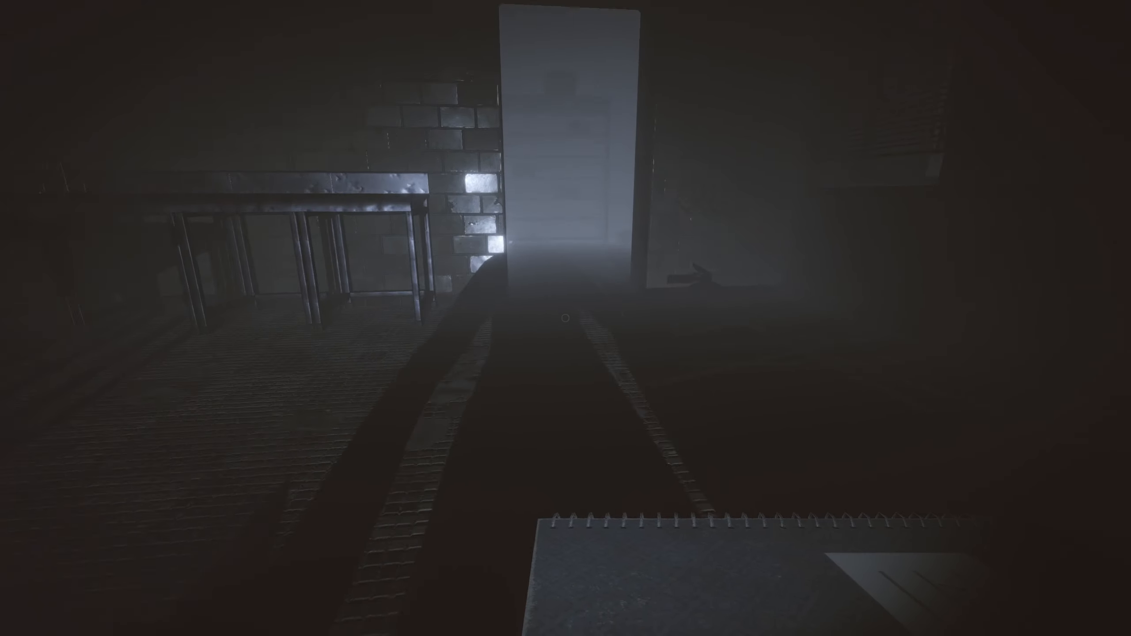
mouse_move(565, 318)
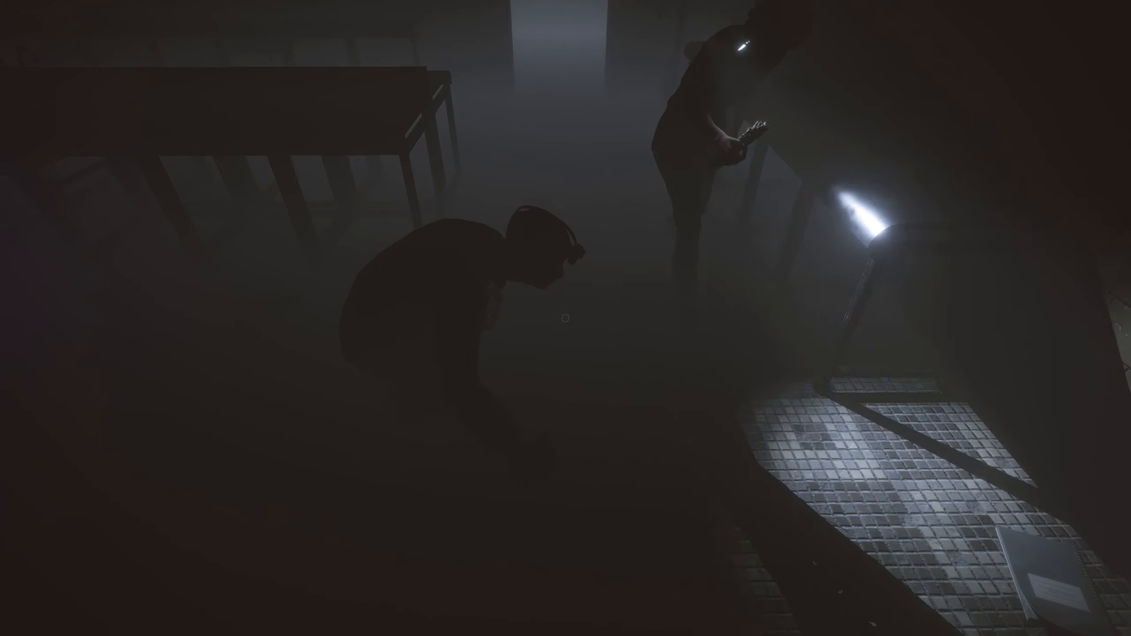
mouse_move(565, 318)
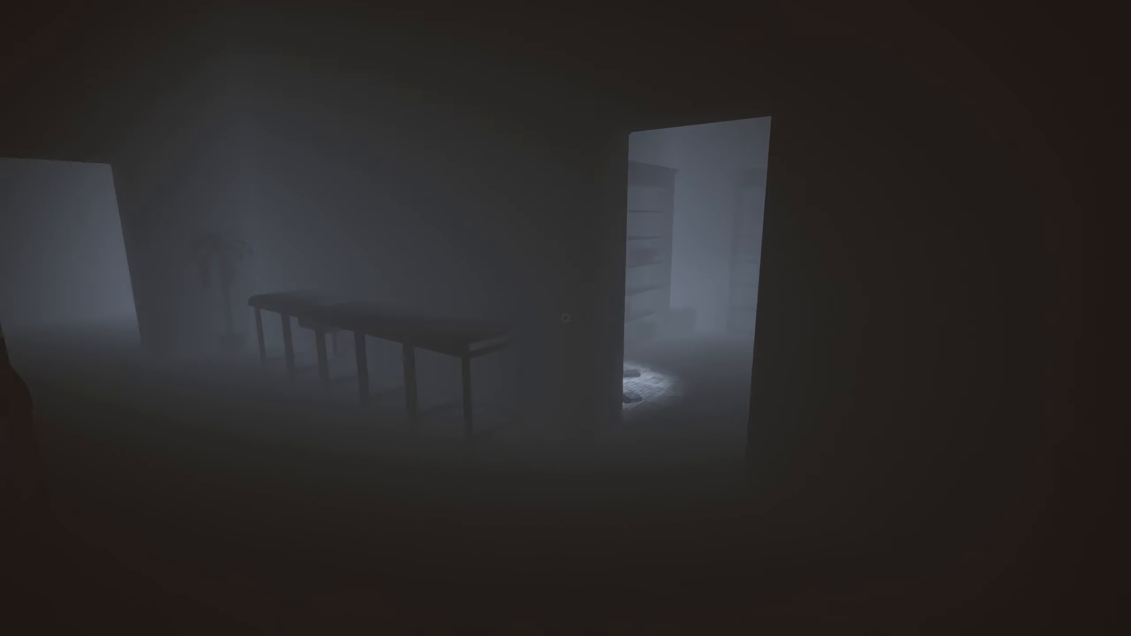
mouse_move(566, 318)
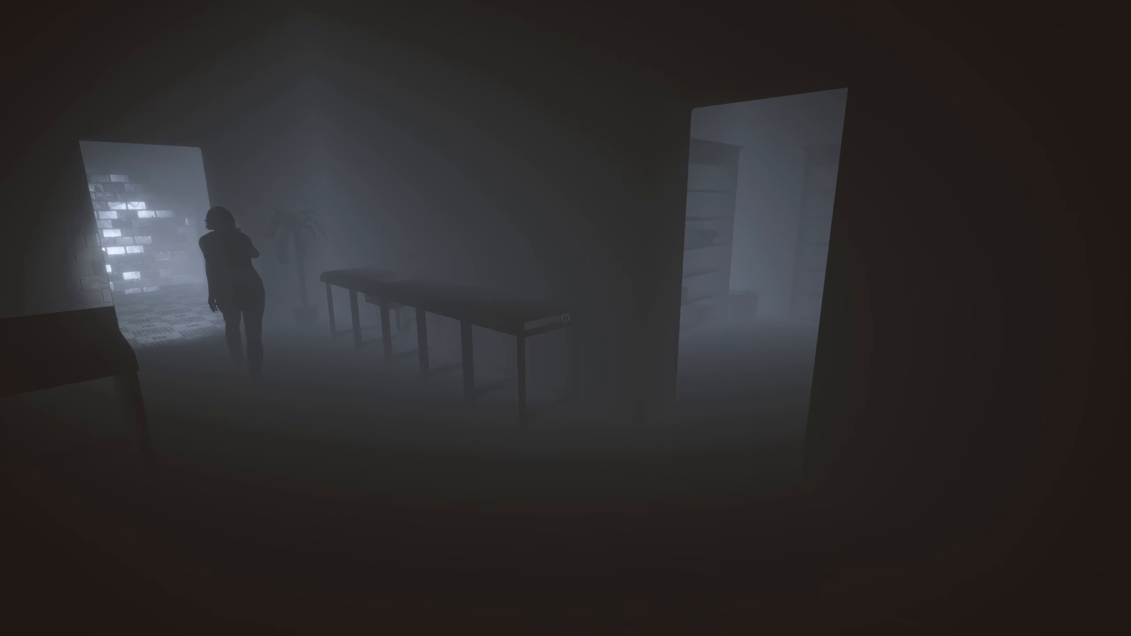
mouse_move(565, 318)
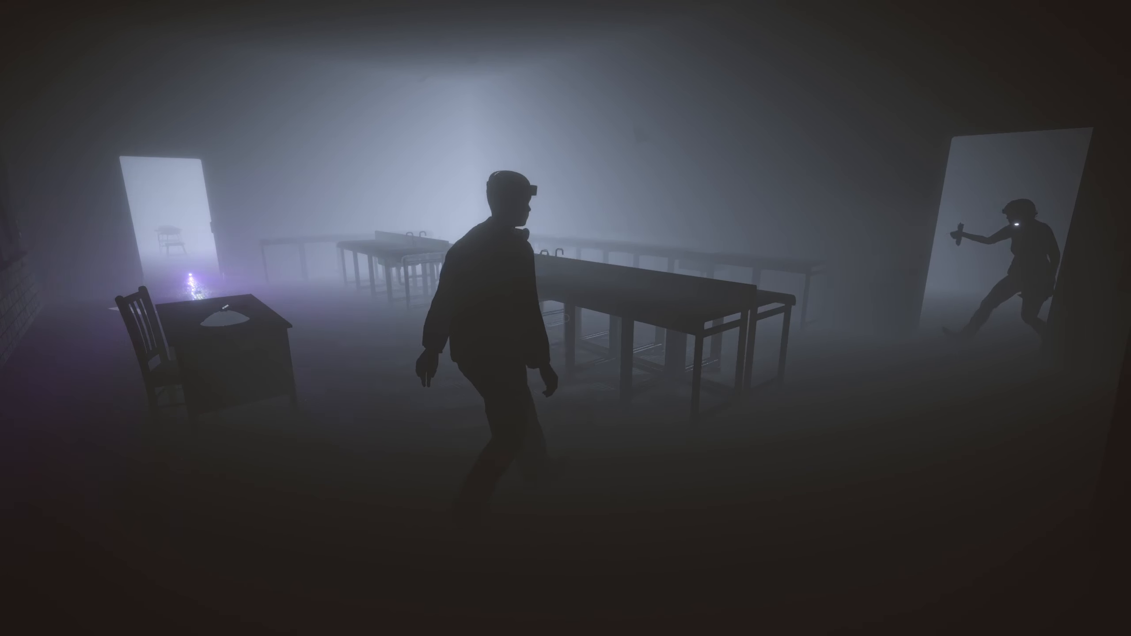
mouse_move(565, 318)
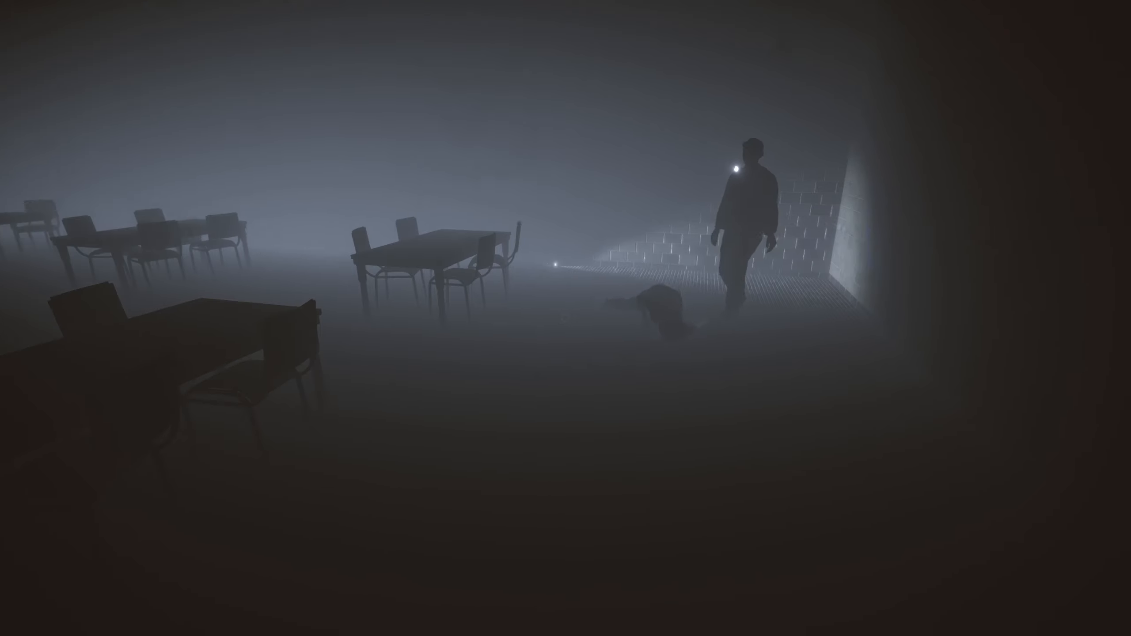
mouse_move(565, 318)
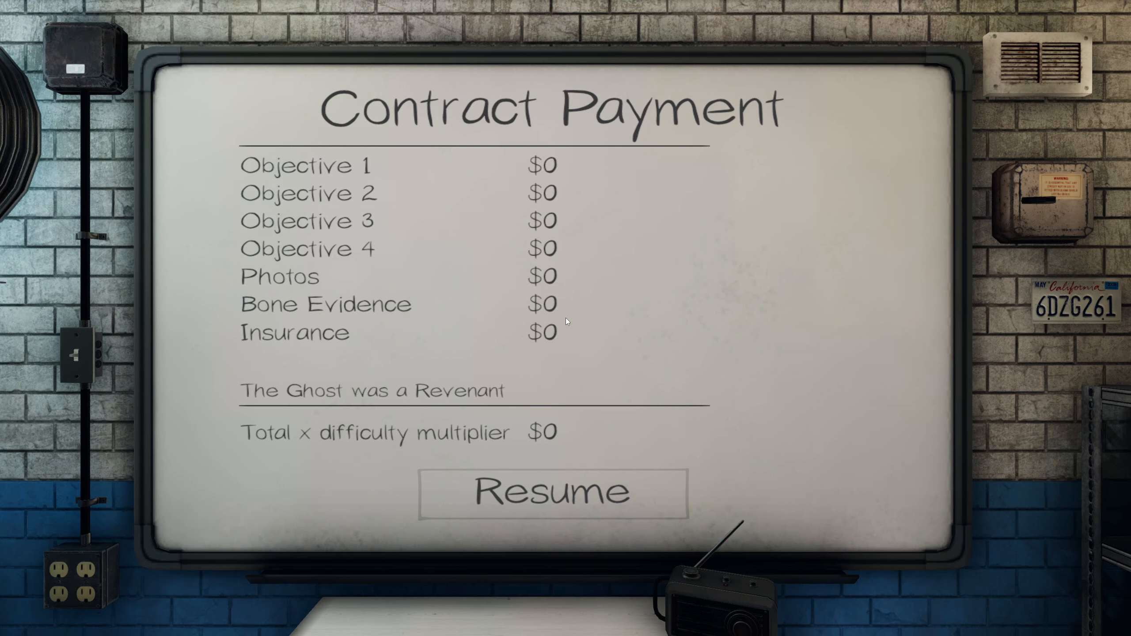
mouse_move(564, 424)
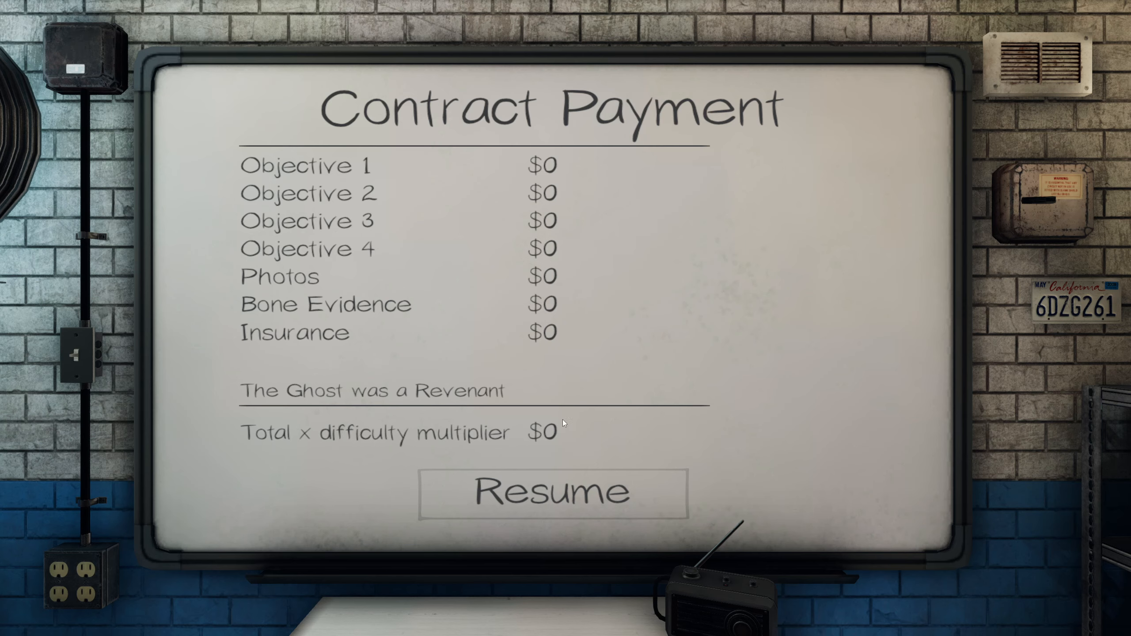
Resume from Contract Payment to view the Statistics board with 5 ghost hunts.
left_click(550, 491)
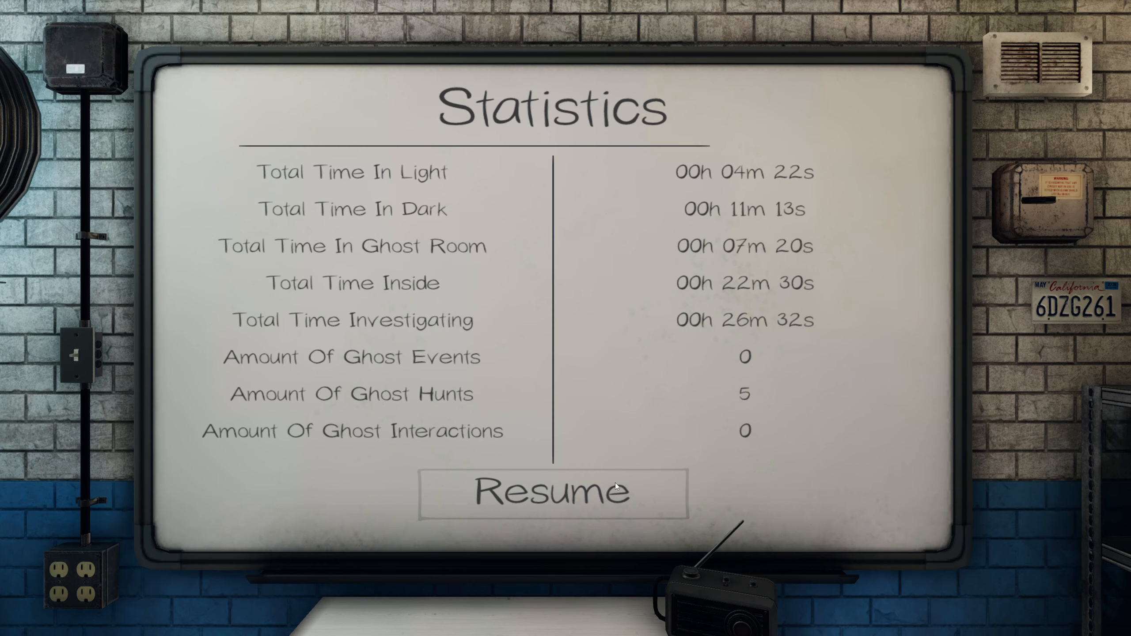
mouse_move(772, 276)
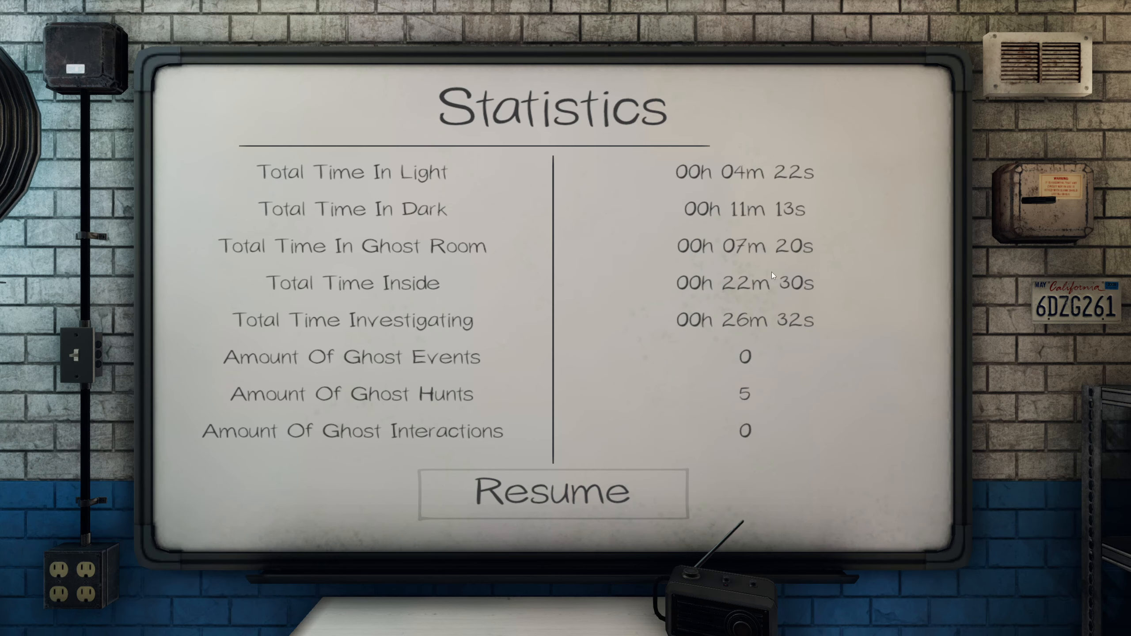